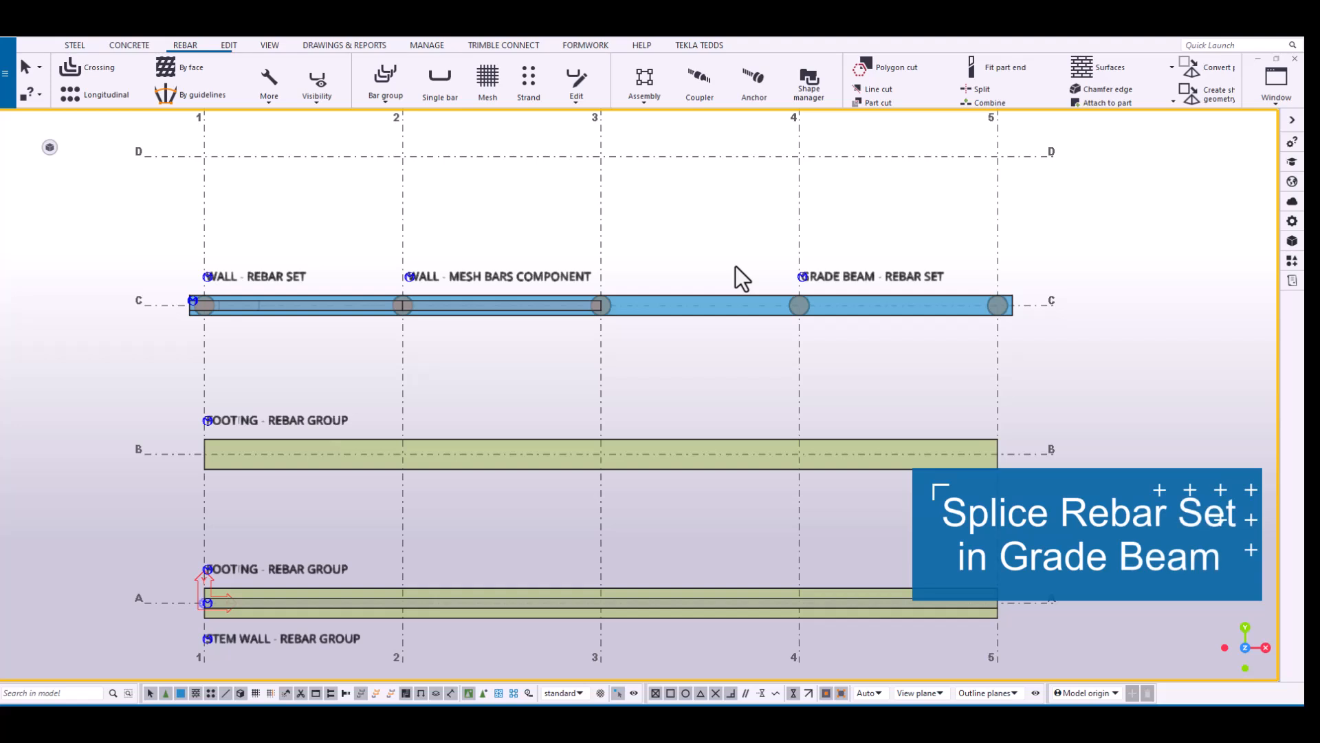
pyautogui.moveTo(859, 360)
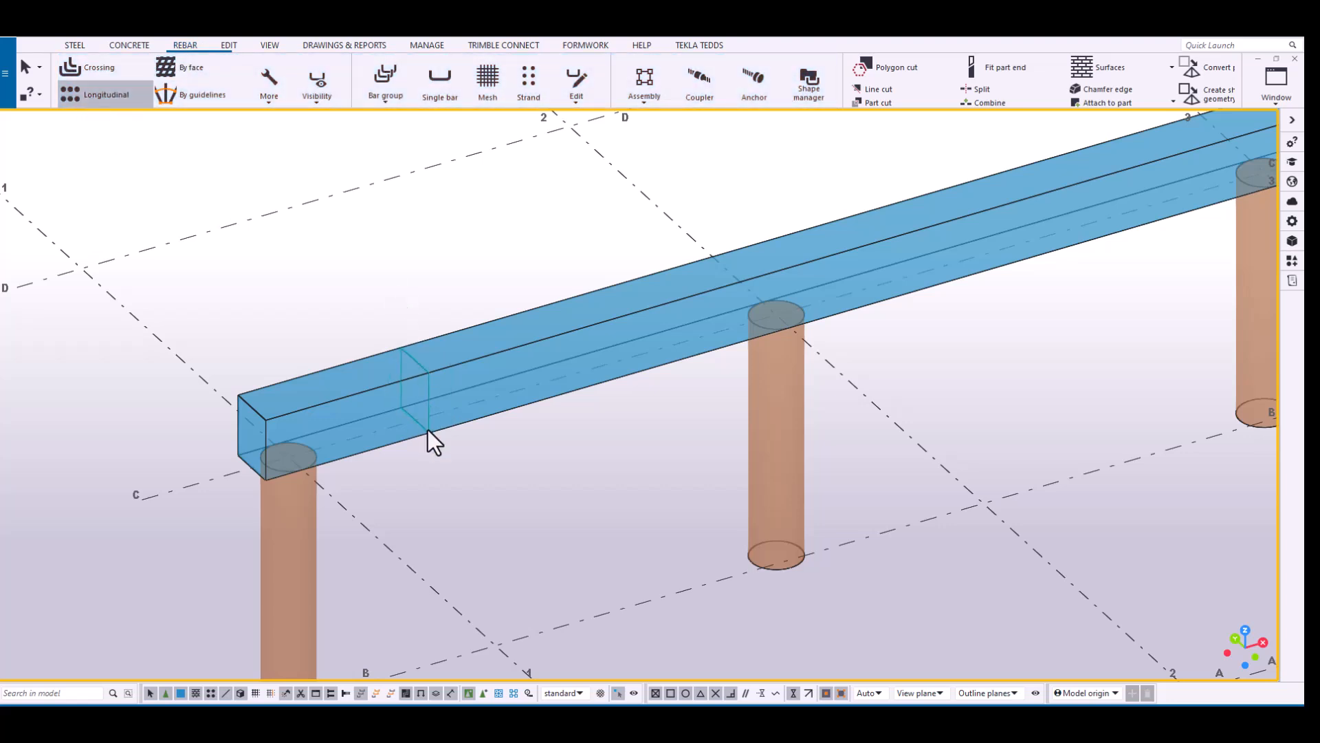
# Switch back to the plan view showing the grade beam rebar along grid C.
pyautogui.rightClick(420, 421)
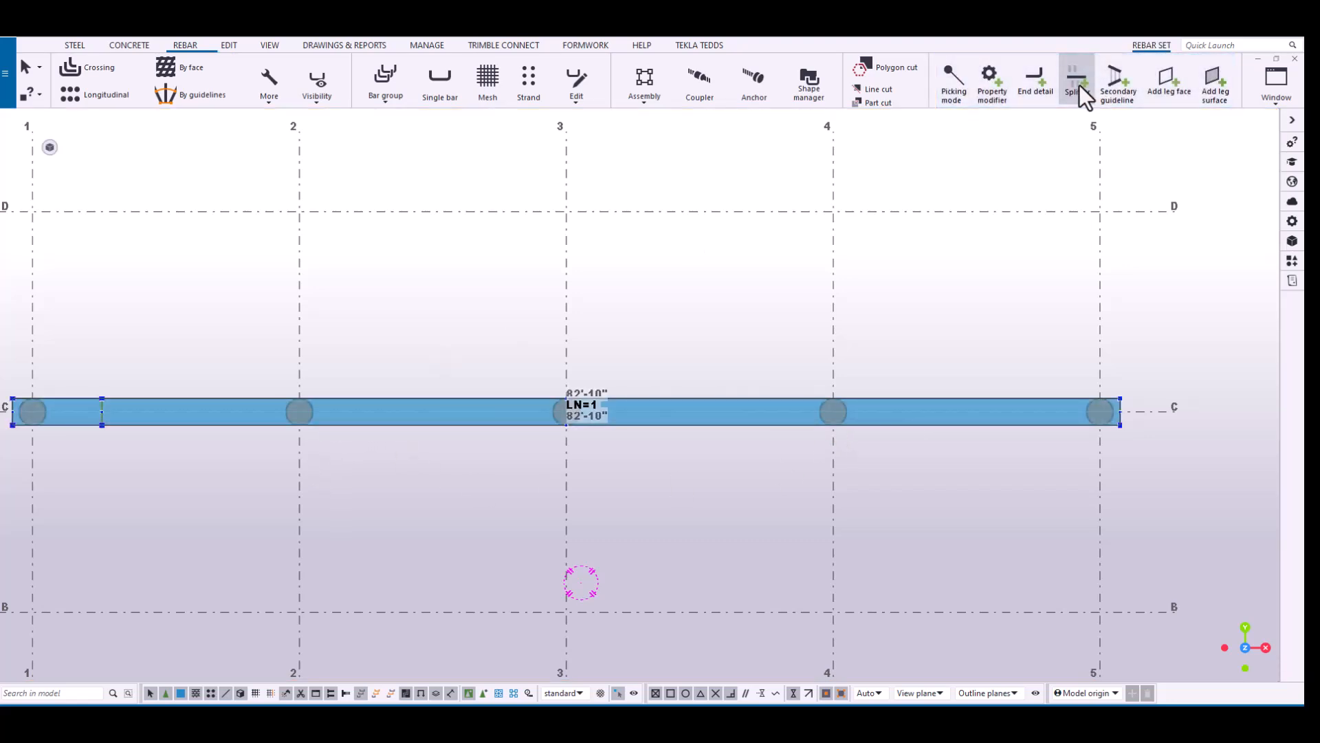
# Add a Splitter split with 4'-0" lap length, Lap middle, and move it onto grid 2.
pyautogui.click(1076, 82)
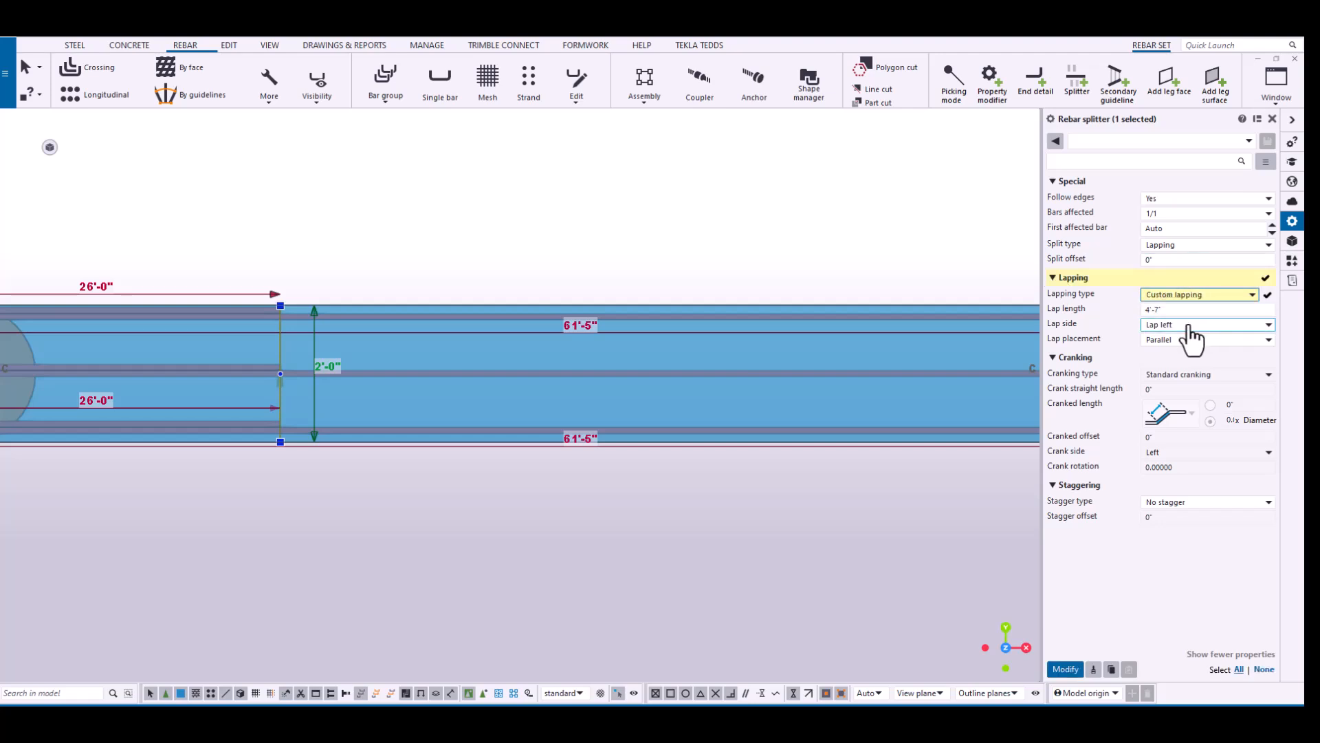
pyautogui.tripleClick(1196, 308)
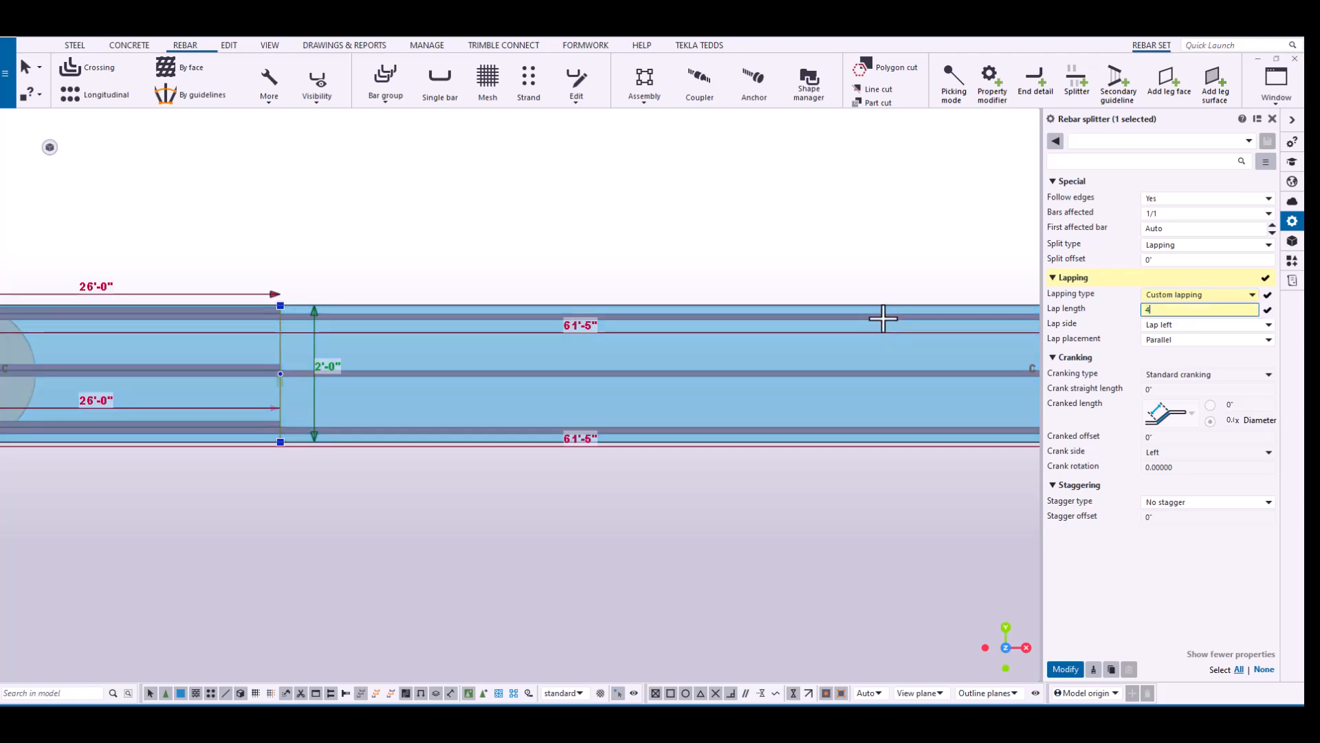
pyautogui.click(1268, 324)
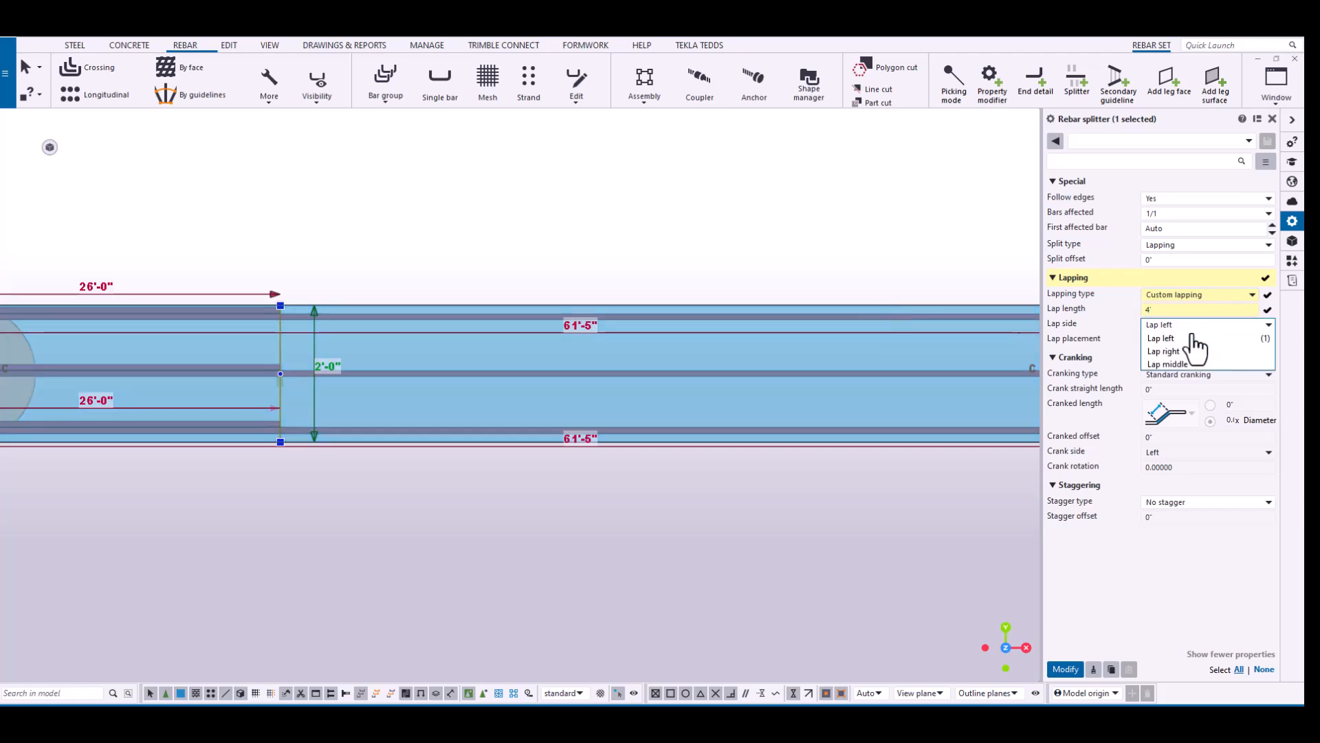
pyautogui.click(1167, 364)
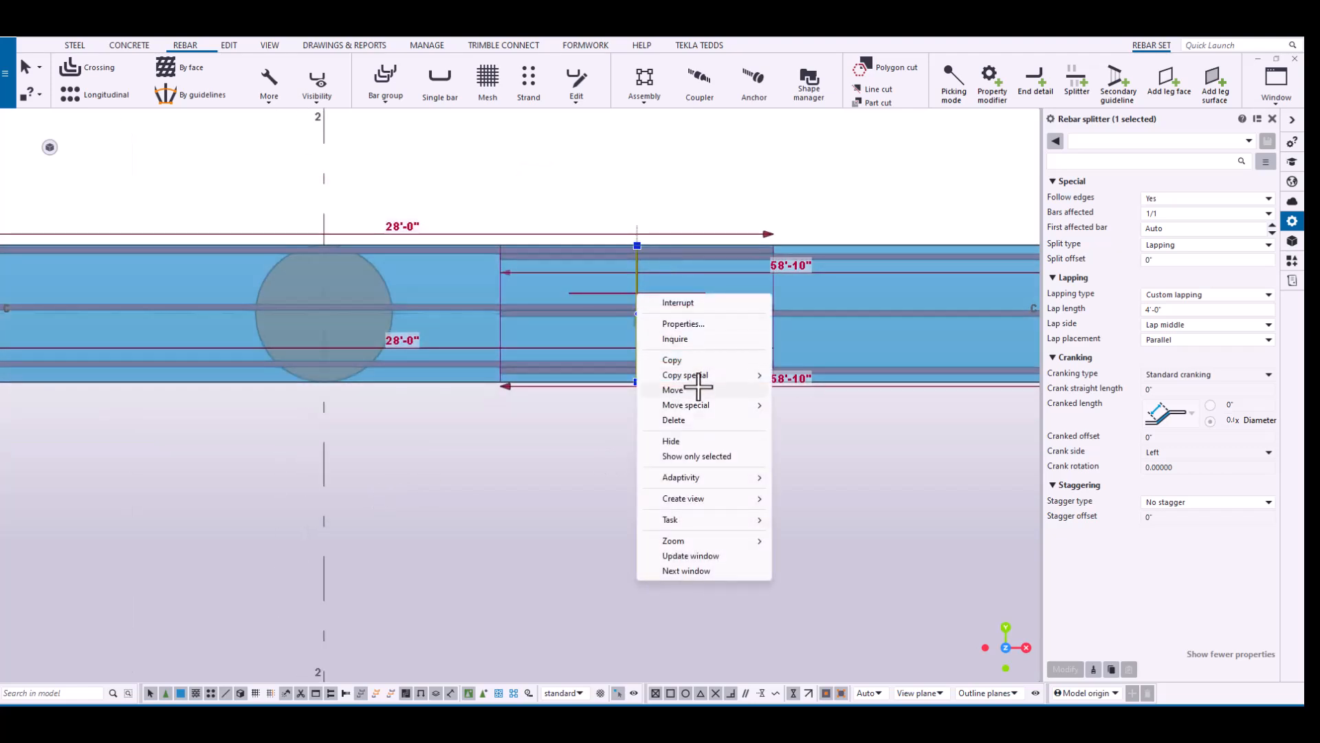
pyautogui.click(673, 390)
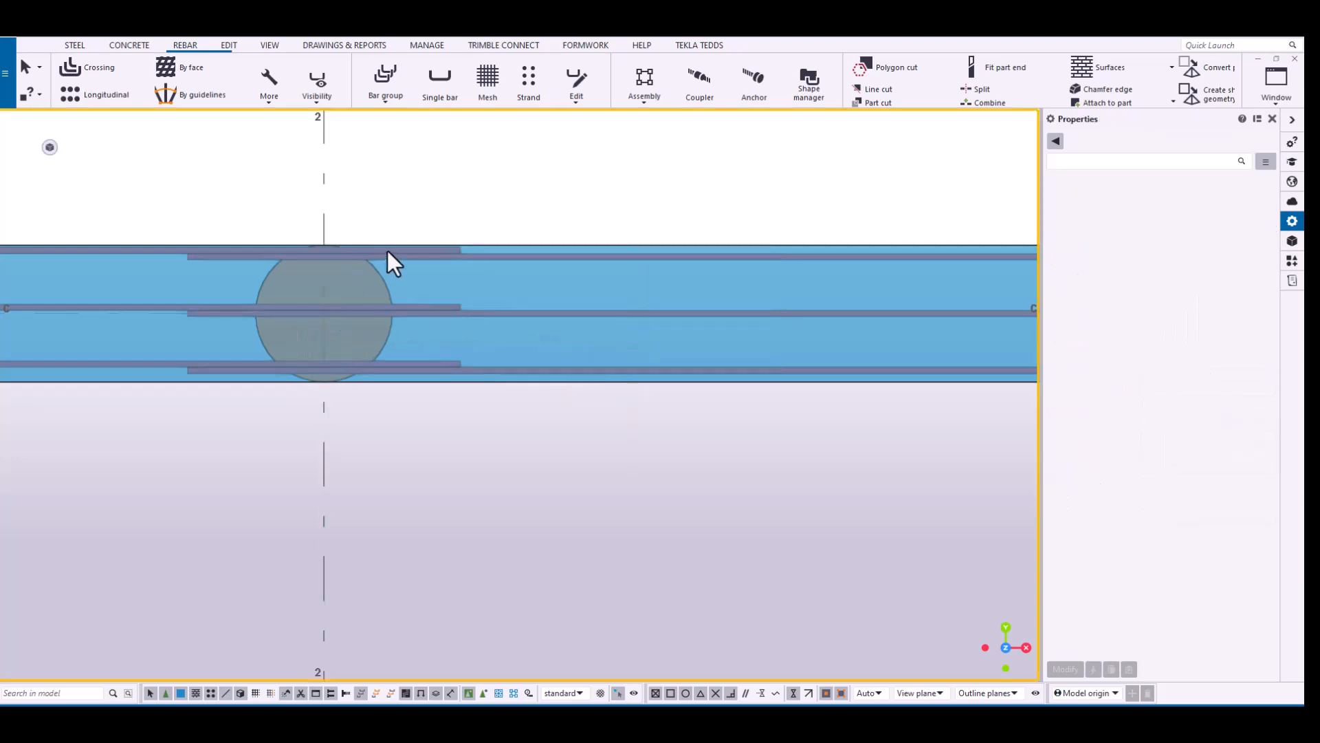
# Copy the grid-2 lap split linearly with a 40'-0" dX offset, one copy.
pyautogui.click(324, 314)
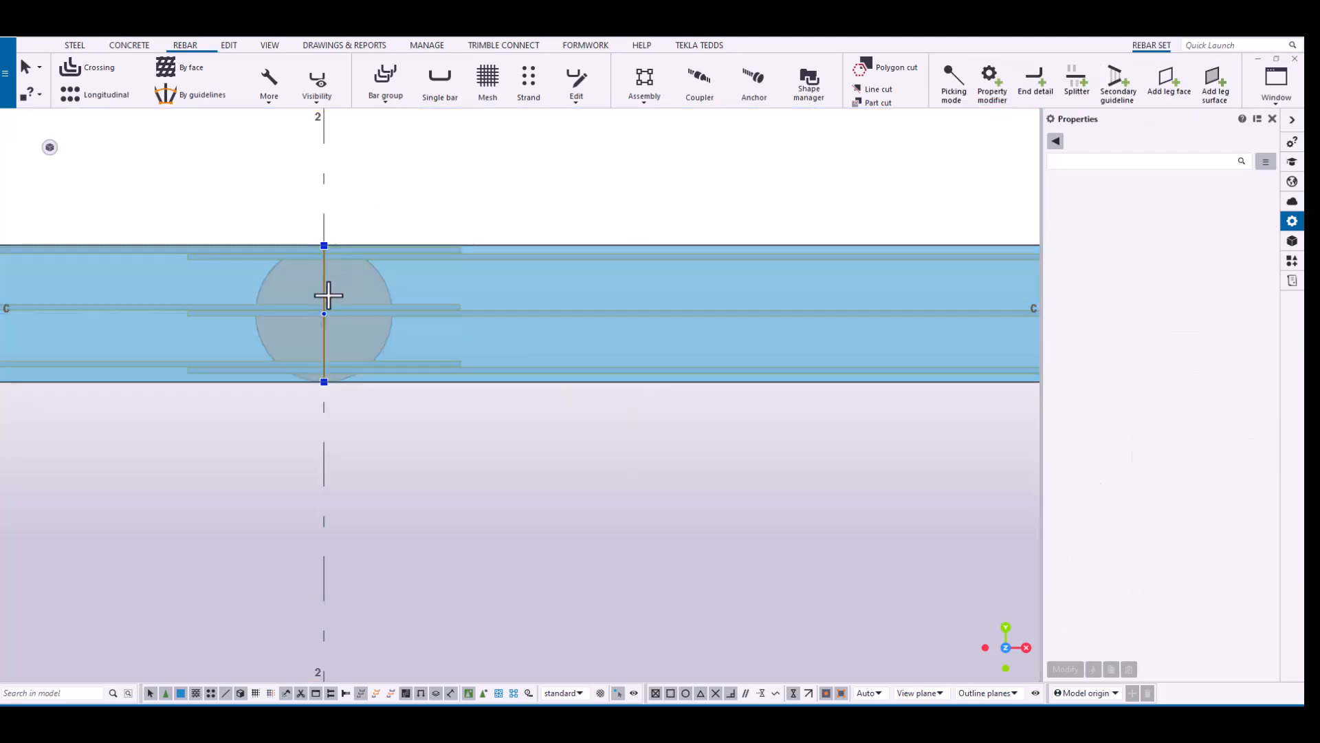
pyautogui.rightClick(324, 295)
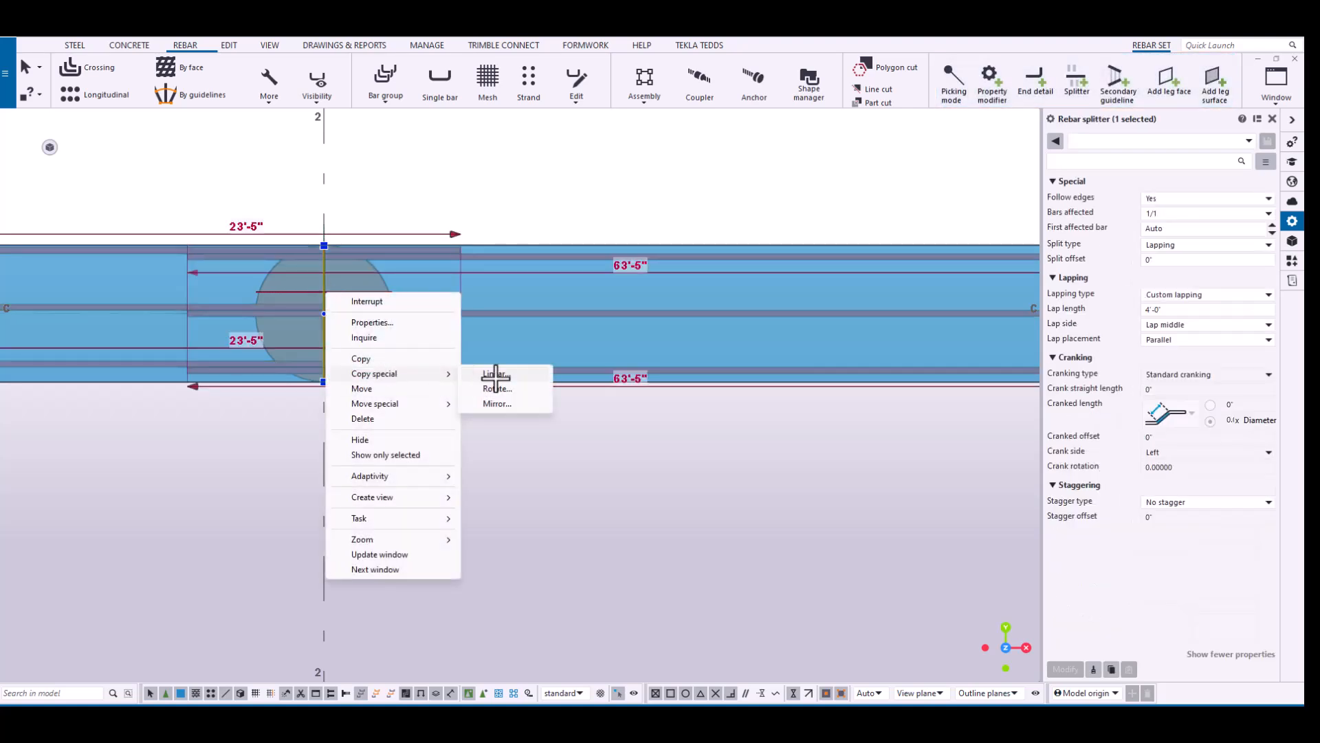
pyautogui.click(495, 372)
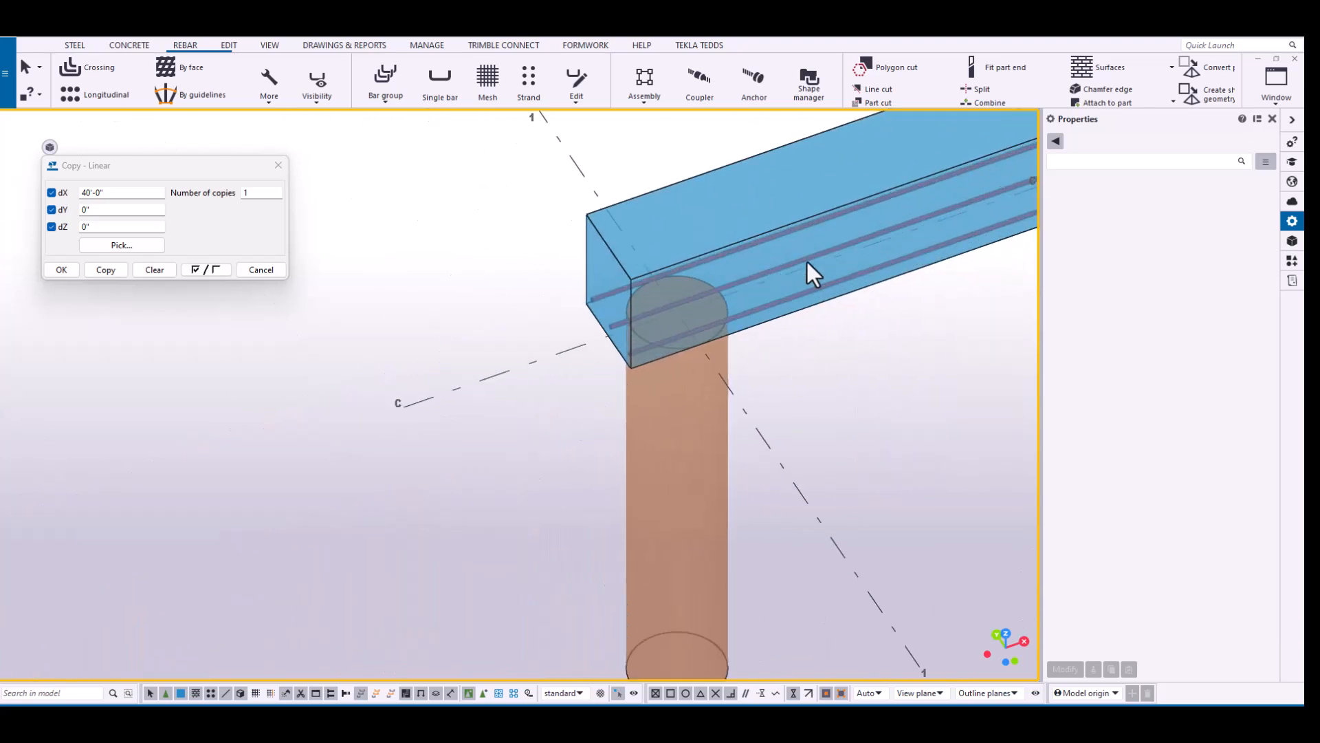
# Inspect the rebar set in 3D, close Copy - Linear and return to the plan view.
pyautogui.rightClick(809, 269)
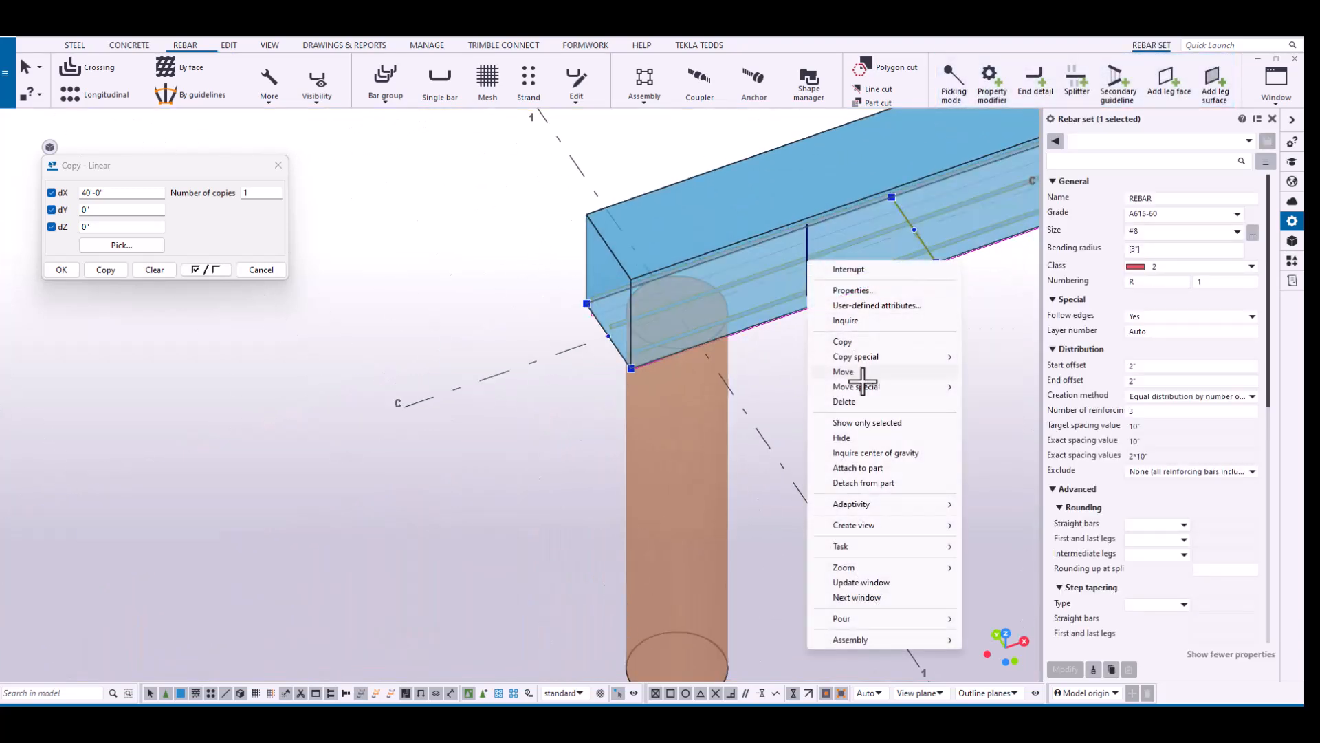
pyautogui.moveTo(843, 341)
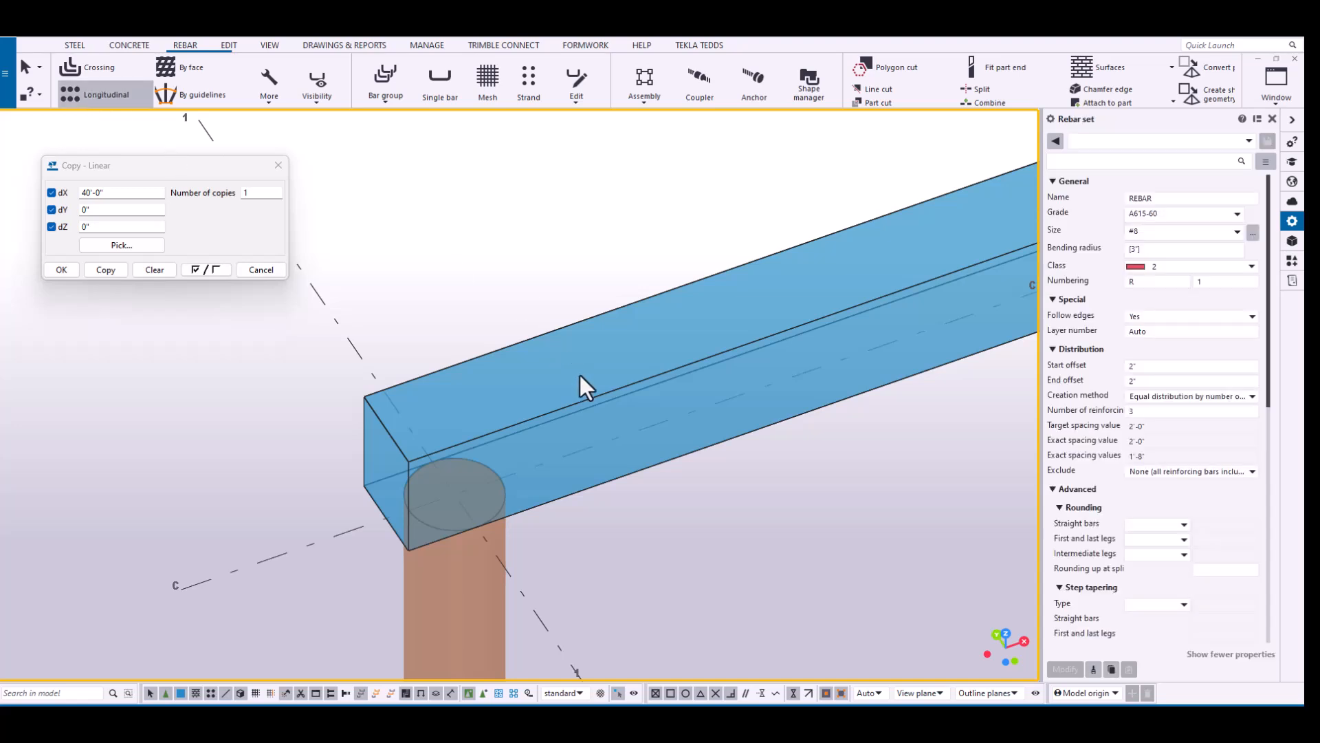
pyautogui.rightClick(585, 388)
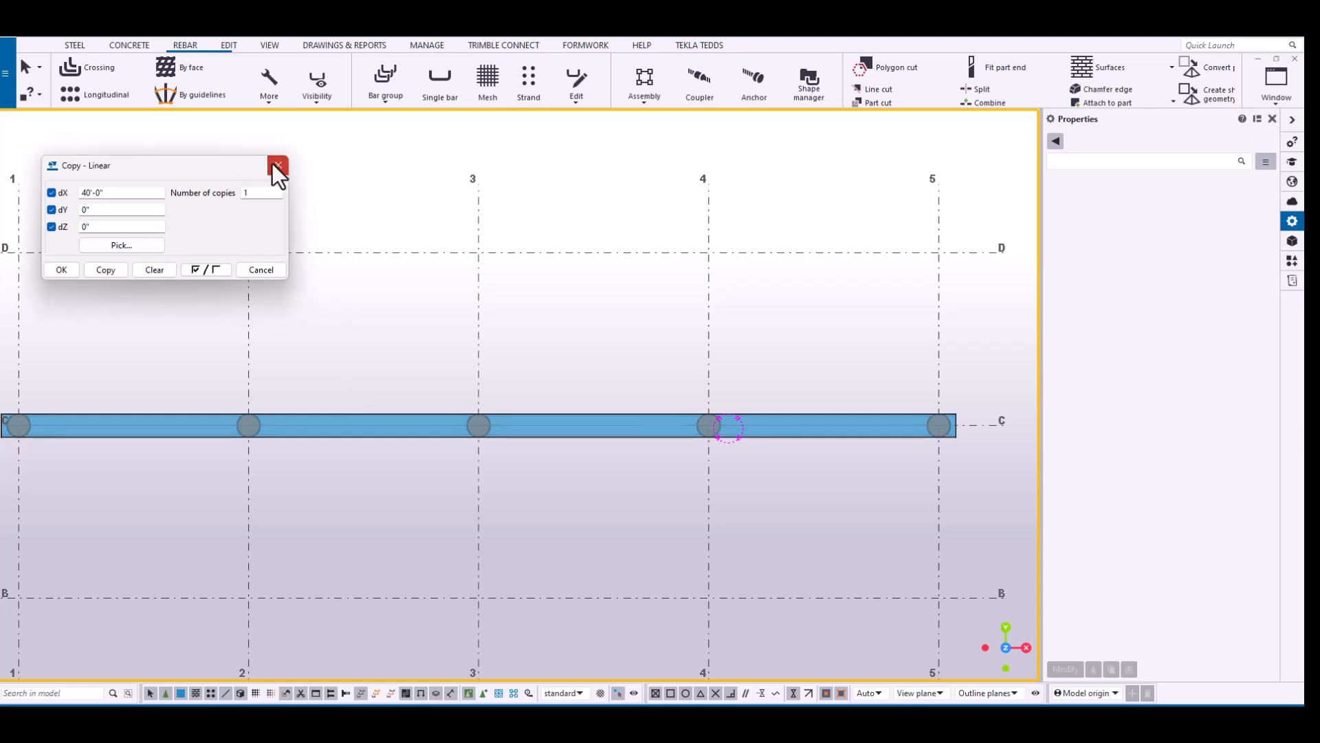
pyautogui.click(278, 165)
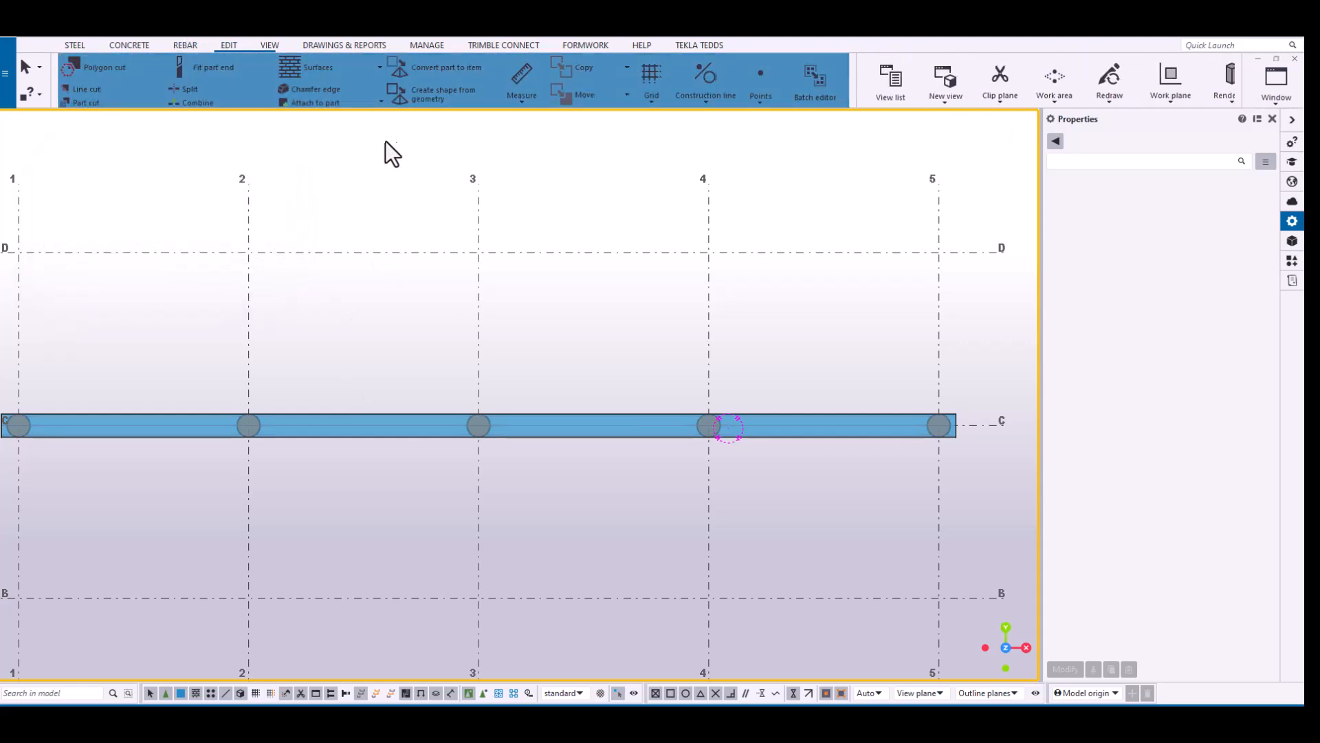
# Start a construction line across the grade beam near grid D between grids 3 and 4.
pyautogui.click(705, 76)
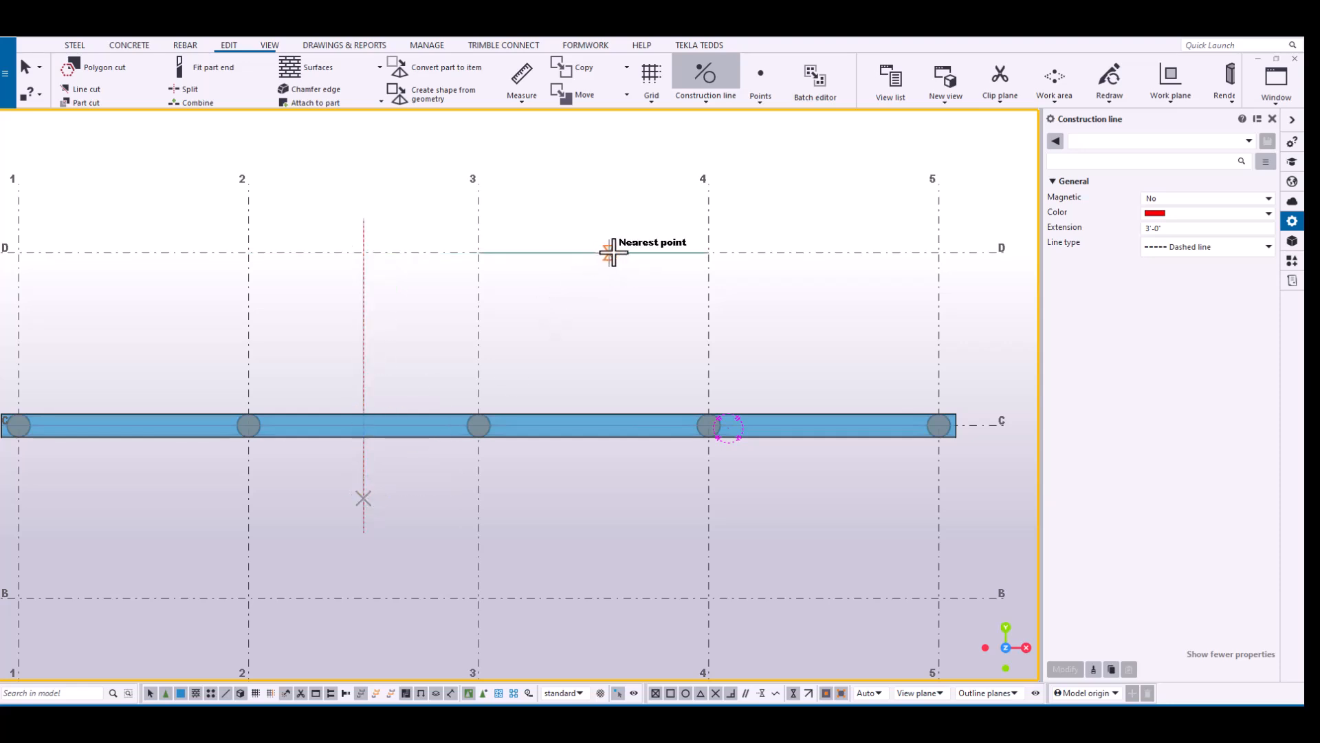
pyautogui.moveTo(598, 262)
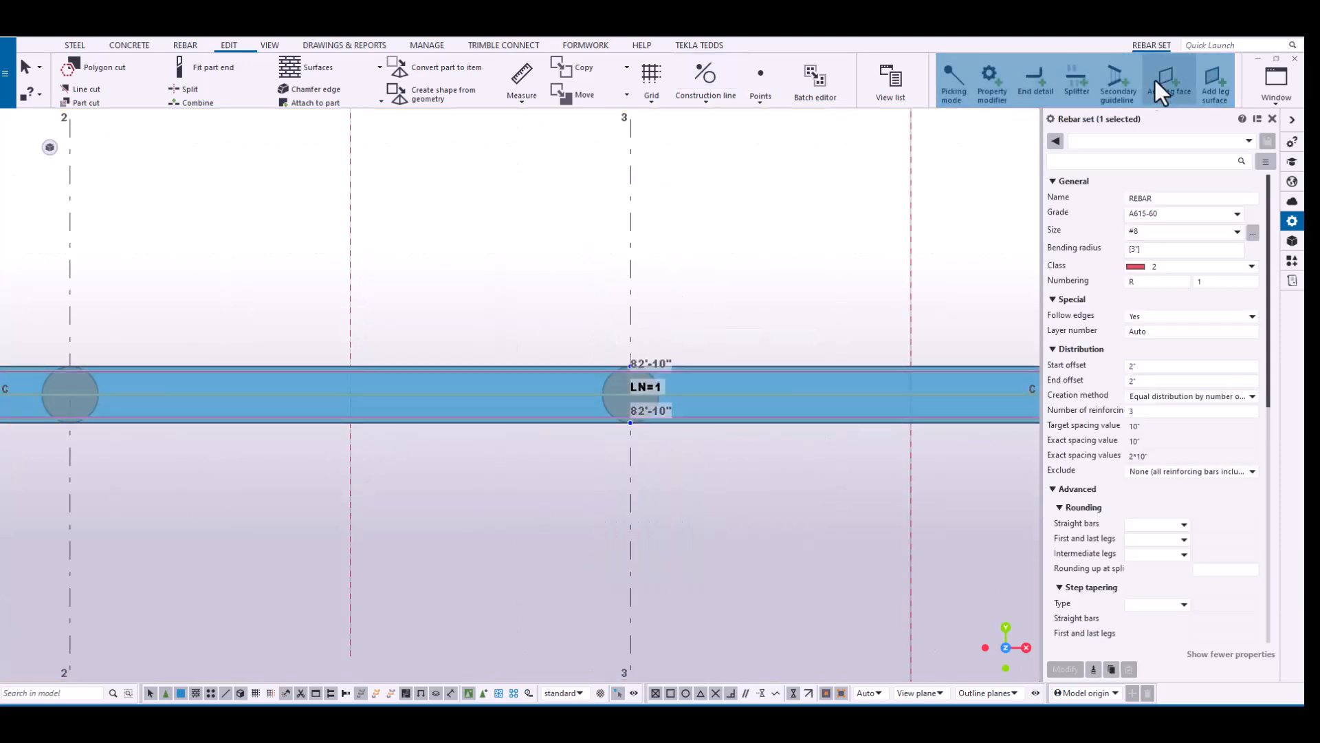
# Add a new Splitter split and move it by dX -2'-7" onto the construction line.
pyautogui.click(1076, 79)
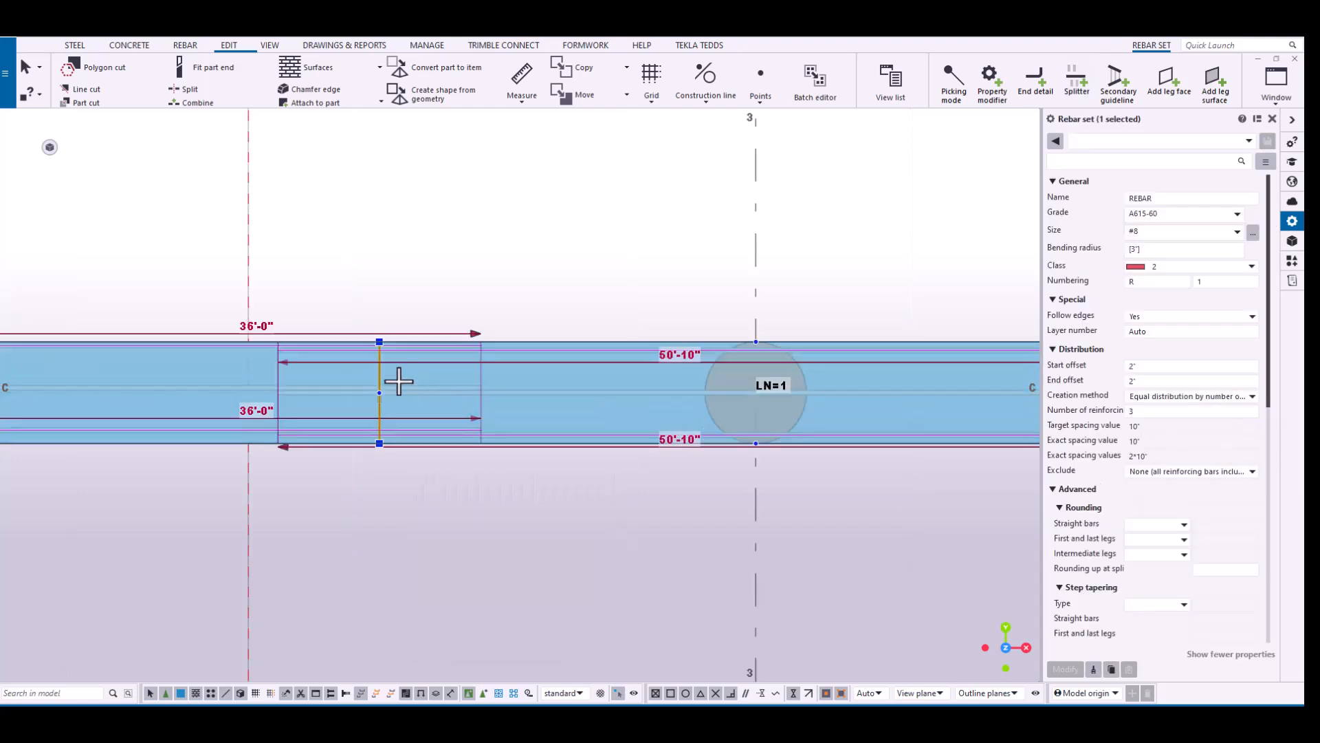
pyautogui.rightClick(379, 379)
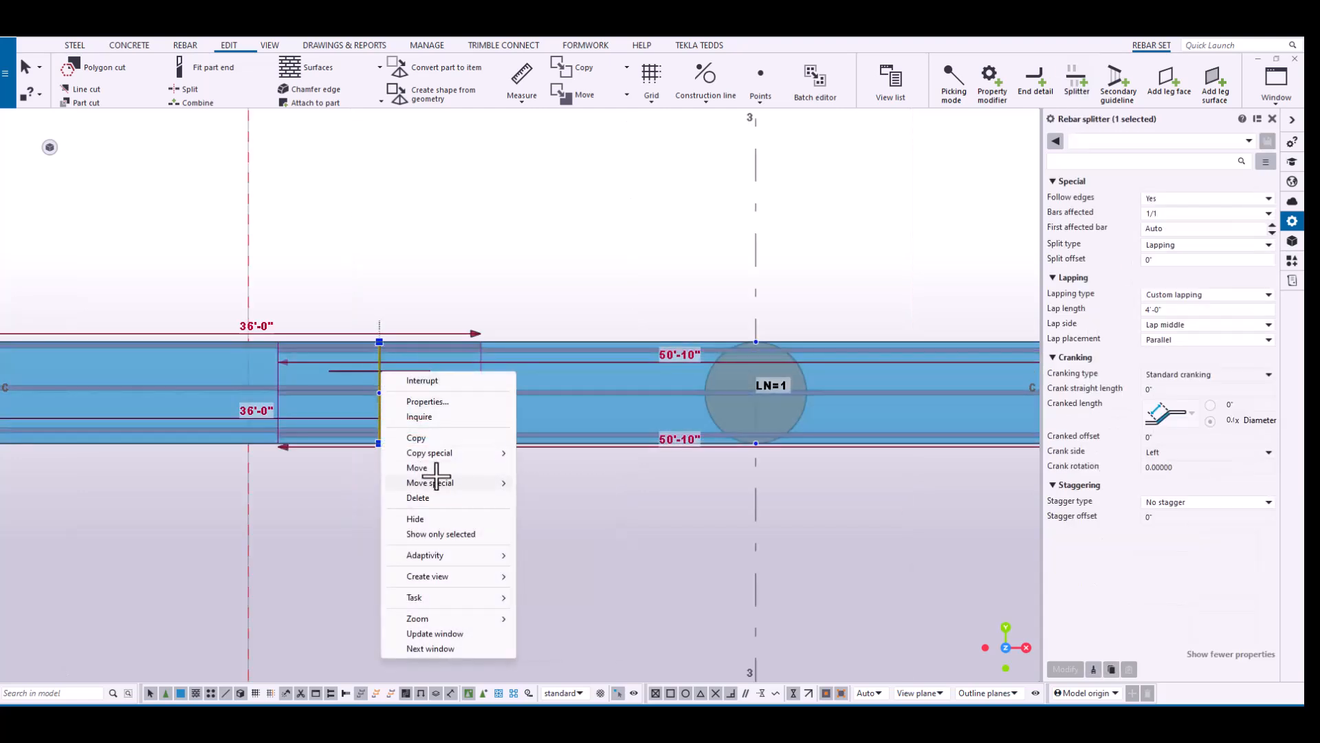
pyautogui.click(417, 468)
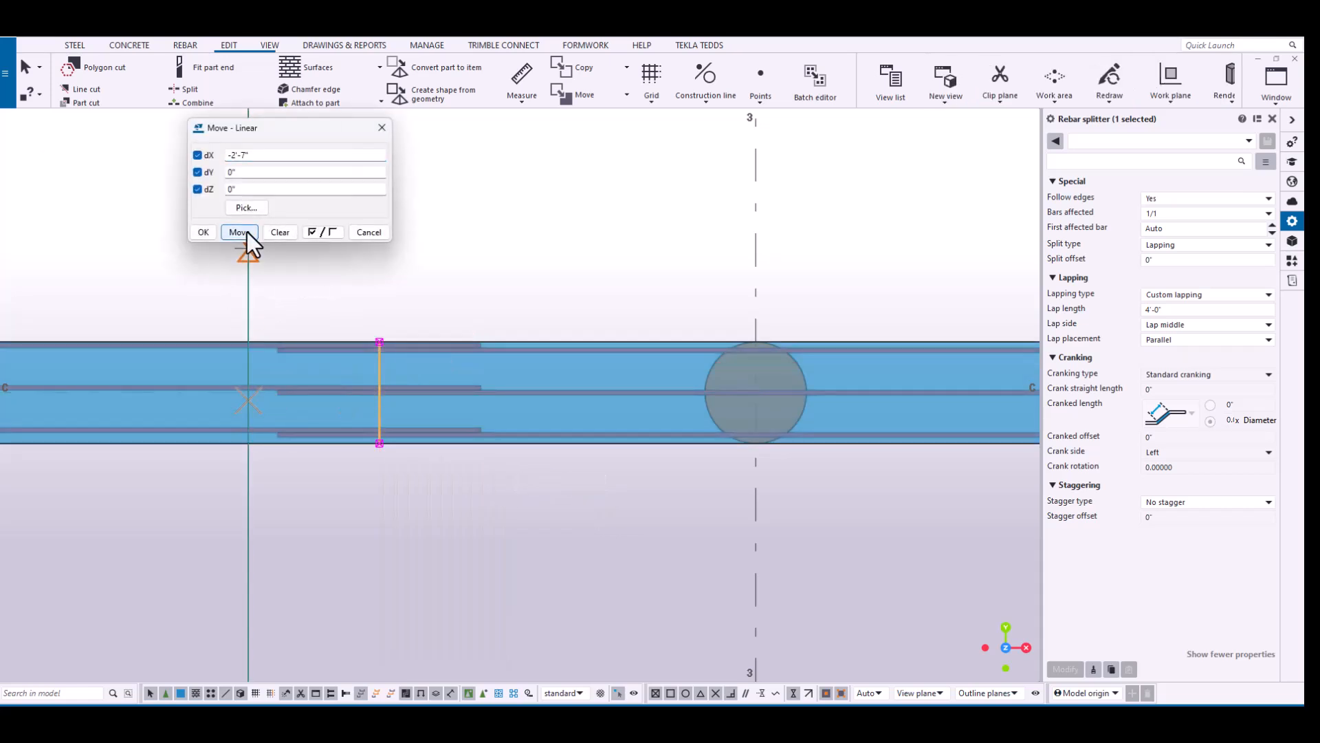
# Copy the moved split linearly 20'-0" along the grade beam.
pyautogui.rightClick(248, 387)
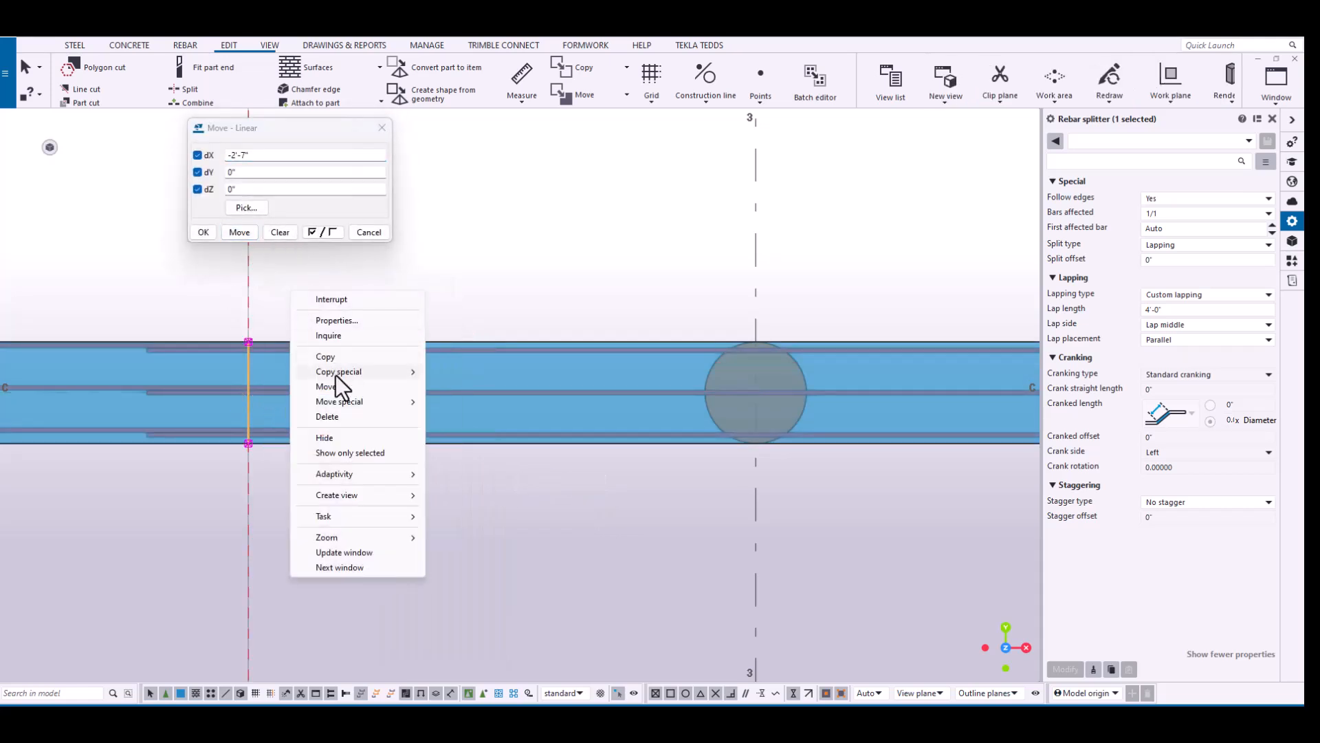
pyautogui.click(325, 356)
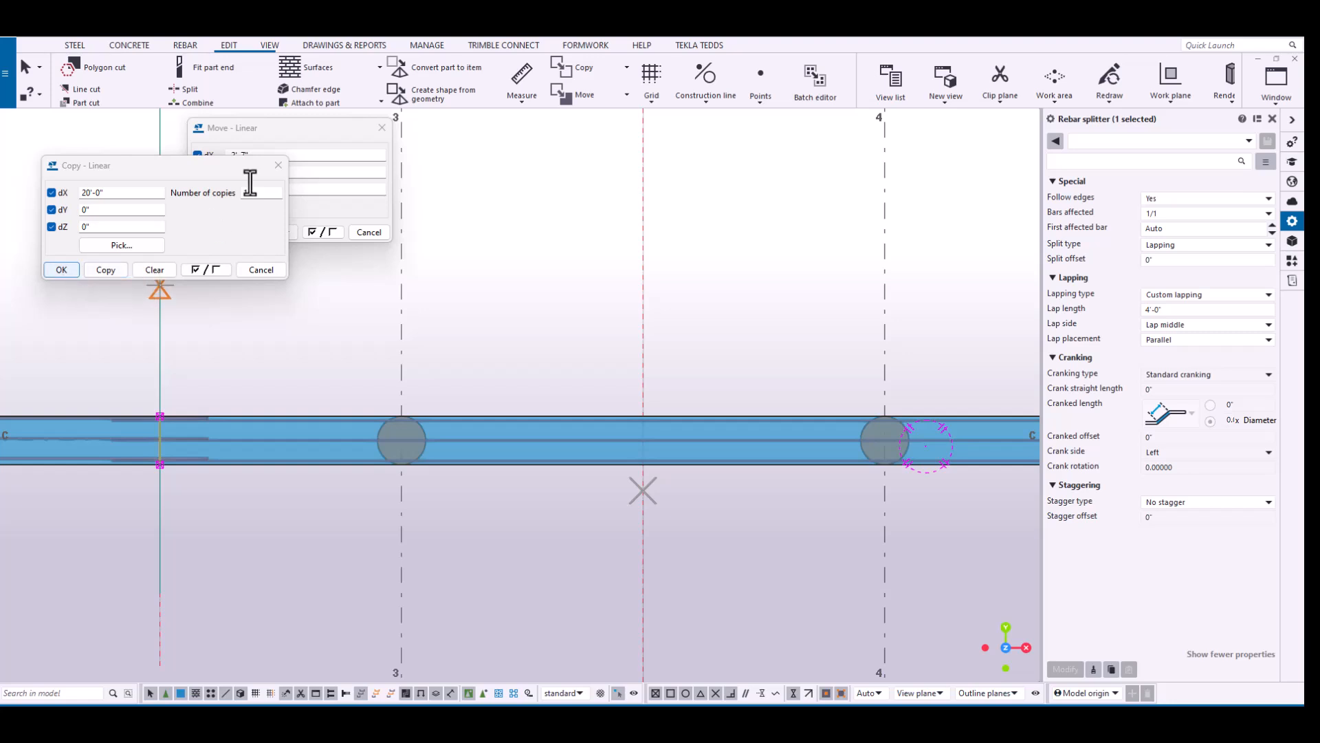
pyautogui.rightClick(471, 177)
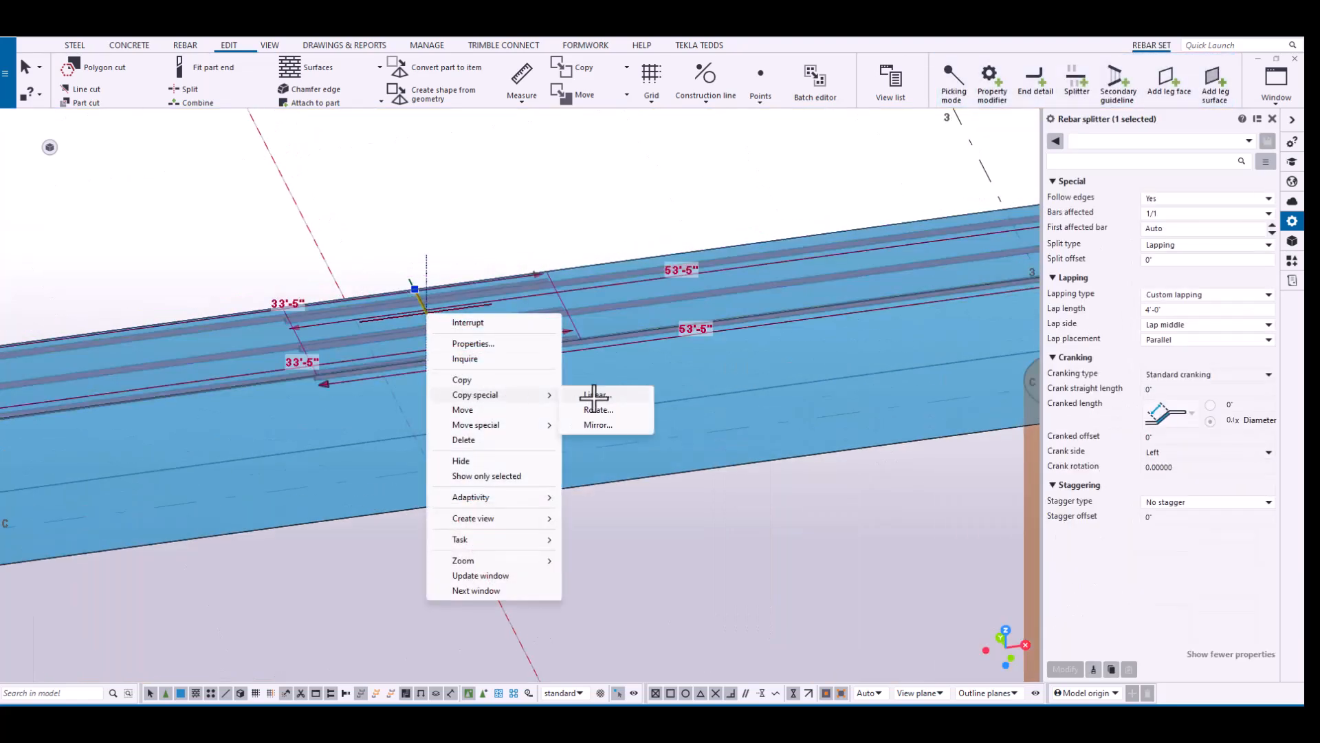
# Set a linear copy with dX 20'-0" and 1 copy, then redraw the view.
pyautogui.click(596, 394)
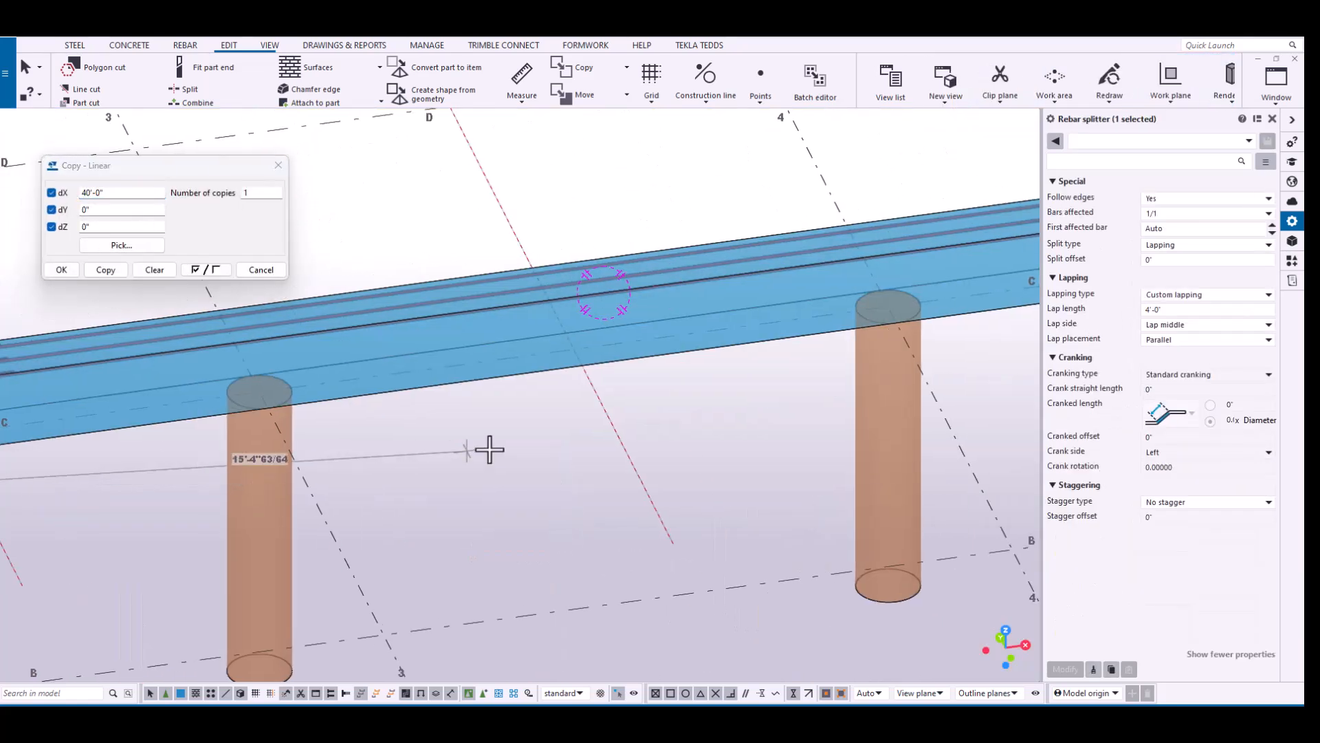
pyautogui.click(105, 270)
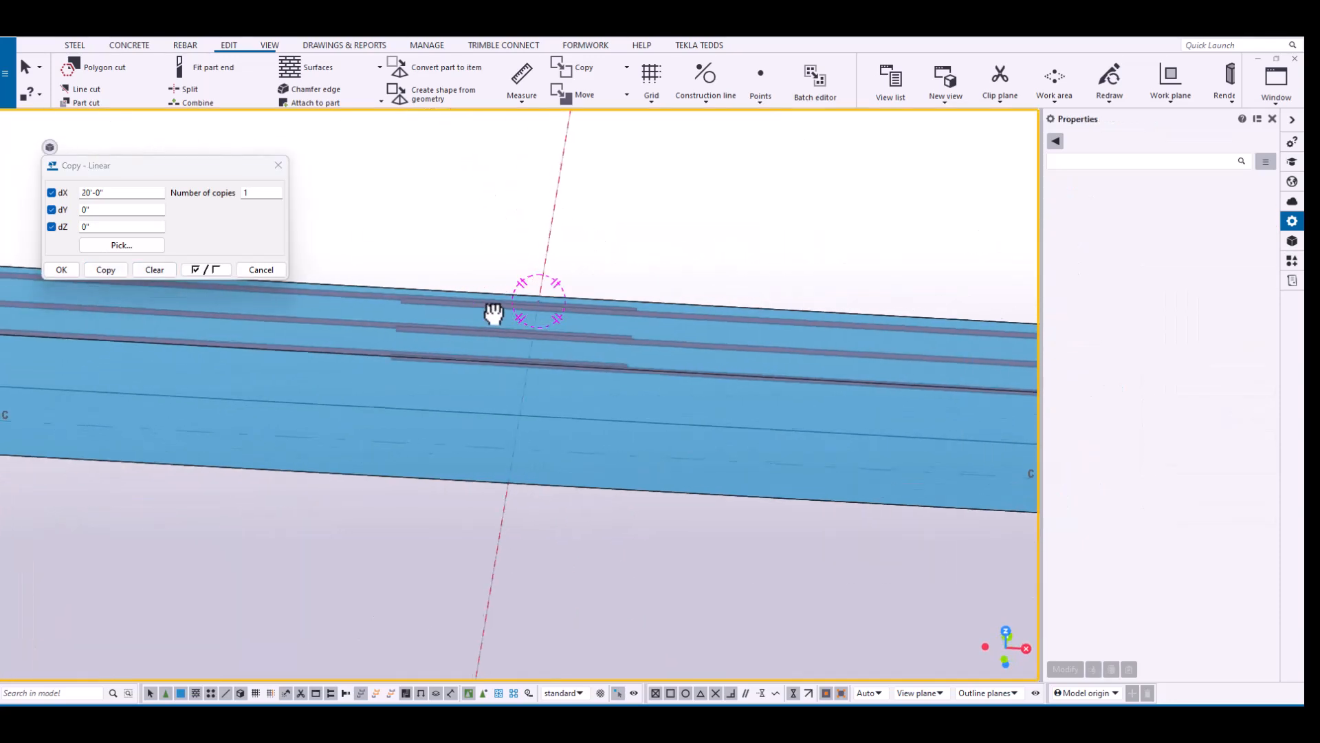
pyautogui.rightClick(539, 304)
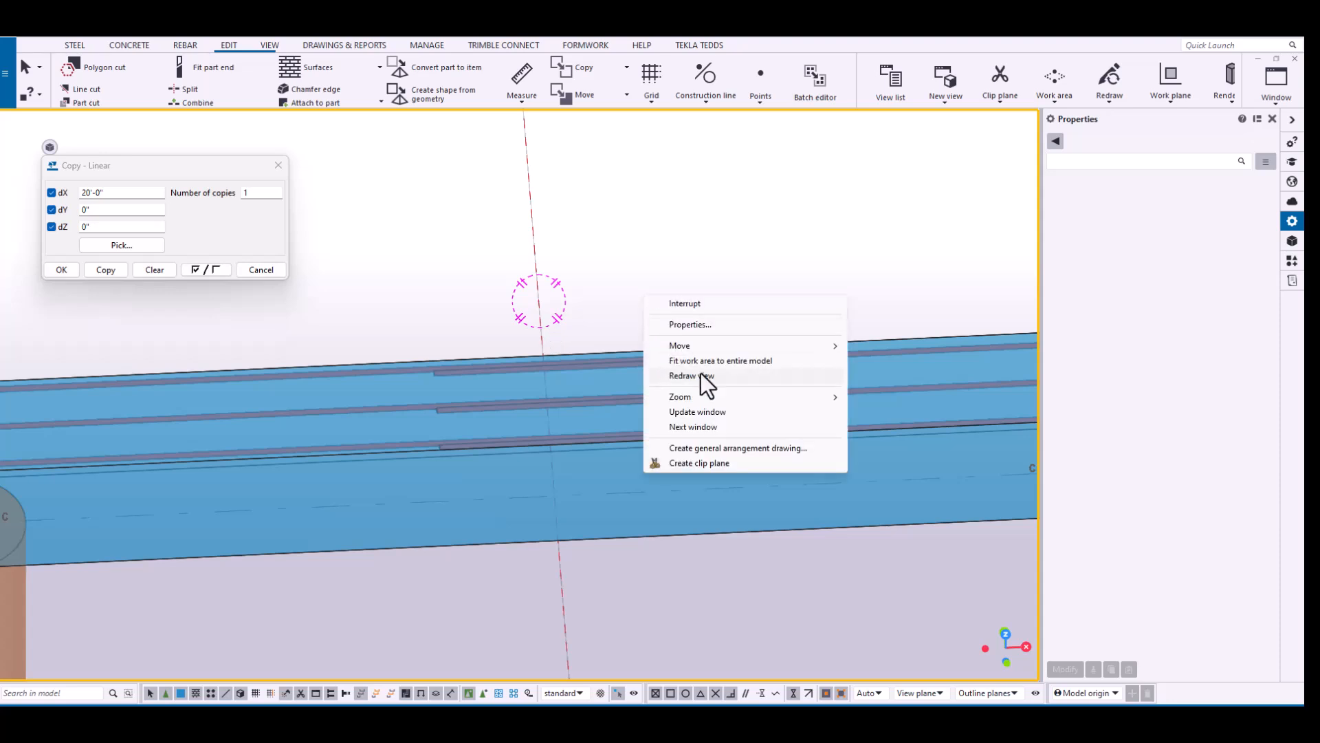
pyautogui.click(691, 376)
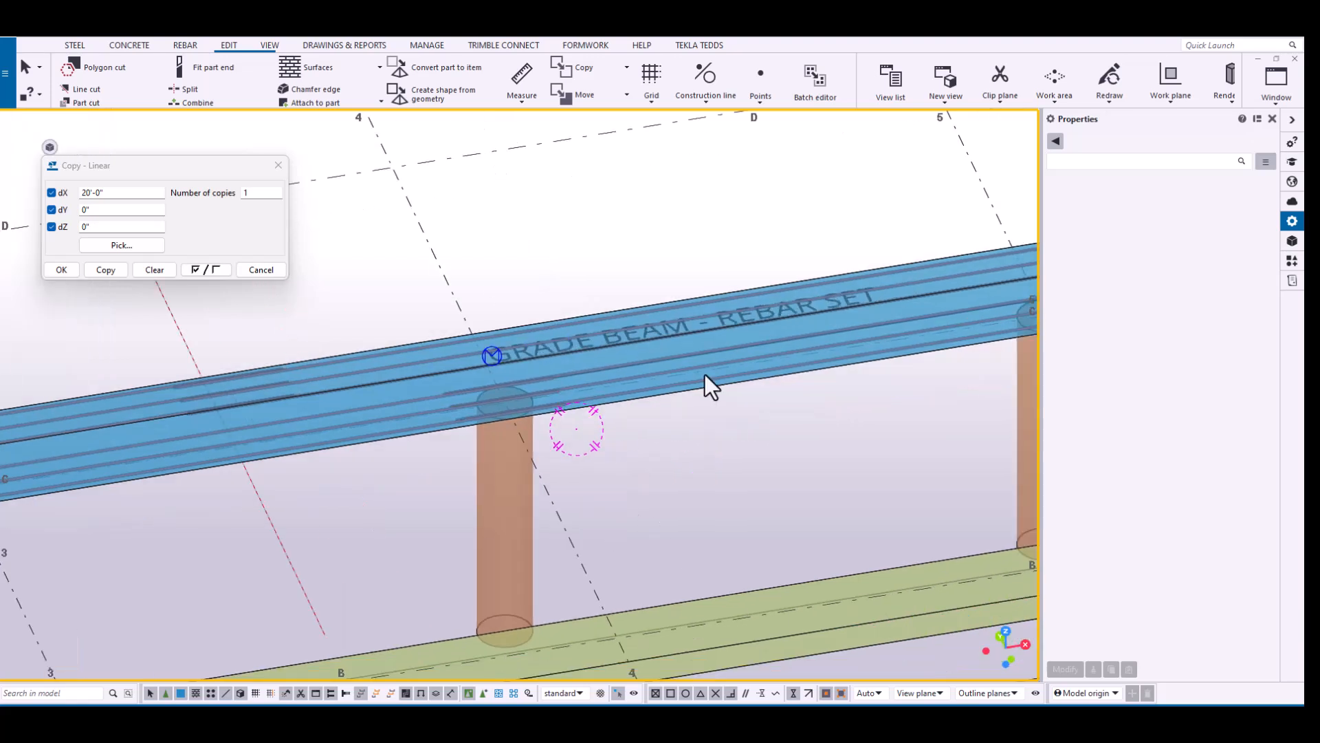
pyautogui.moveTo(518, 442)
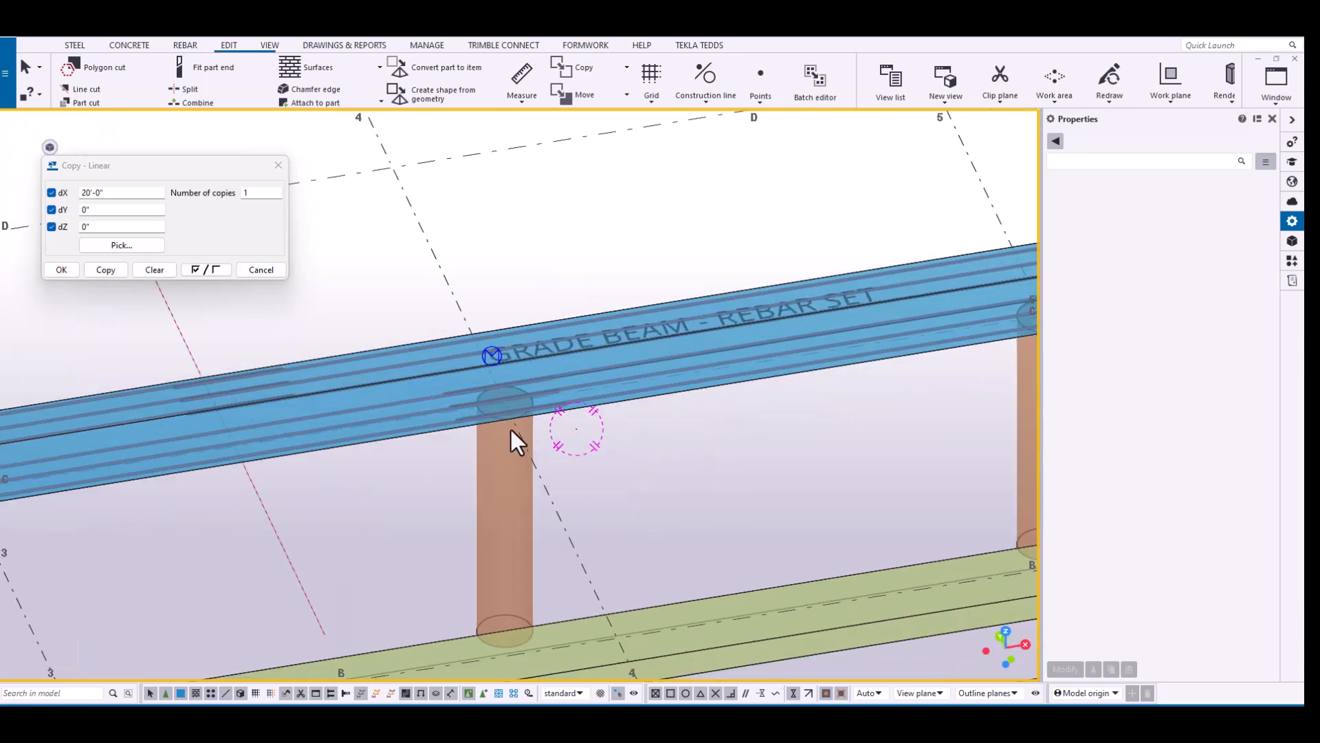
pyautogui.moveTo(729, 282)
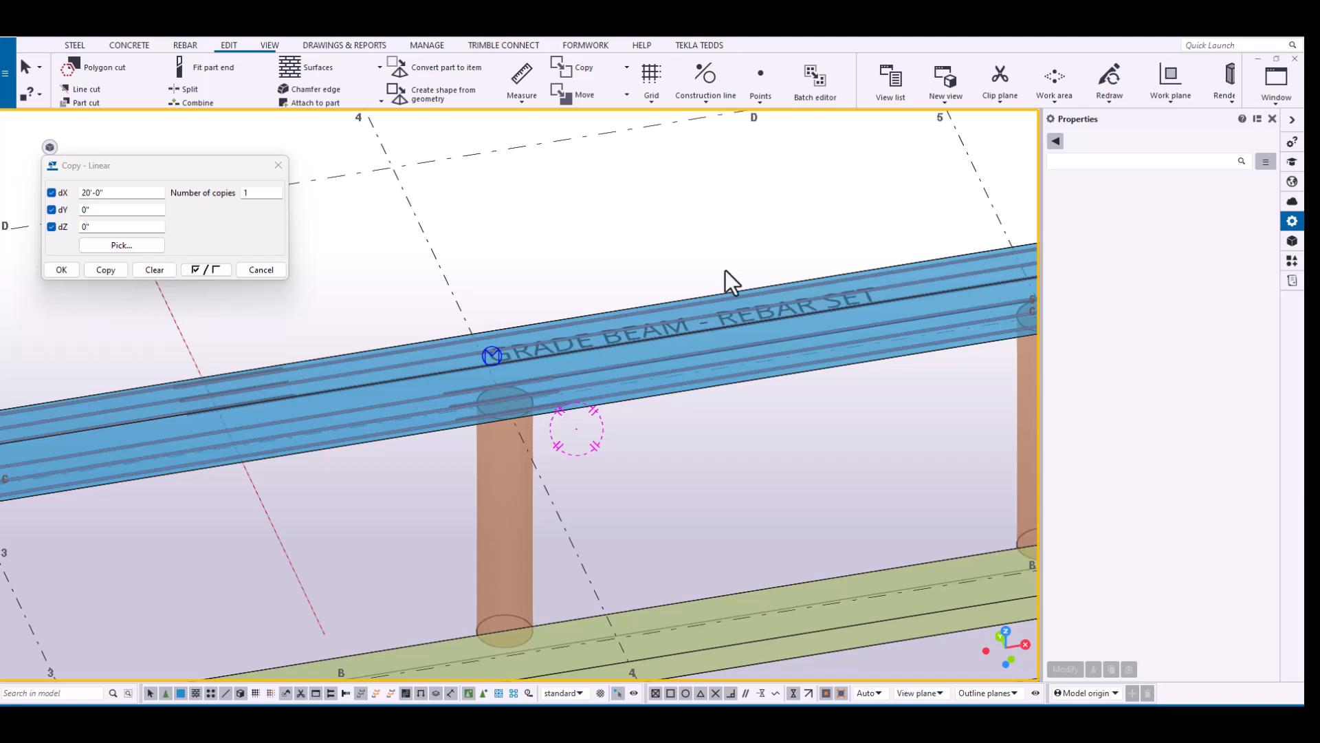
pyautogui.moveTo(1064, 119)
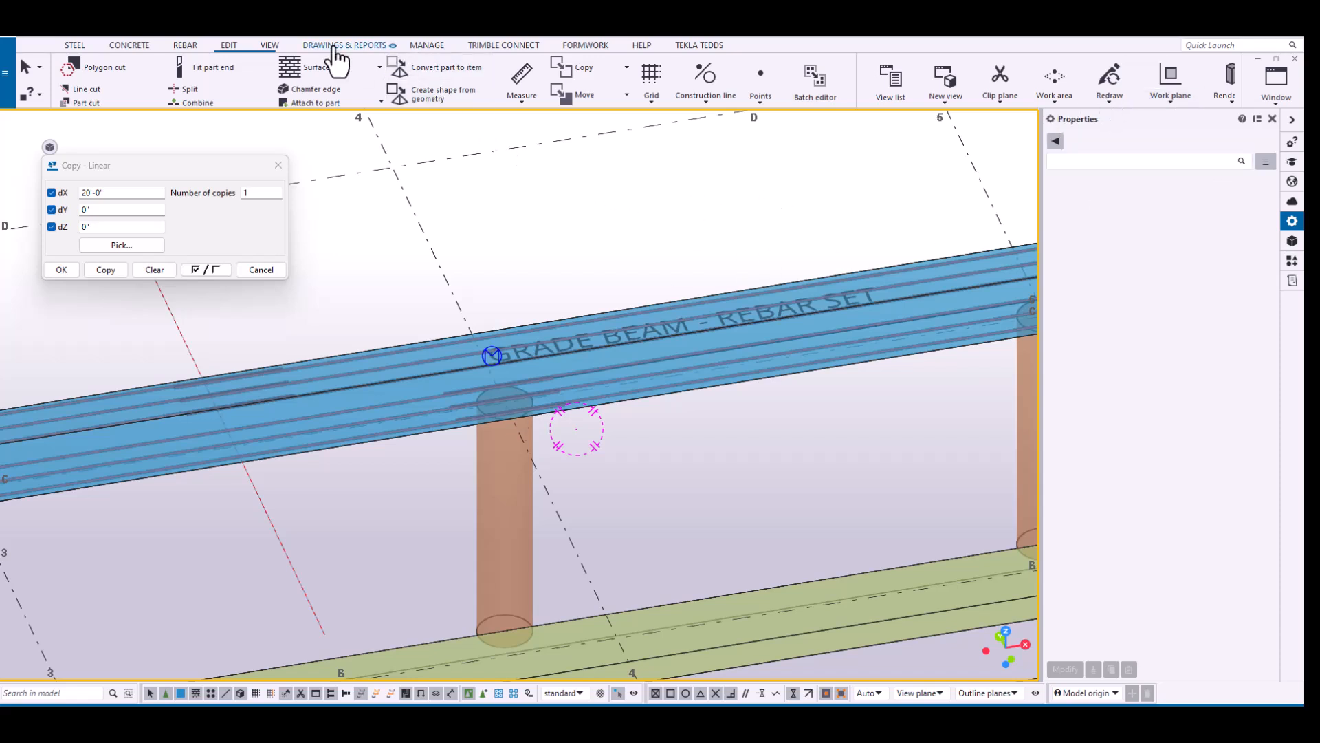
pyautogui.click(344, 44)
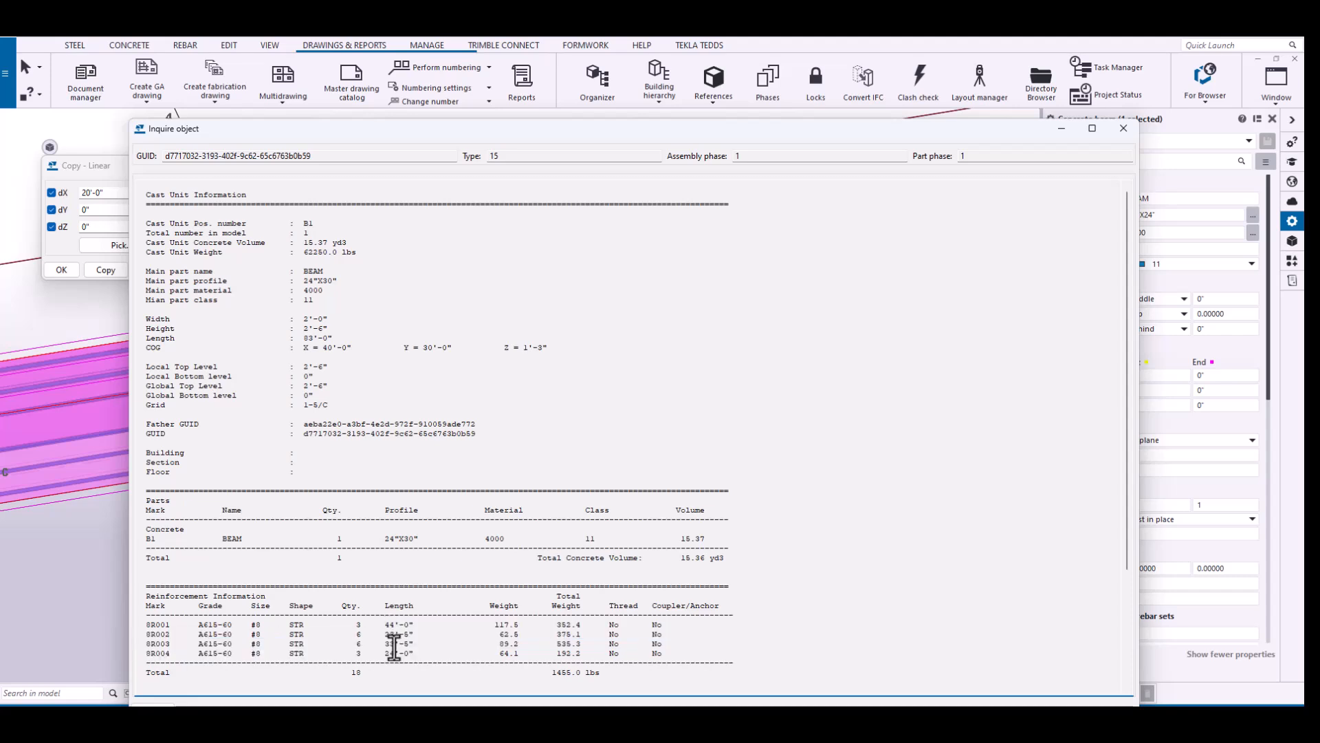
pyautogui.moveTo(363, 656)
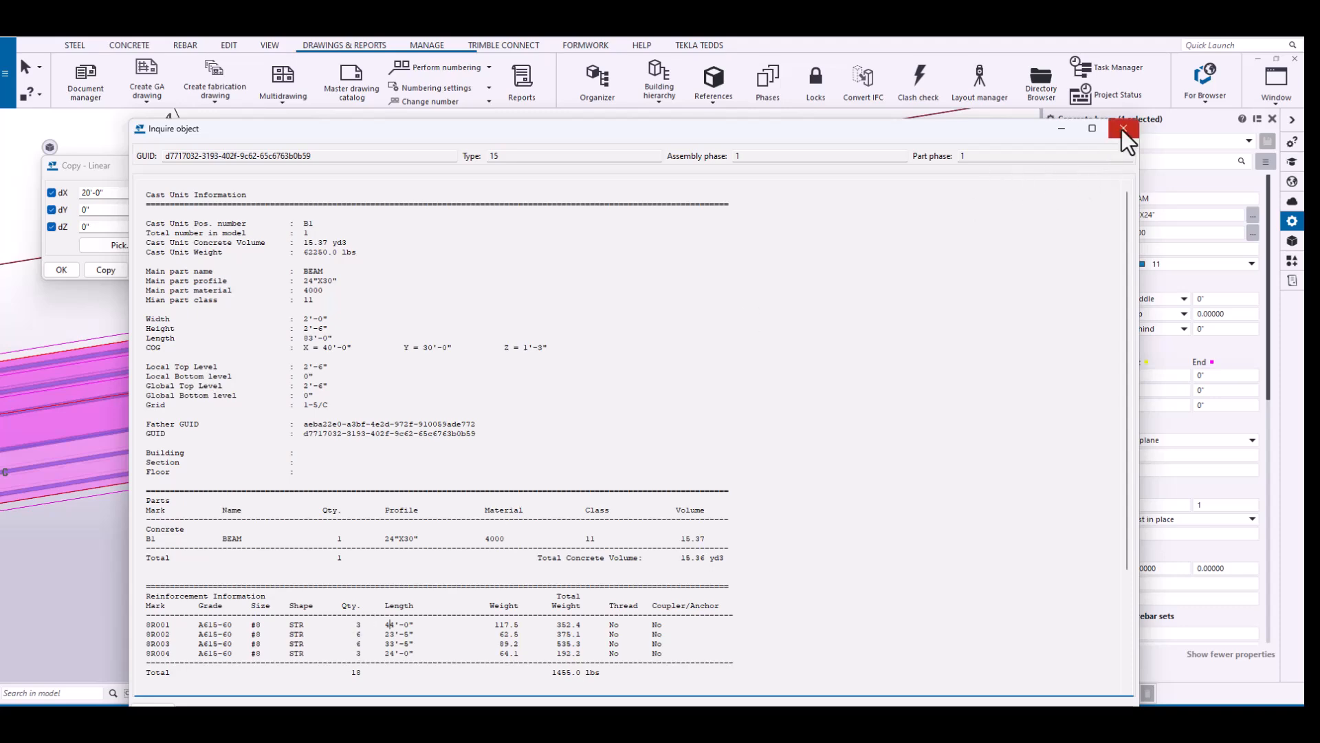
pyautogui.click(1123, 128)
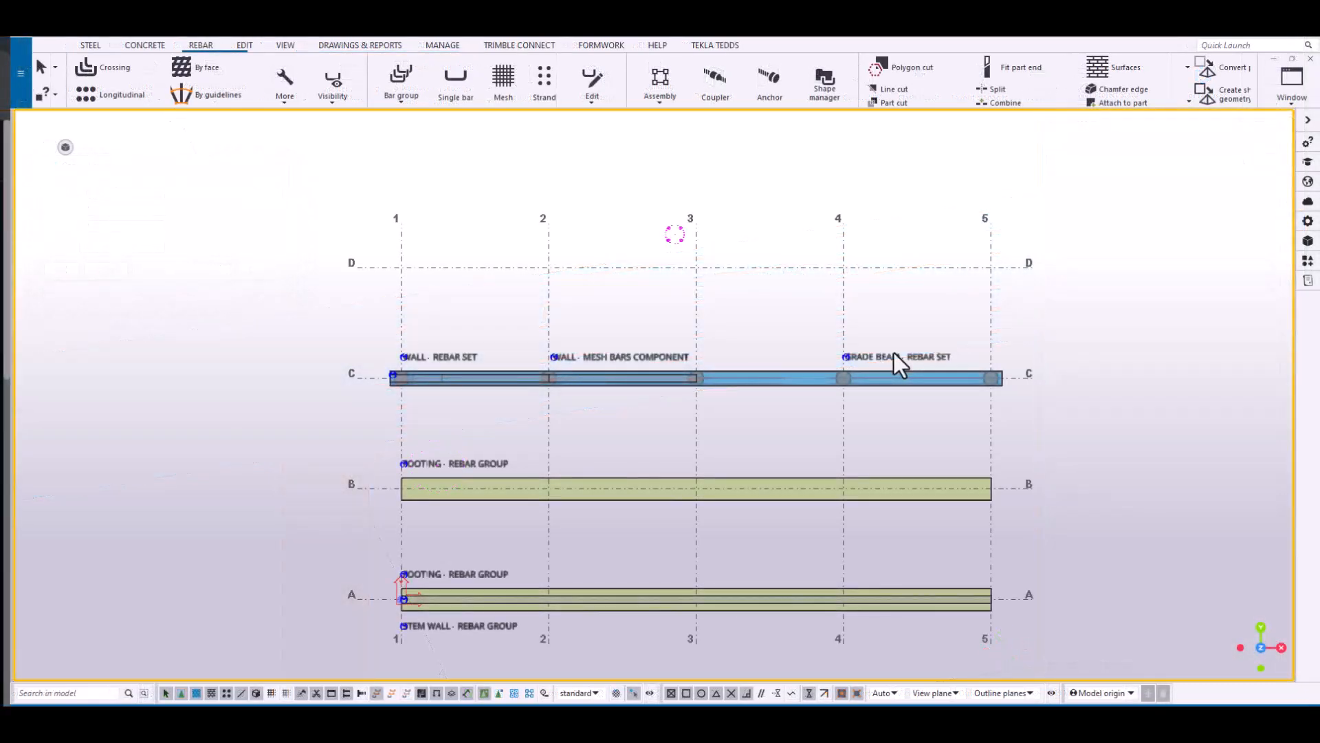
pyautogui.moveTo(889, 395)
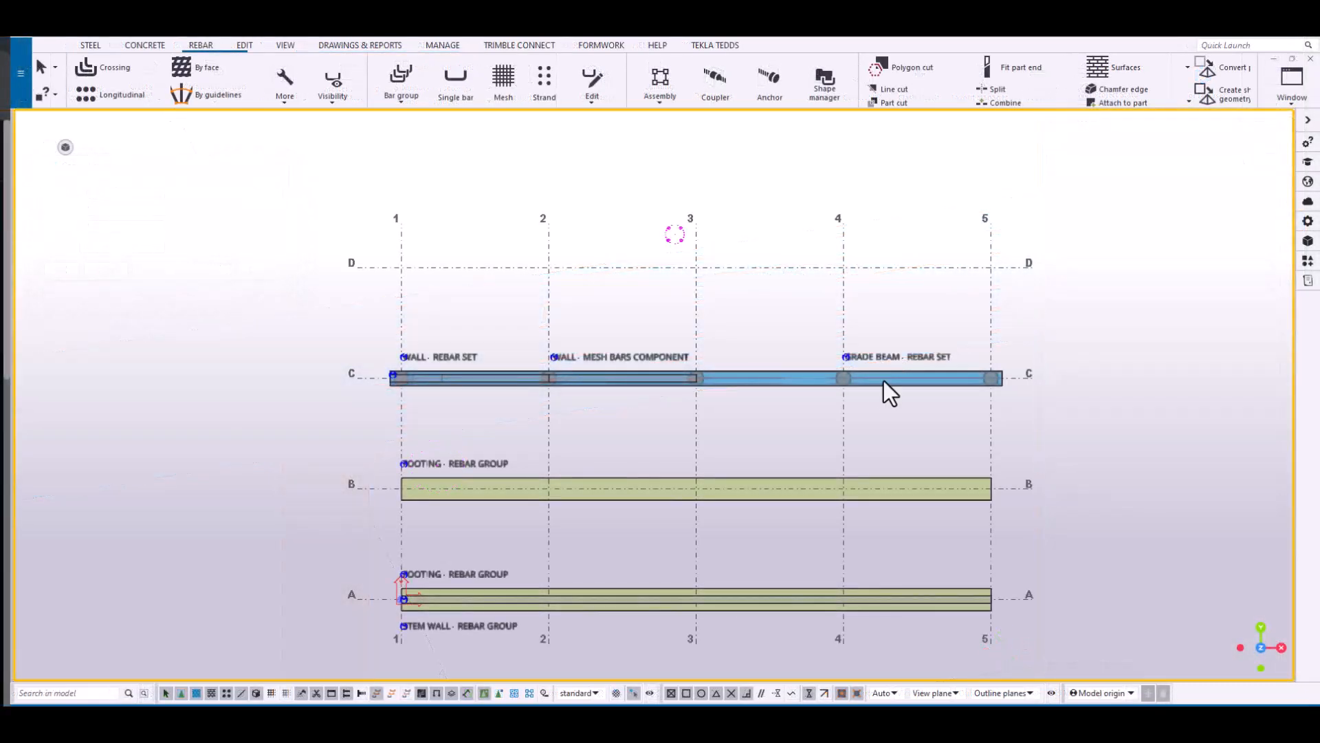
pyautogui.moveTo(801, 418)
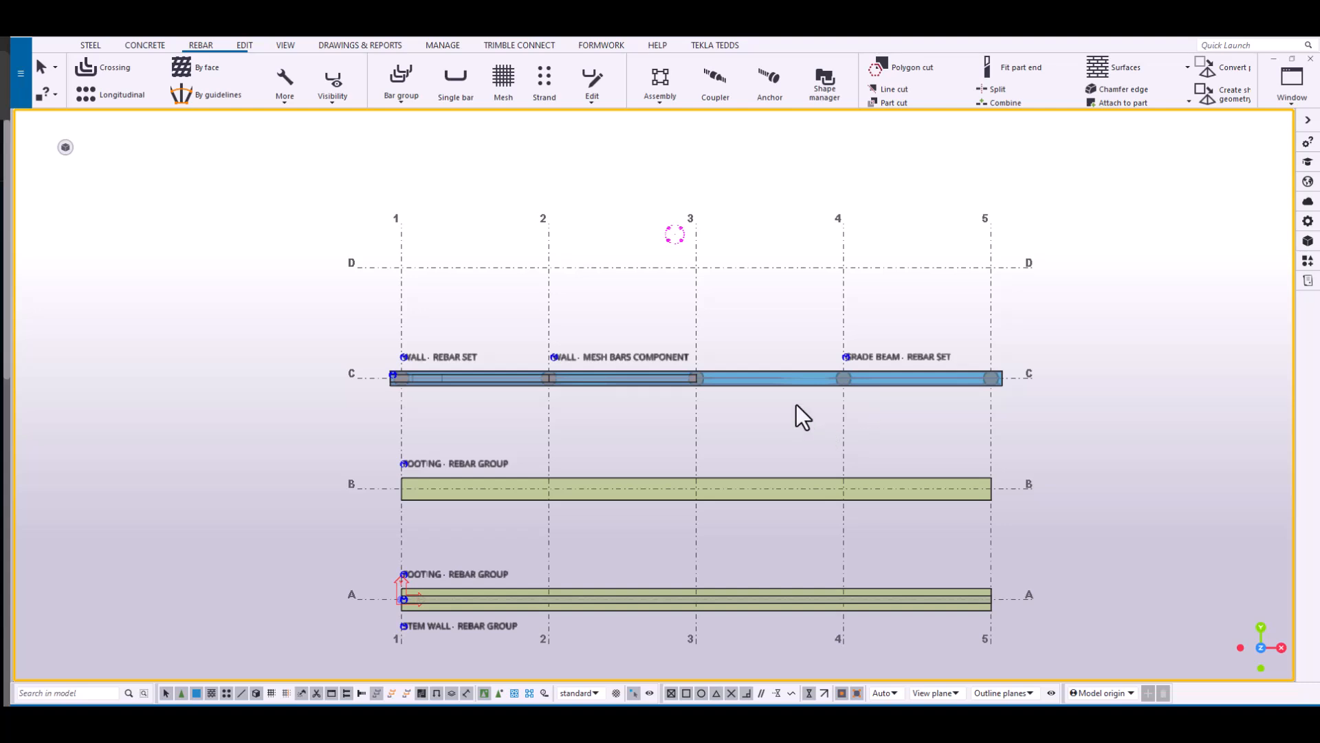
# Show only the wall mesh component and search MESH in Applications & components.
pyautogui.rightClick(674, 368)
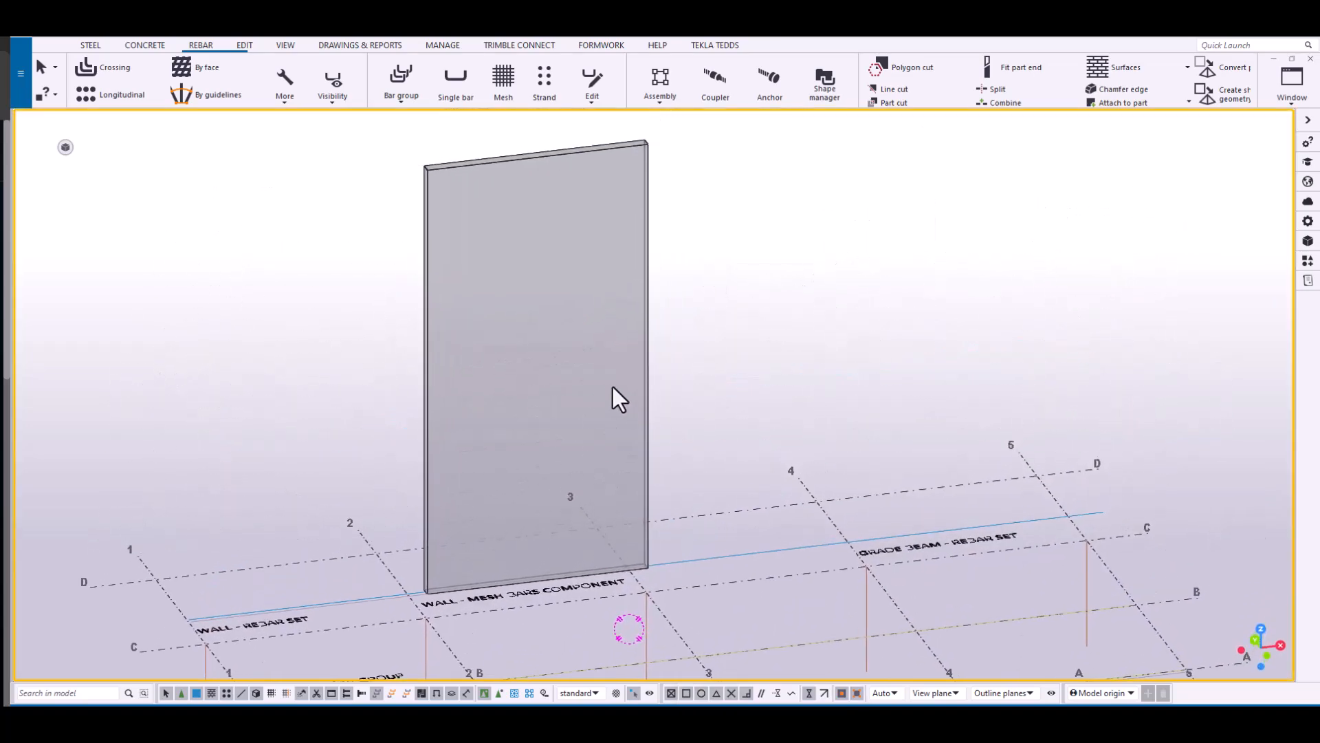
pyautogui.click(535, 370)
pyautogui.write('MESH')
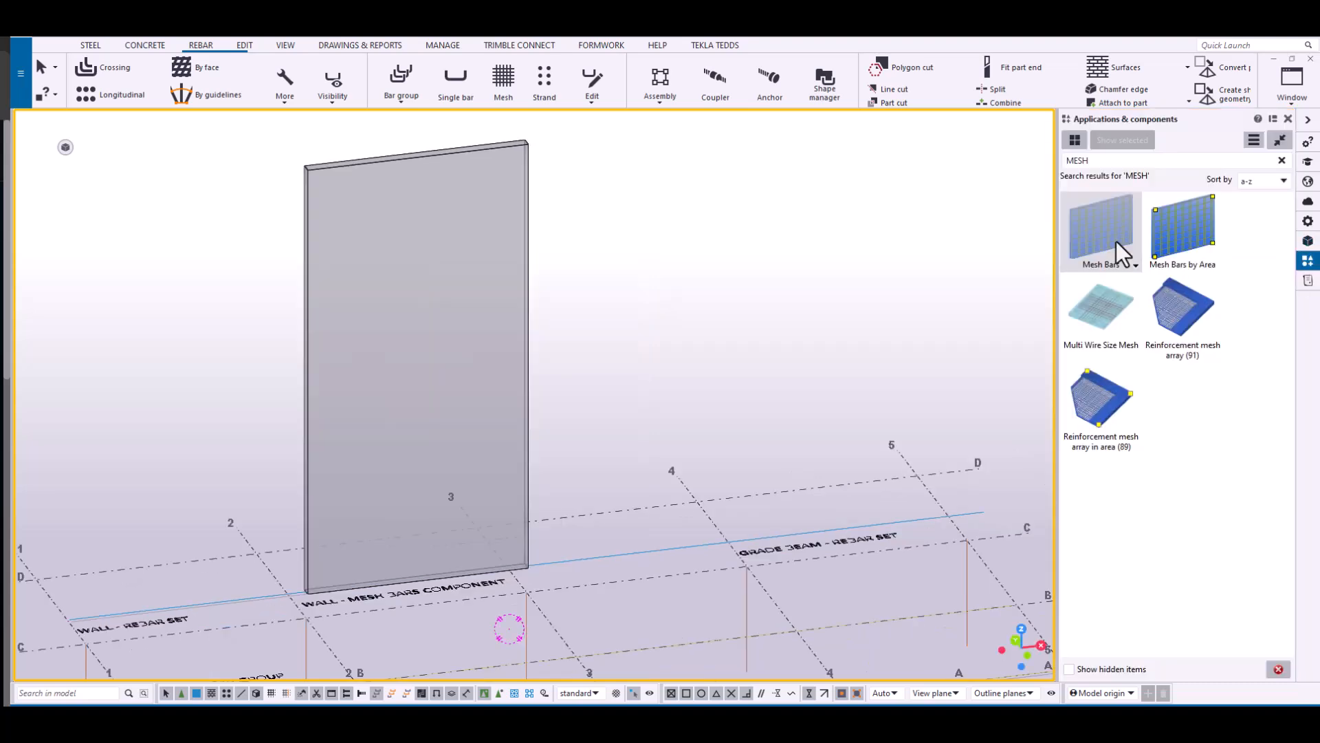
pyautogui.moveTo(1115, 244)
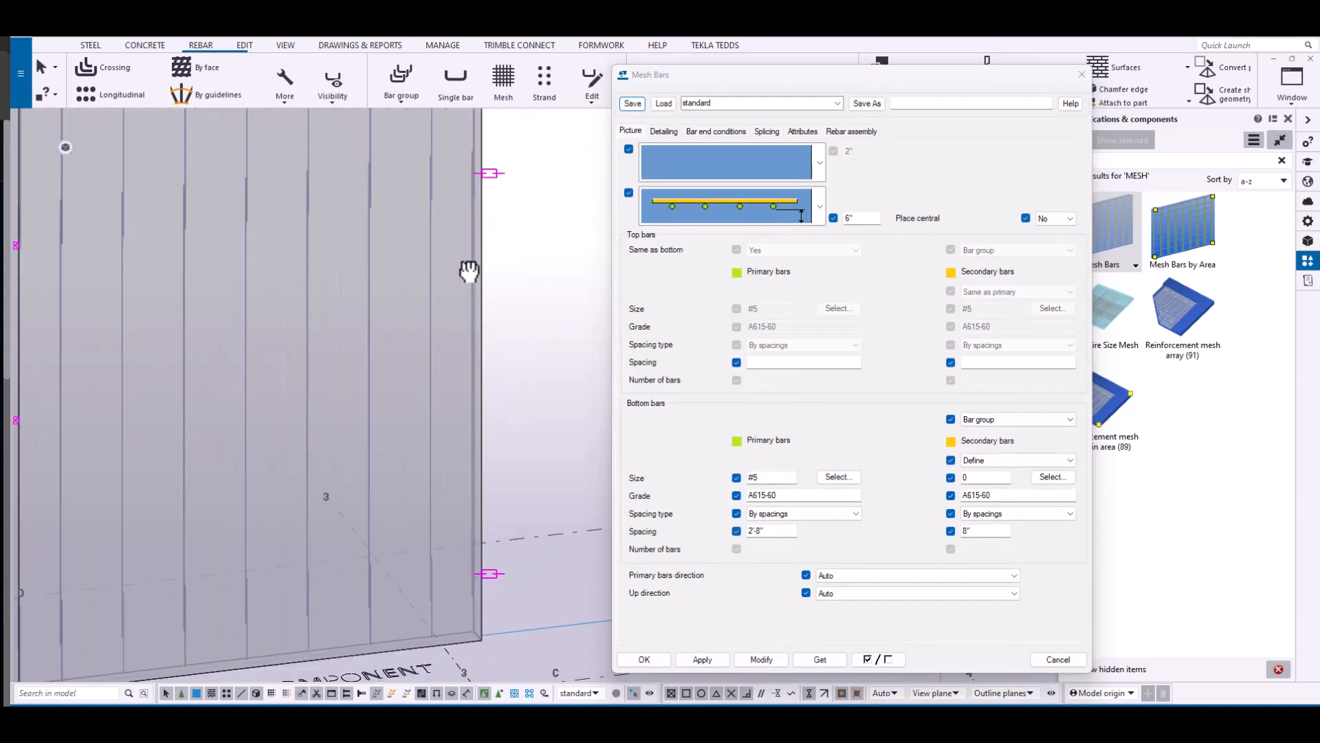
# Review Mesh Bars Splicing manufacturers (20'_Length, 30'_Length), keeping 20'_Length.
pyautogui.click(766, 131)
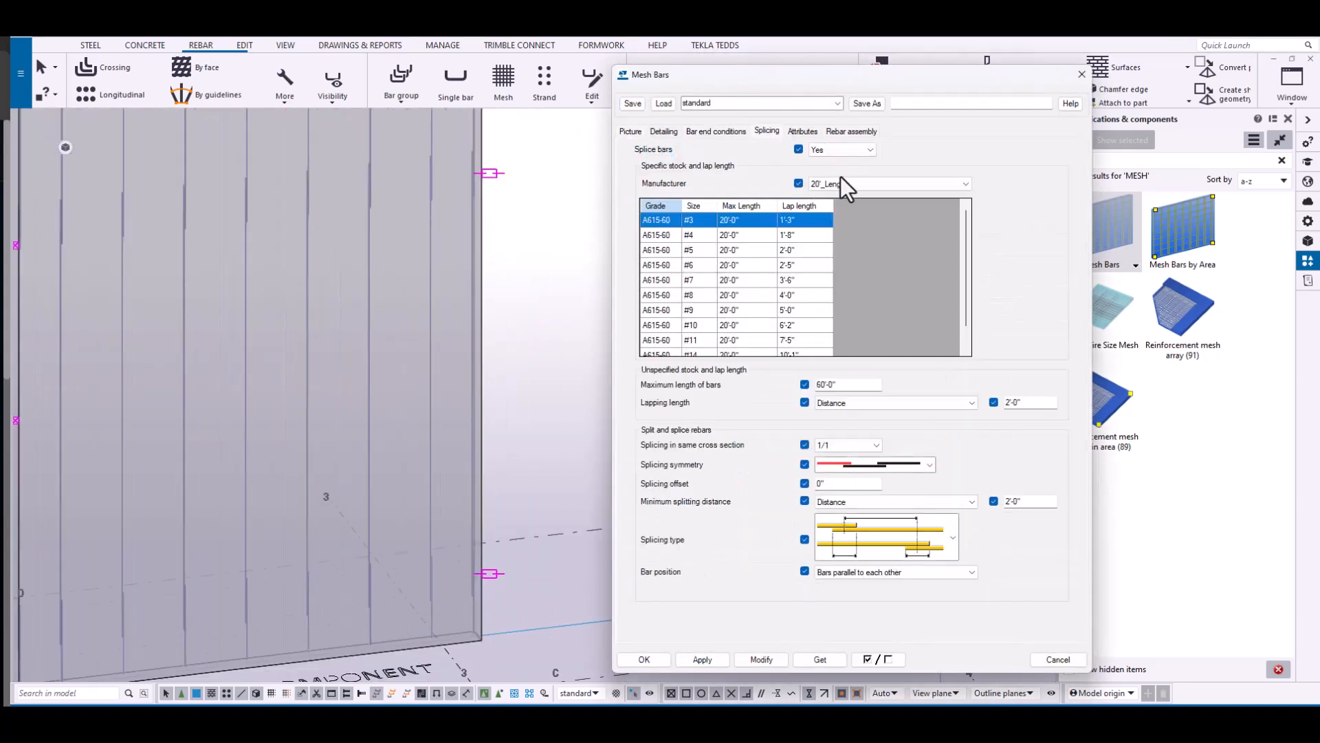
pyautogui.moveTo(980, 199)
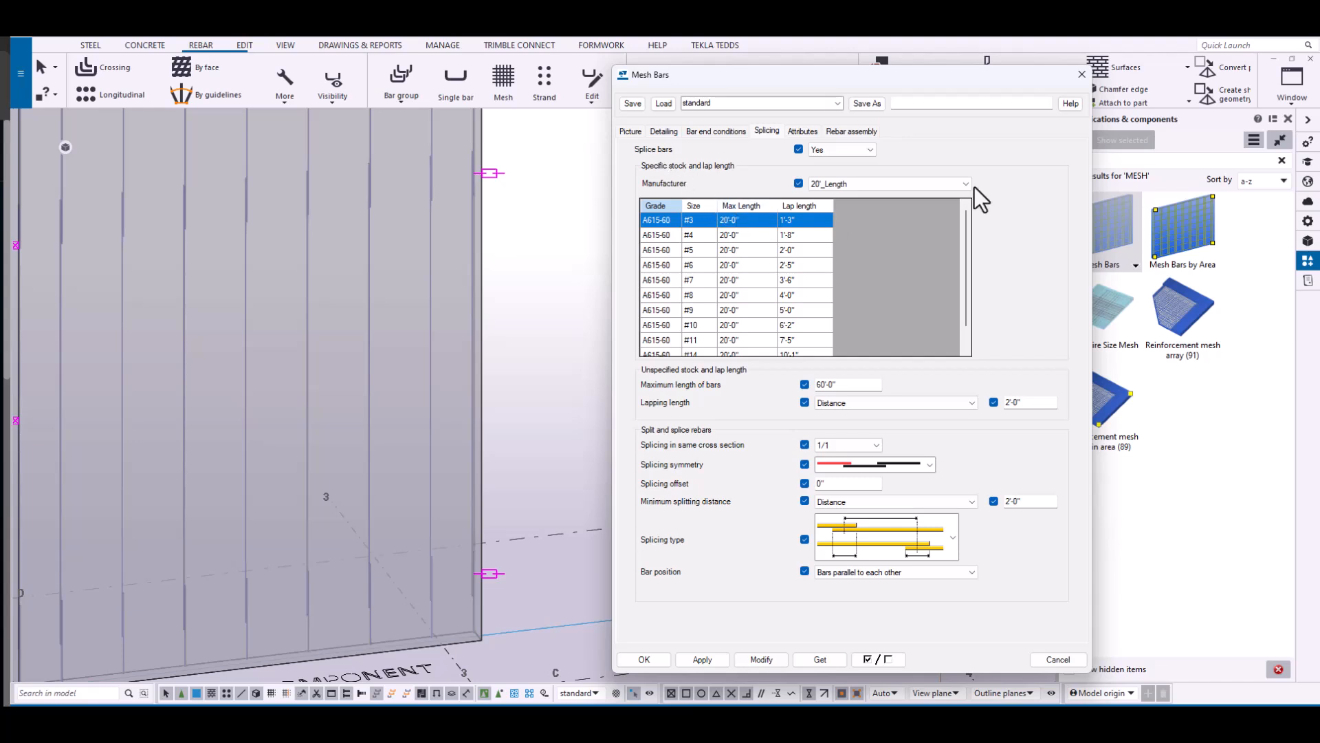
pyautogui.click(966, 184)
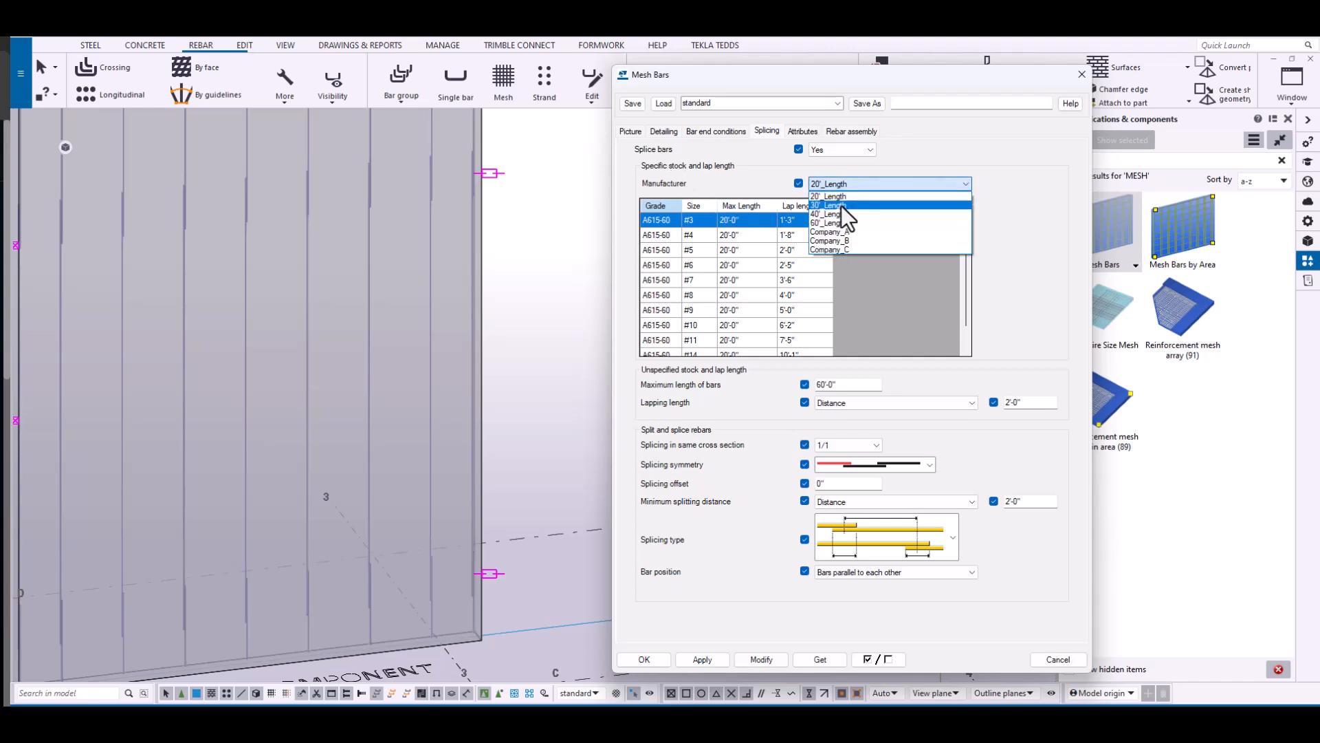
pyautogui.click(828, 196)
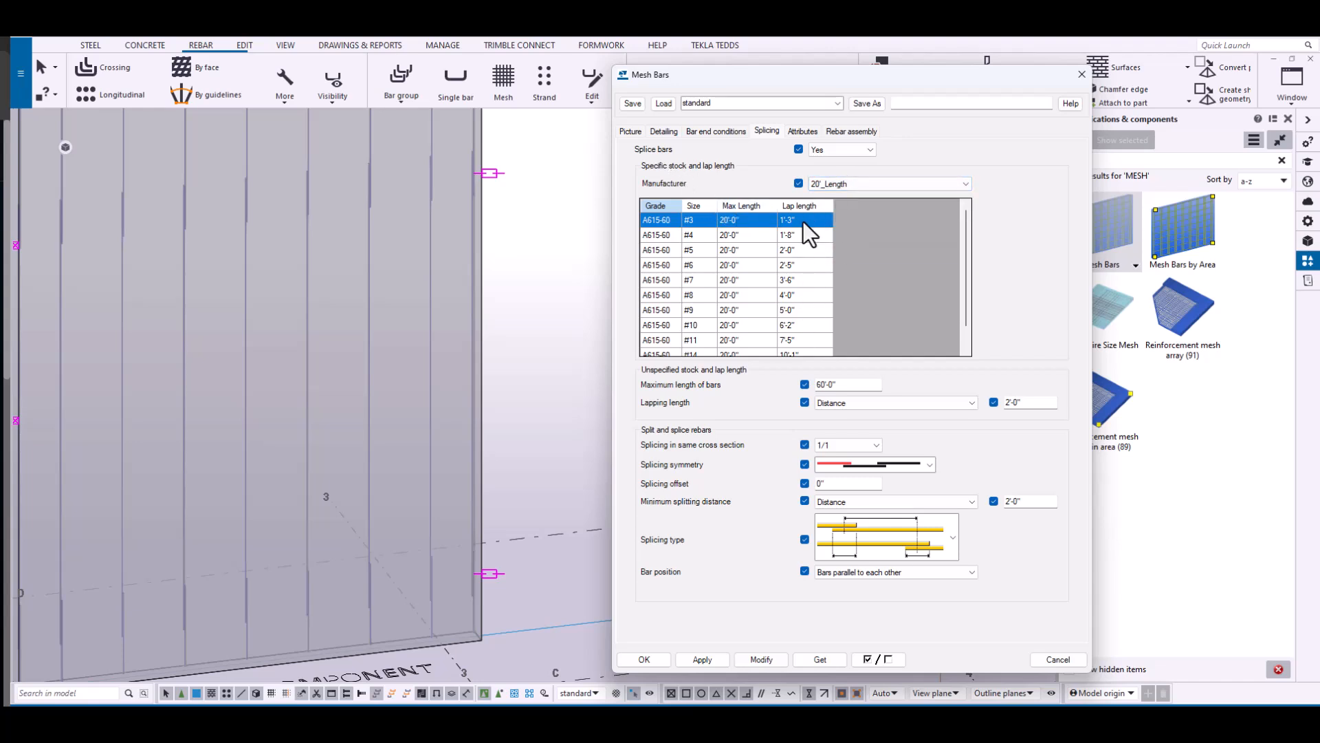
pyautogui.click(630, 132)
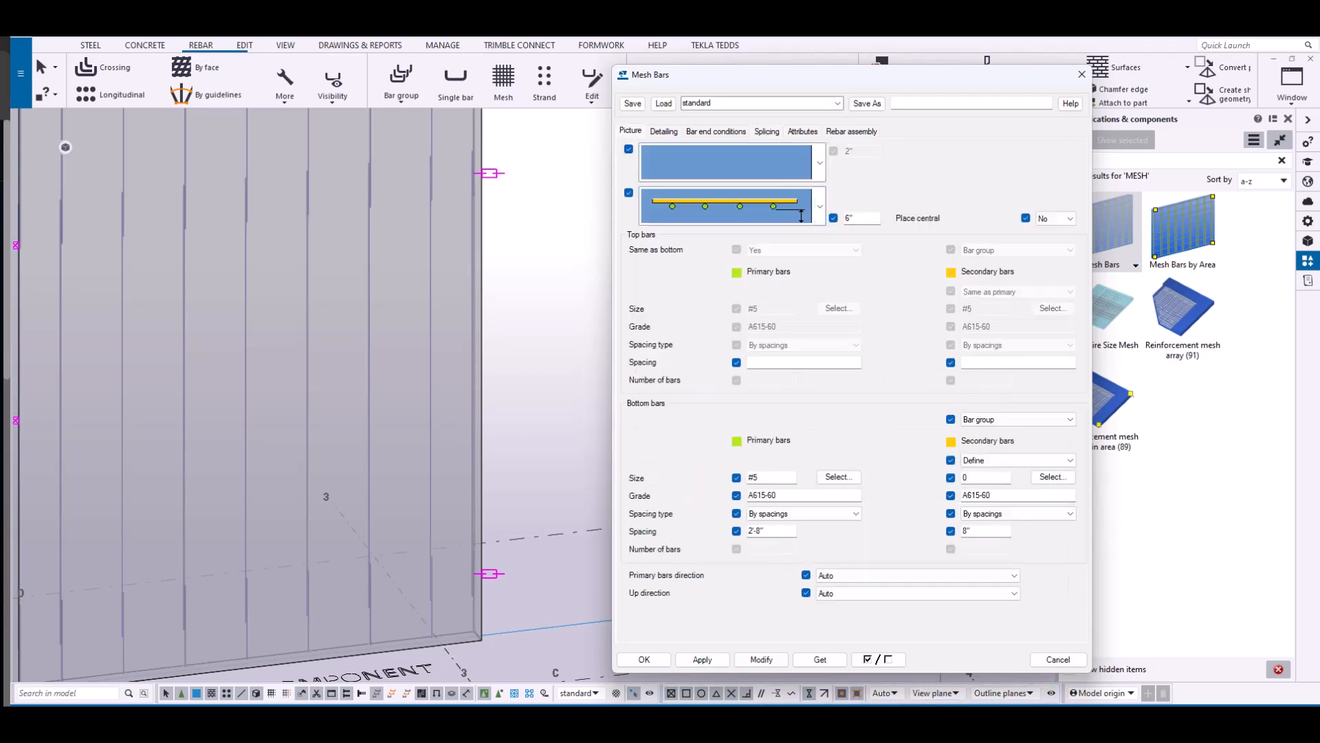
pyautogui.moveTo(889, 181)
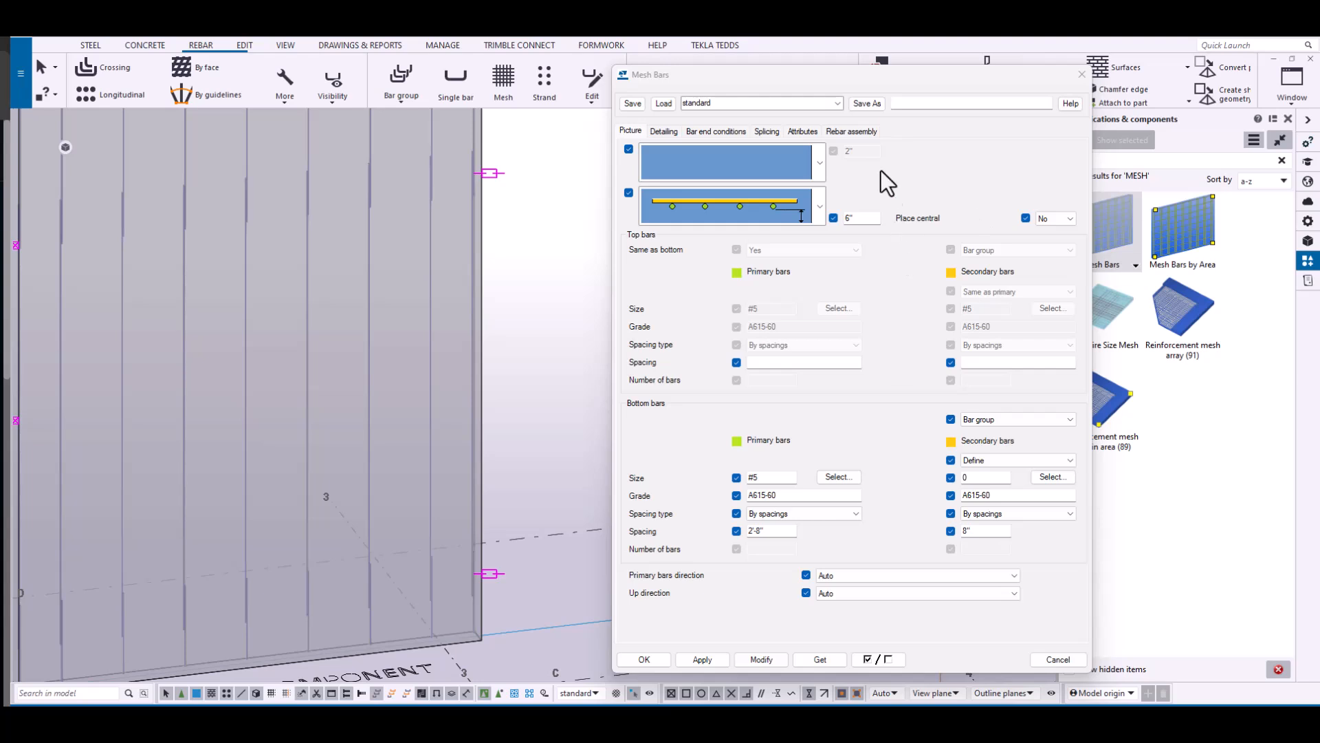
pyautogui.moveTo(773, 145)
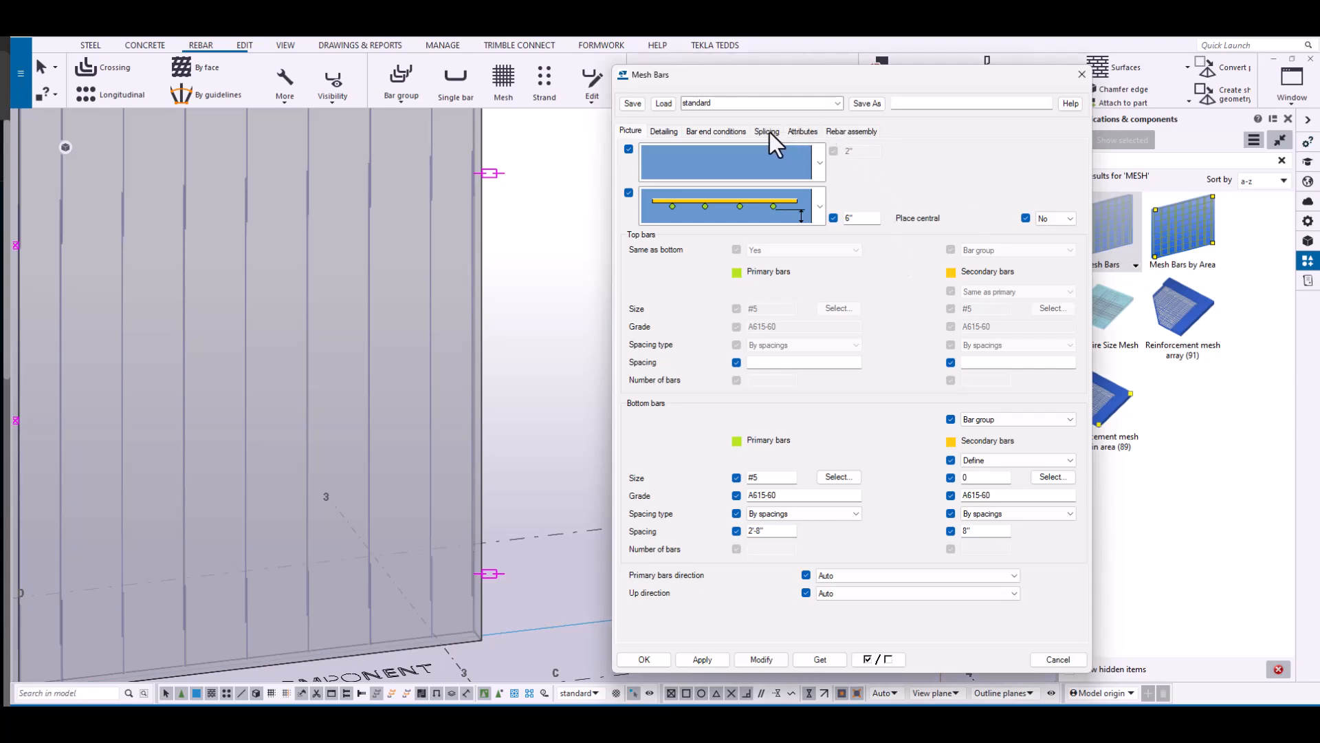
pyautogui.click(766, 132)
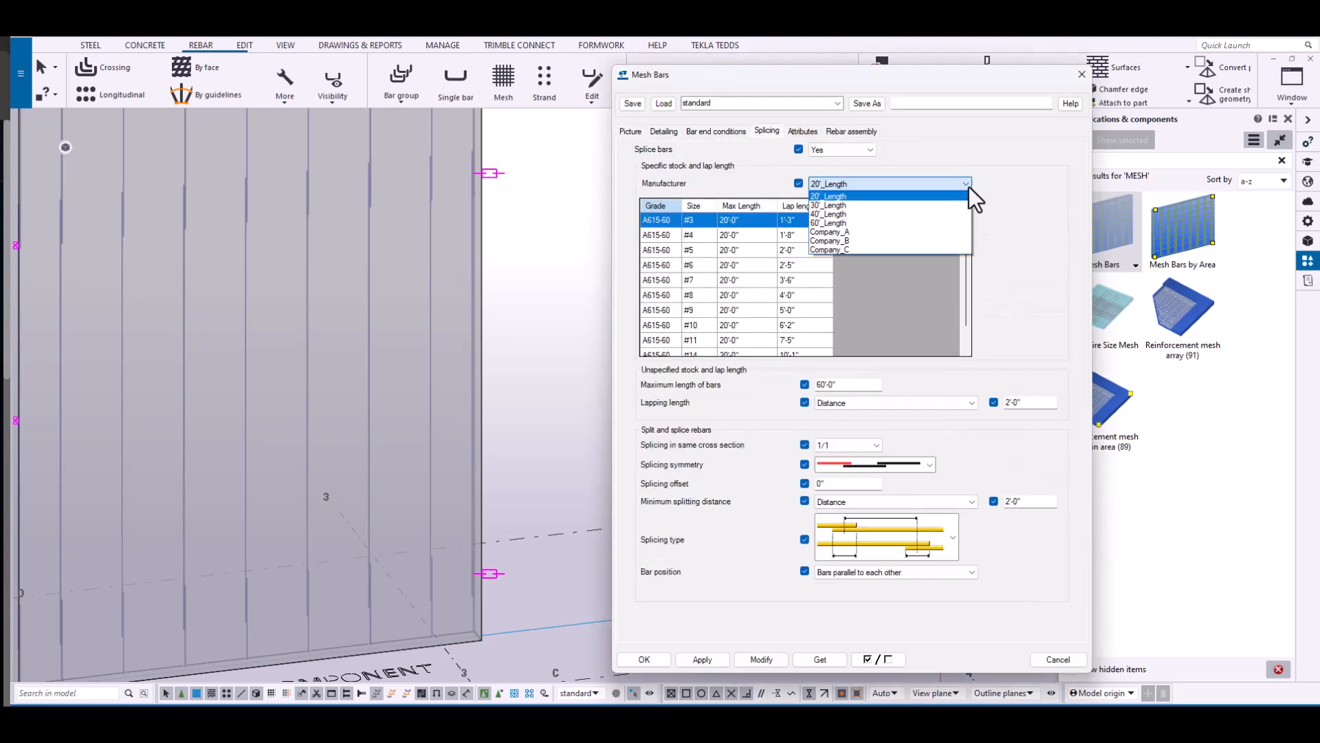
pyautogui.click(829, 195)
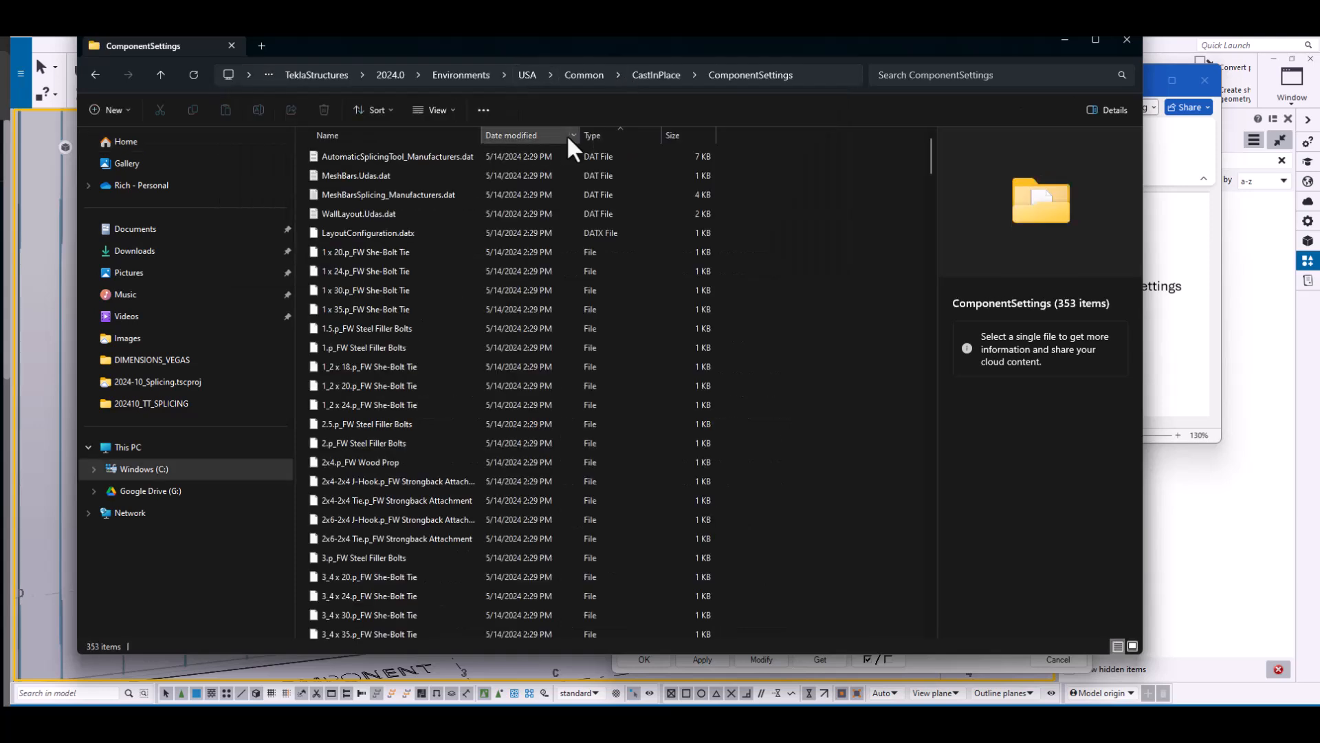
# Copy both Manufacturers.dat files into the 202410_TT_SPLICING model folder, replacing existing ones.
pyautogui.click(397, 156)
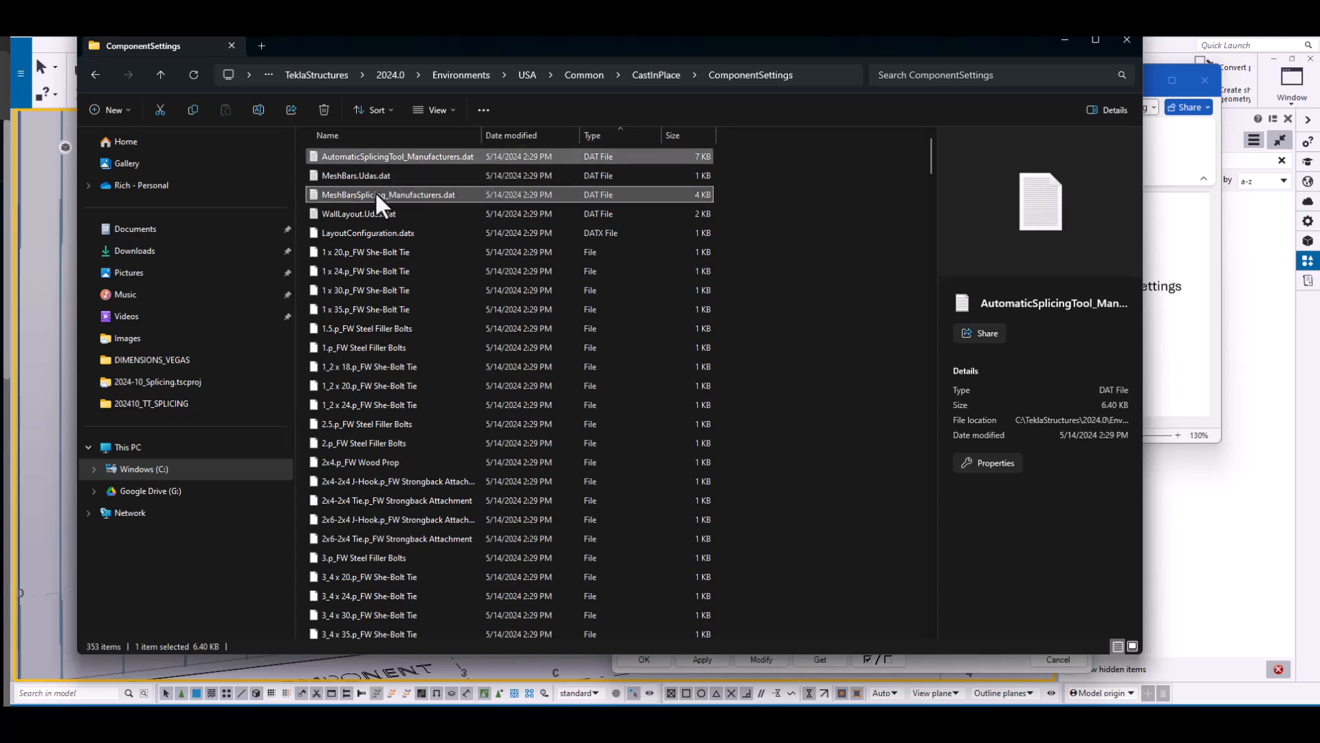
pyautogui.rightClick(388, 194)
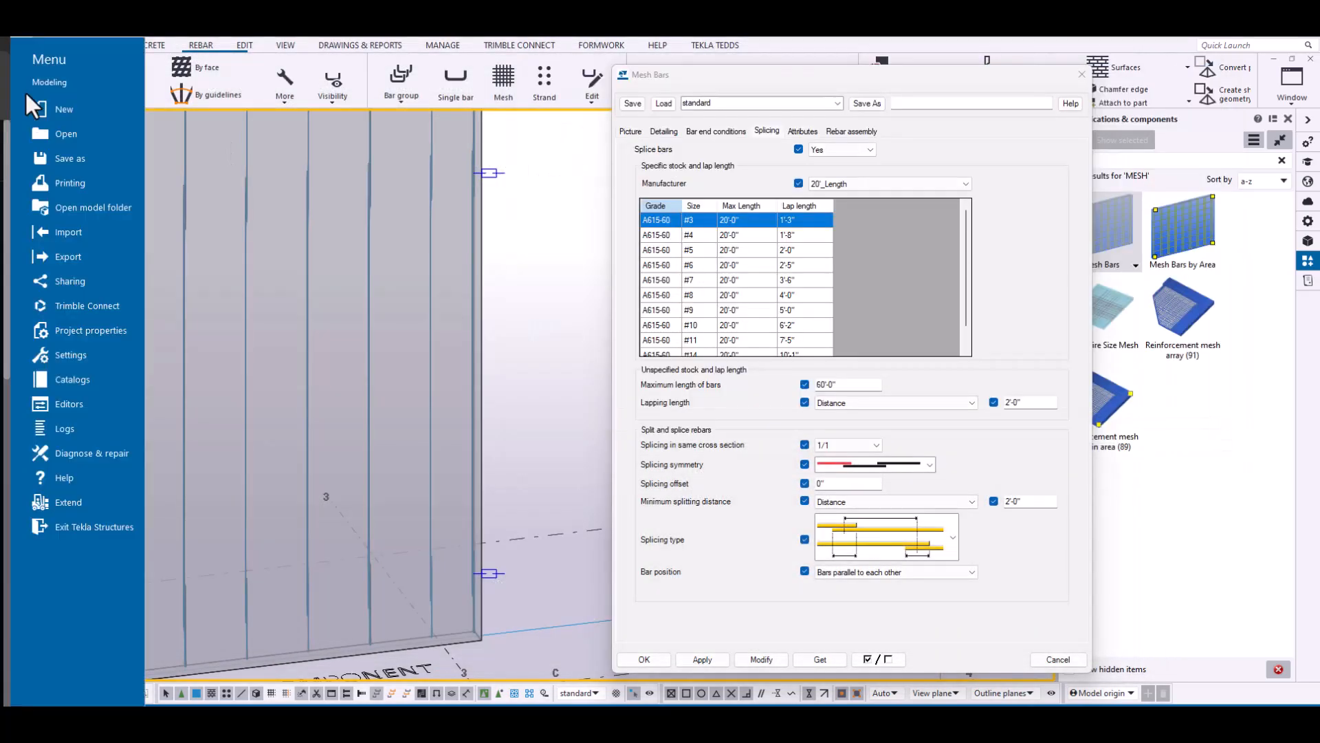
pyautogui.click(469, 367)
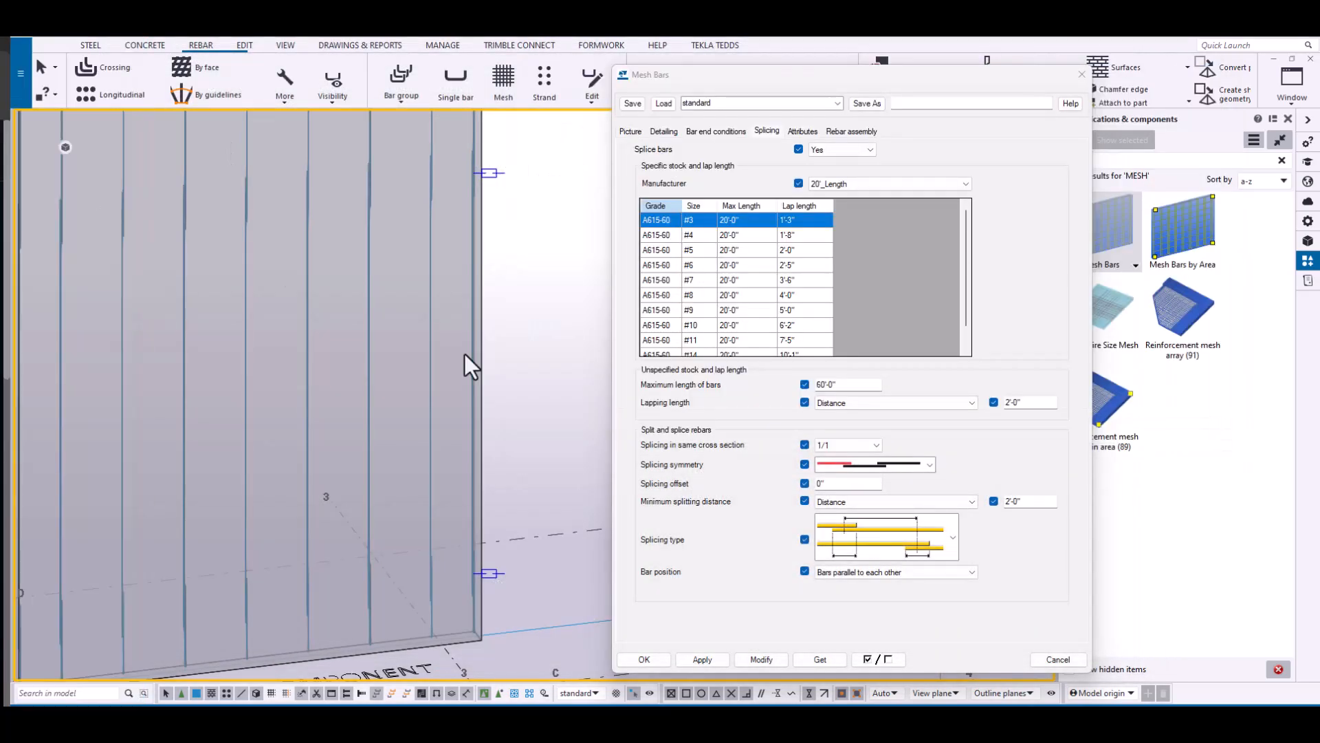
pyautogui.rightClick(809, 543)
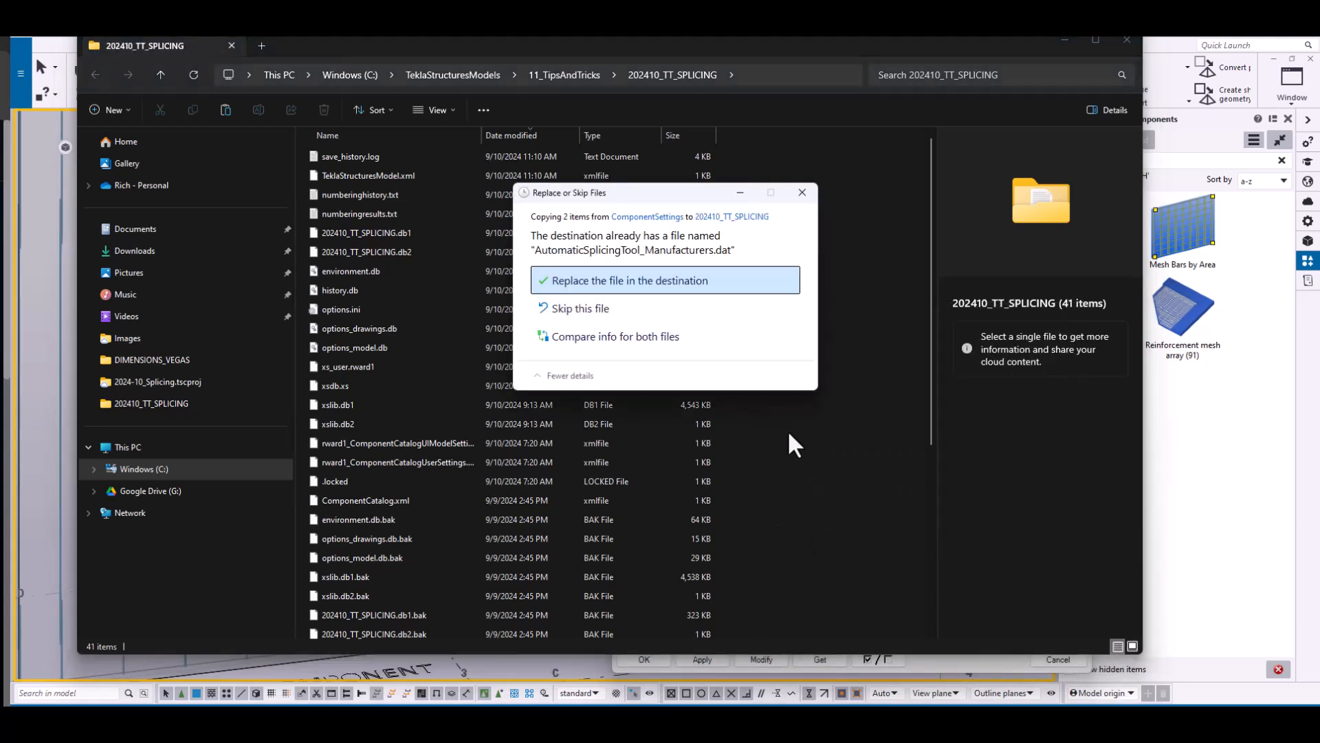
pyautogui.click(631, 280)
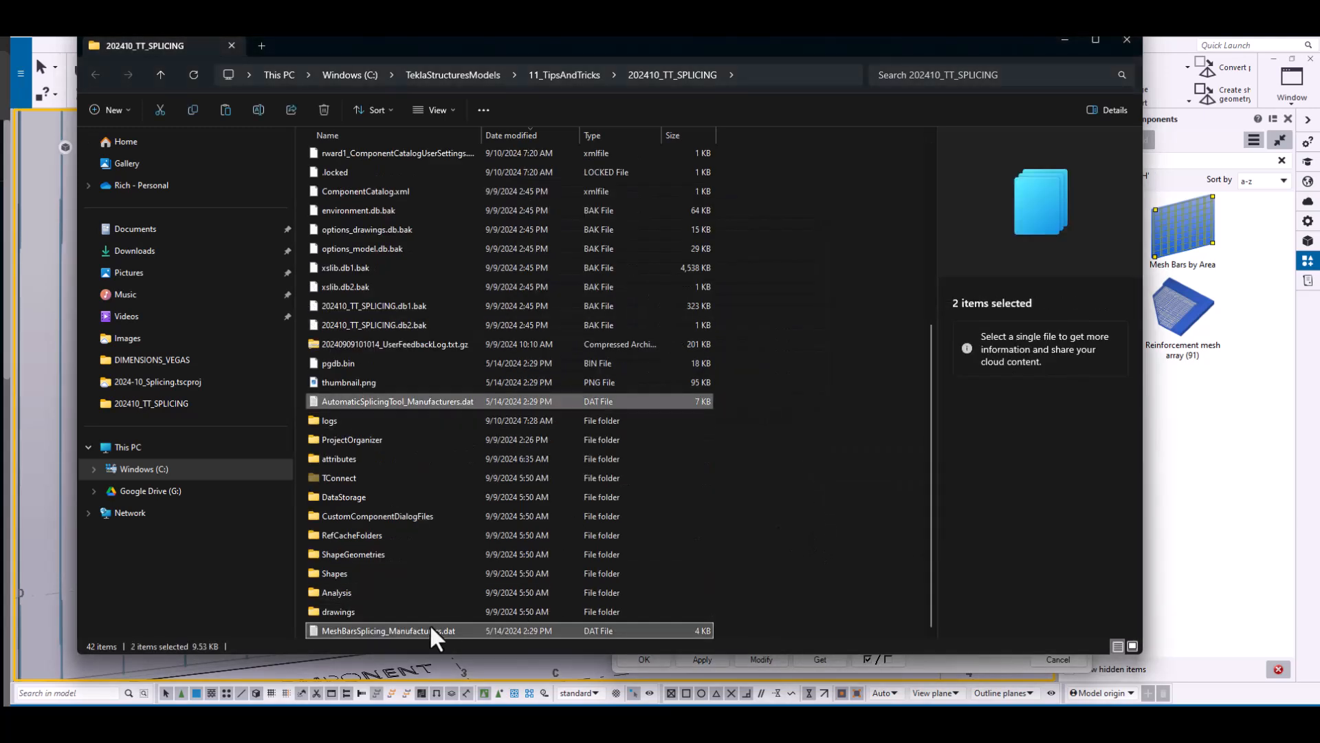
# Open MeshBarsSplicing_Manufacturers.dat from the model folder for editing.
pyautogui.click(388, 630)
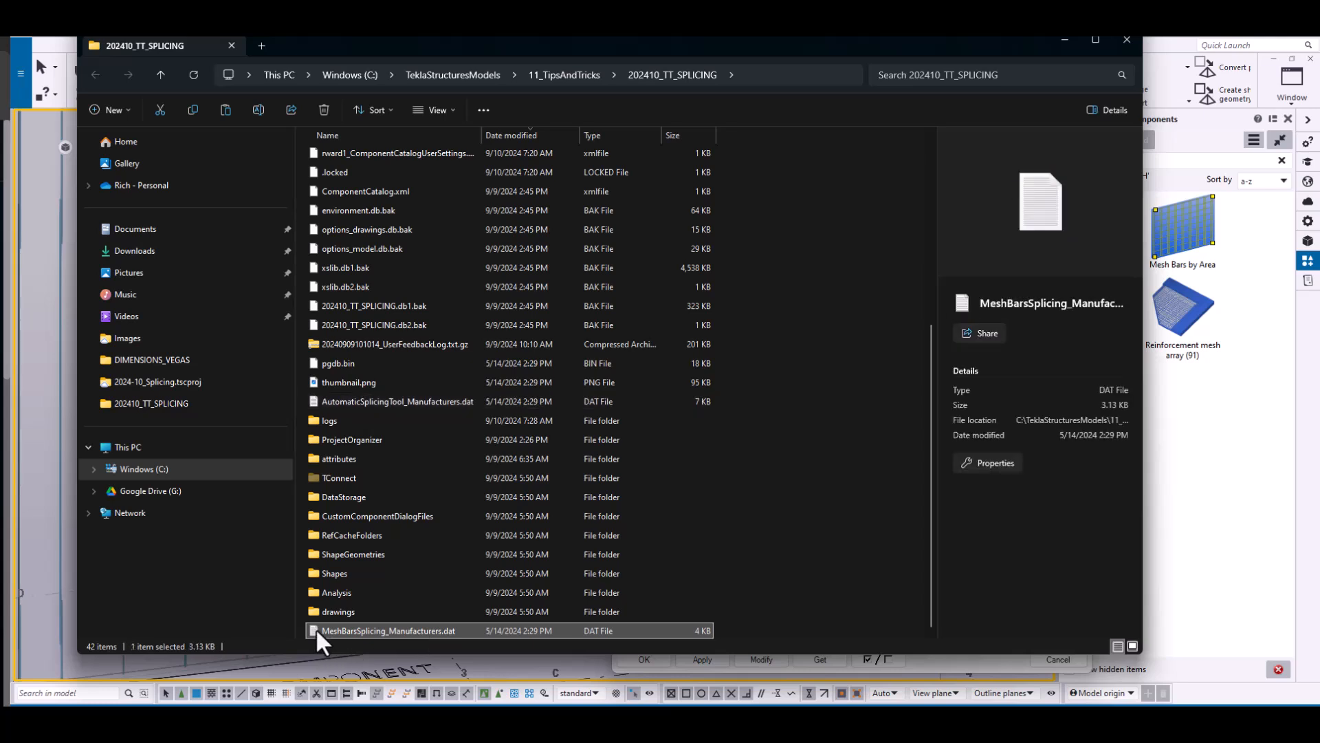
pyautogui.doubleClick(388, 630)
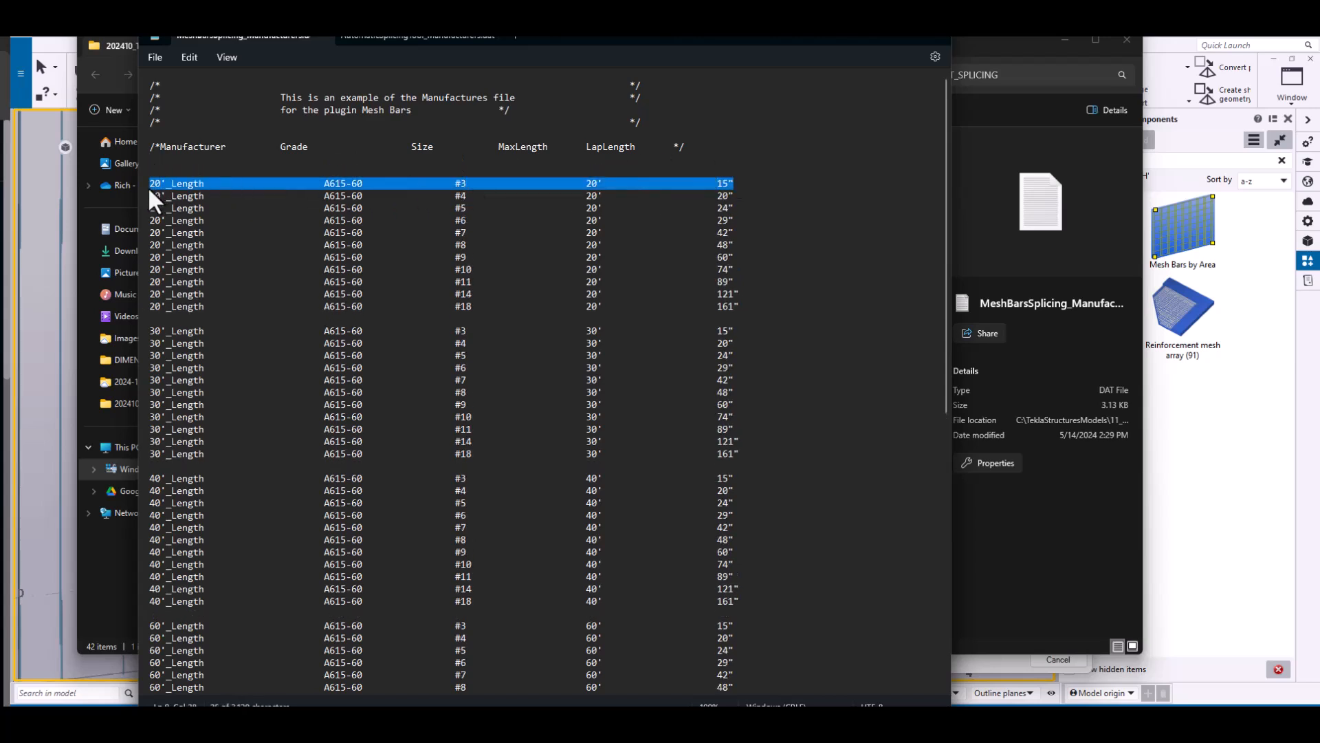
# Insert a 6'_Length line for A615-60 #5 bars, 6' max length and 24" lap, above the 20'_Length entries.
pyautogui.click(174, 160)
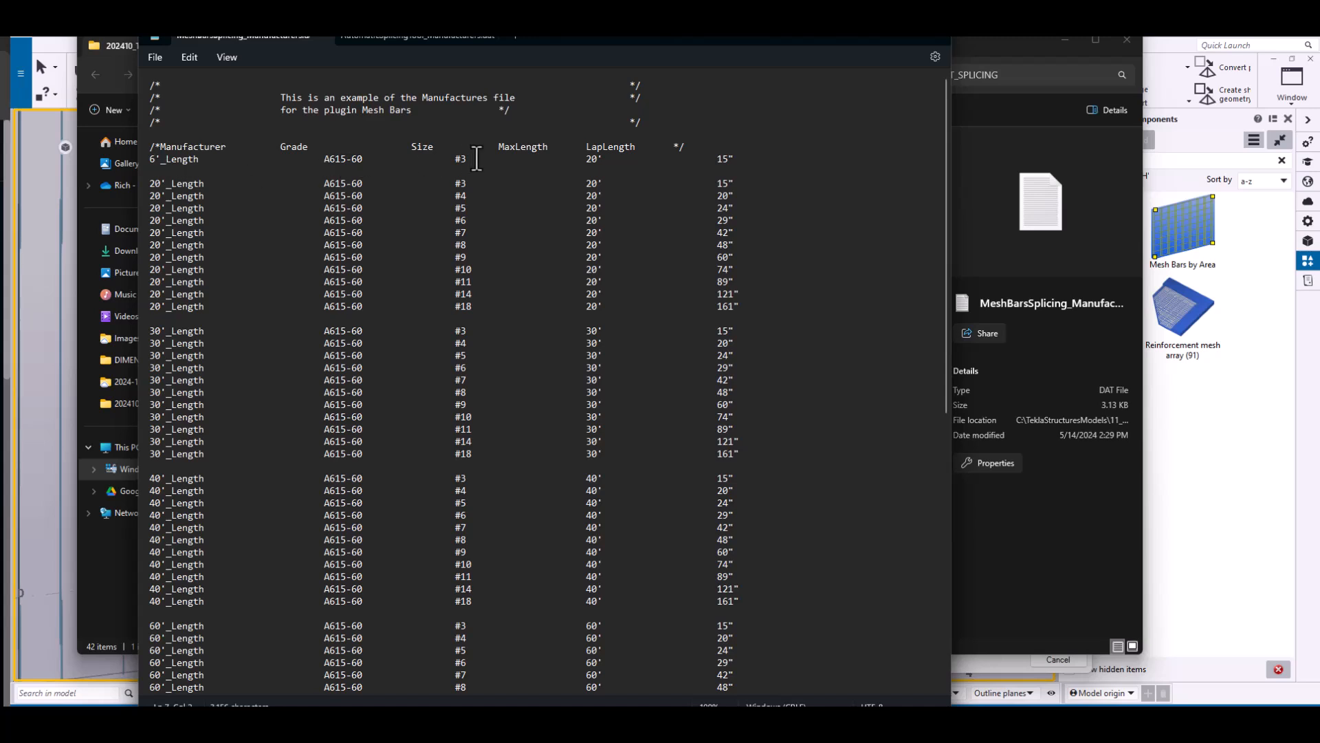
pyautogui.moveTo(472, 169)
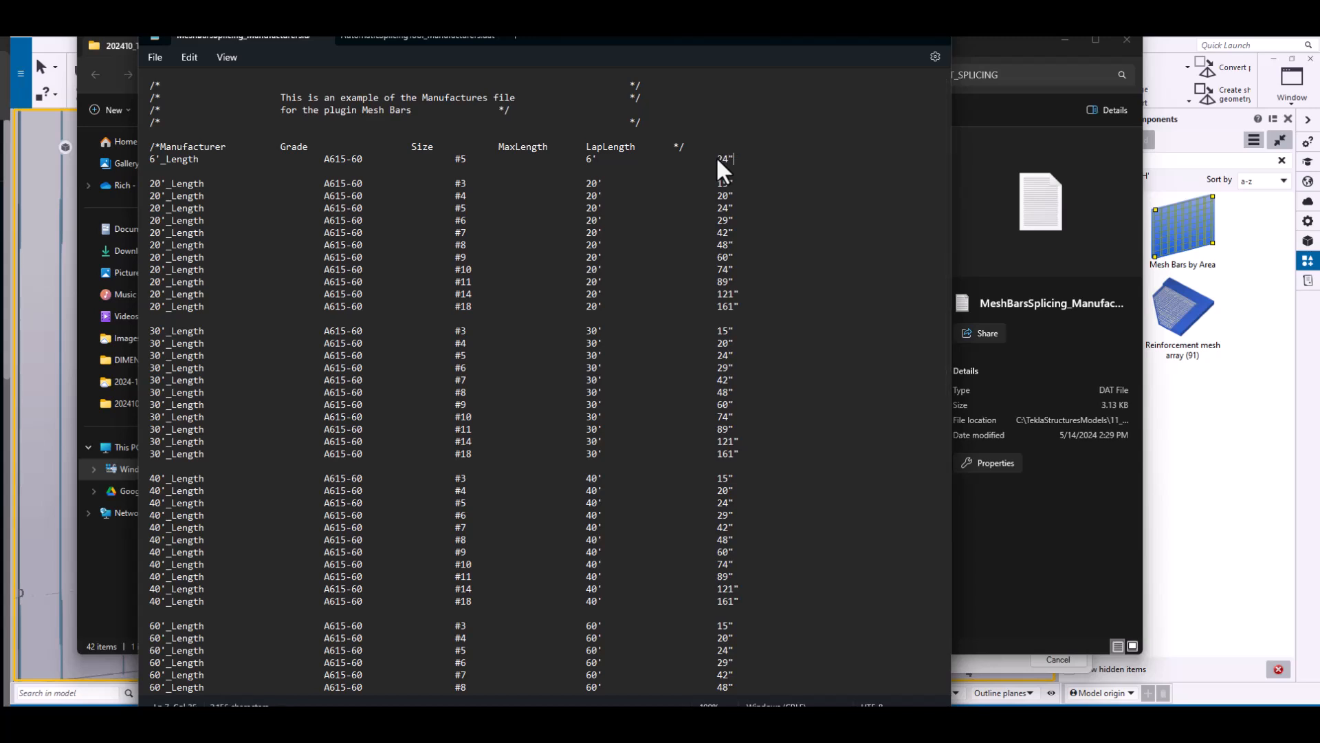
pyautogui.click(155, 57)
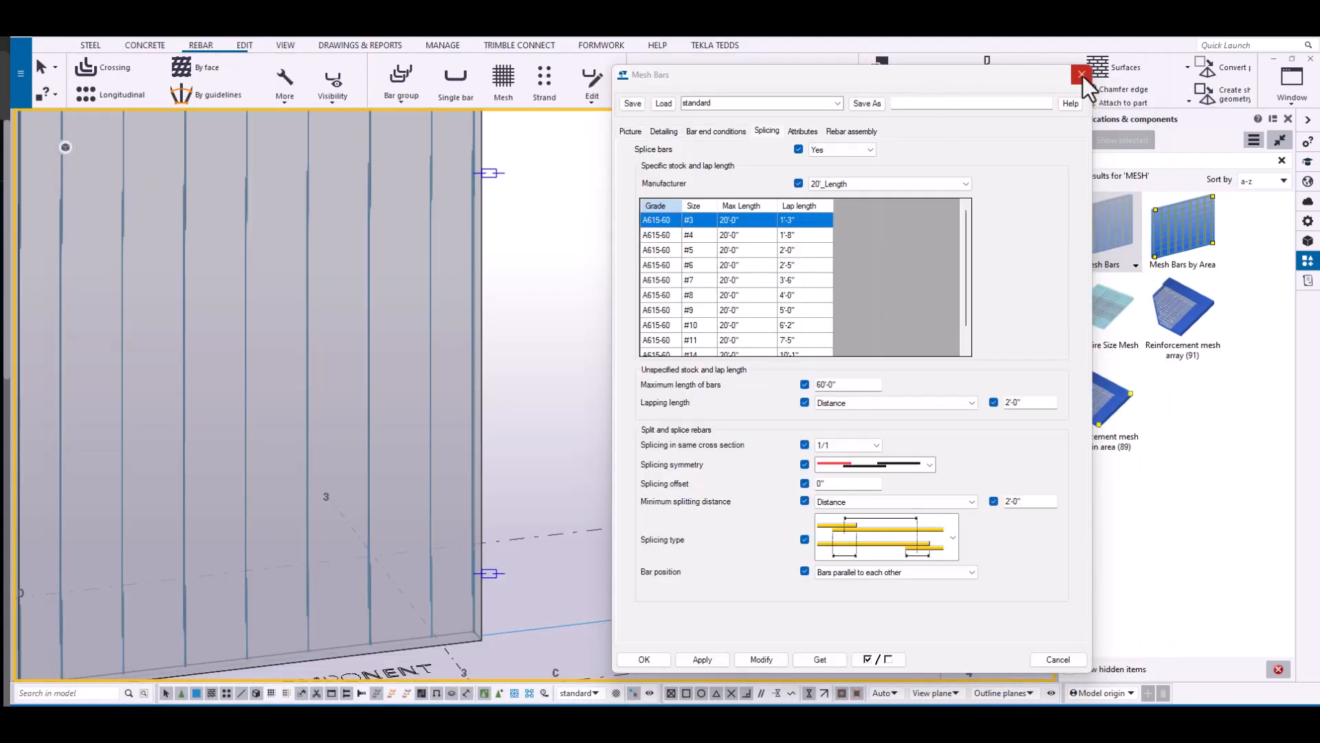
# Set the wall Mesh Bars splicing to the 6'_Length stock set with 6'-0" maximum bar length and modify.
pyautogui.click(1083, 75)
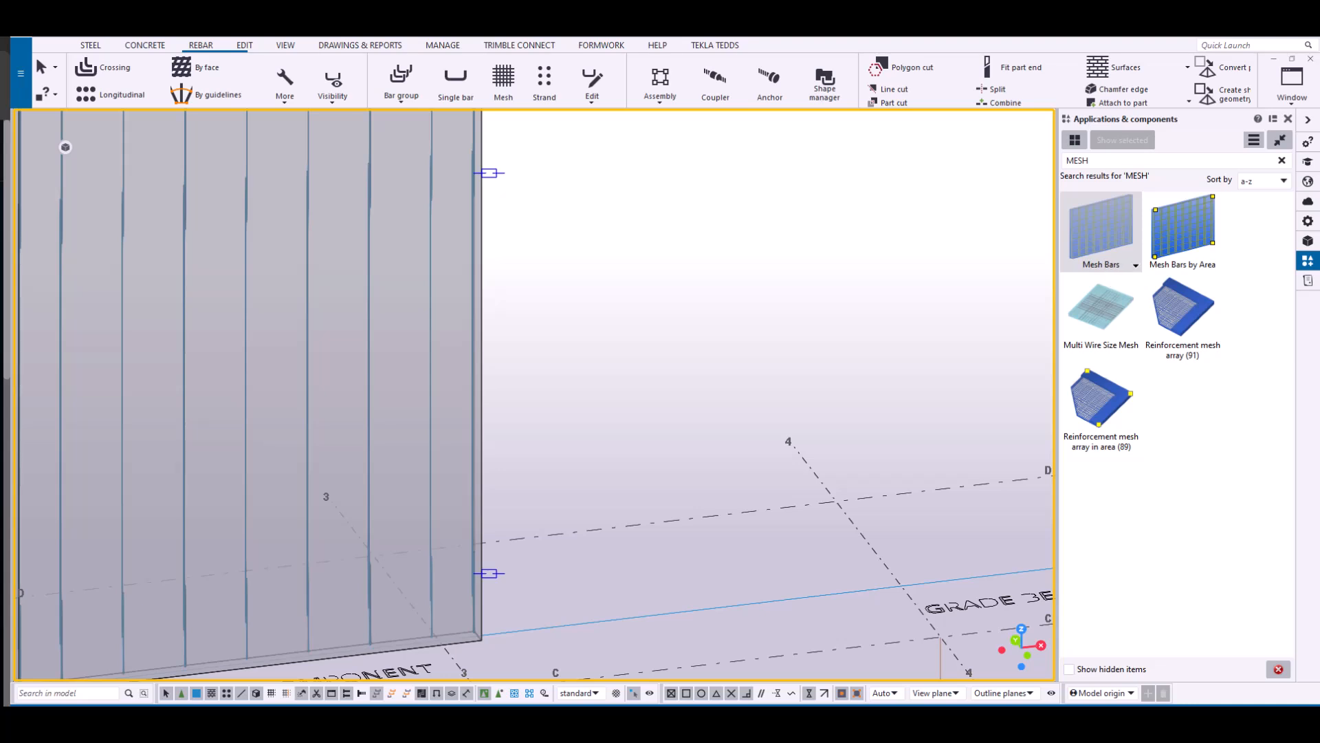
pyautogui.doubleClick(1099, 232)
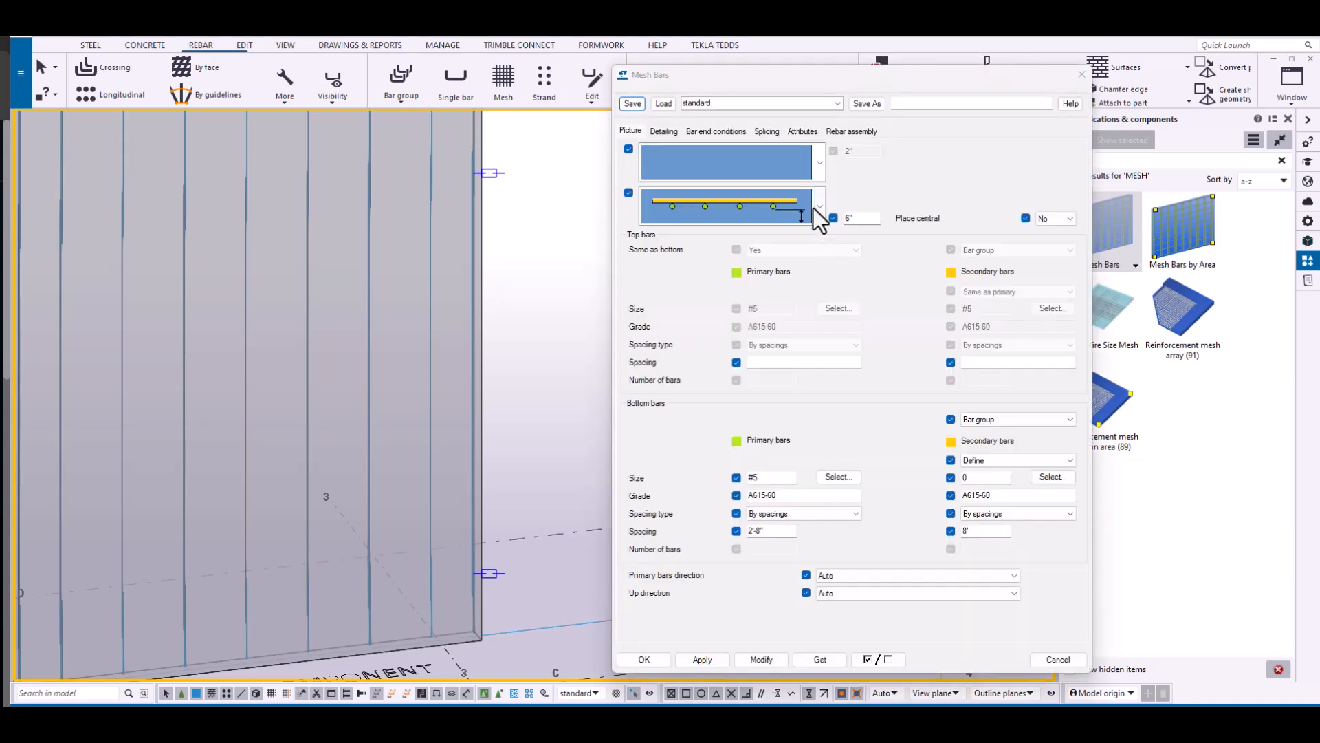
pyautogui.moveTo(506, 307)
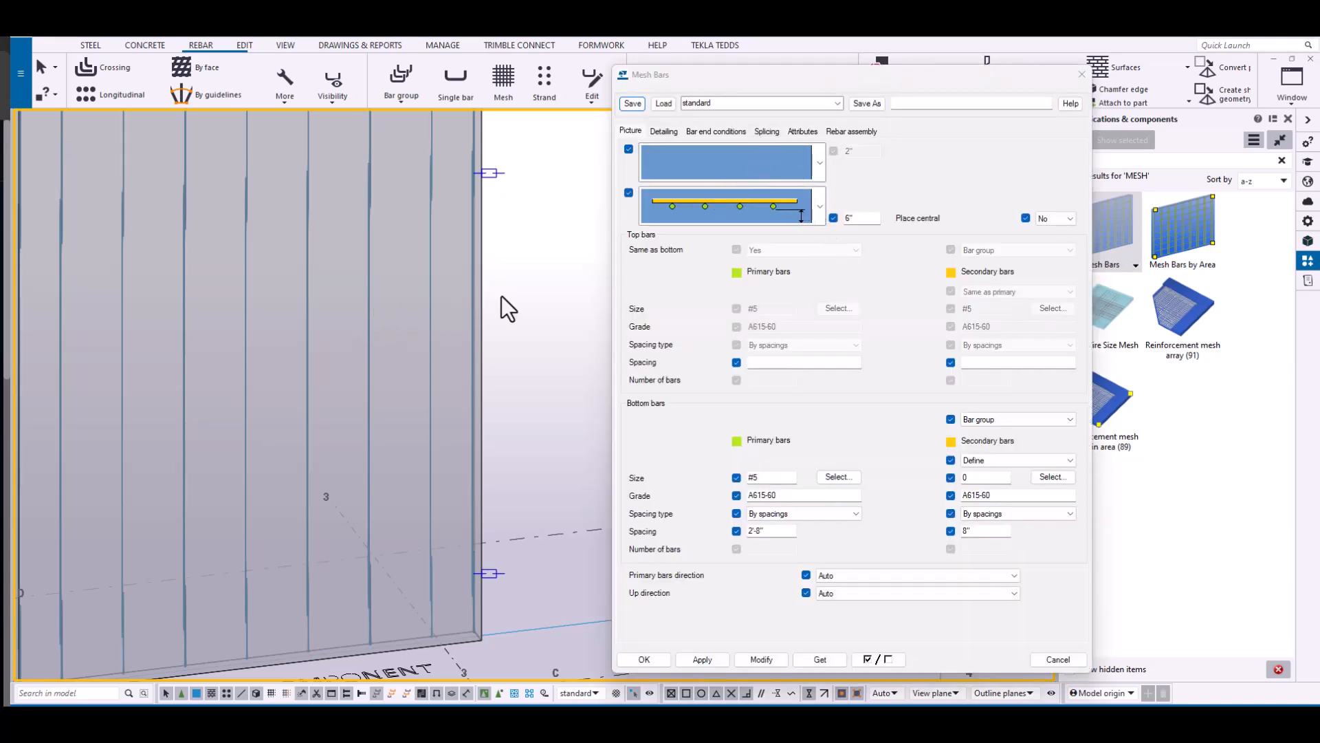
pyautogui.moveTo(438, 337)
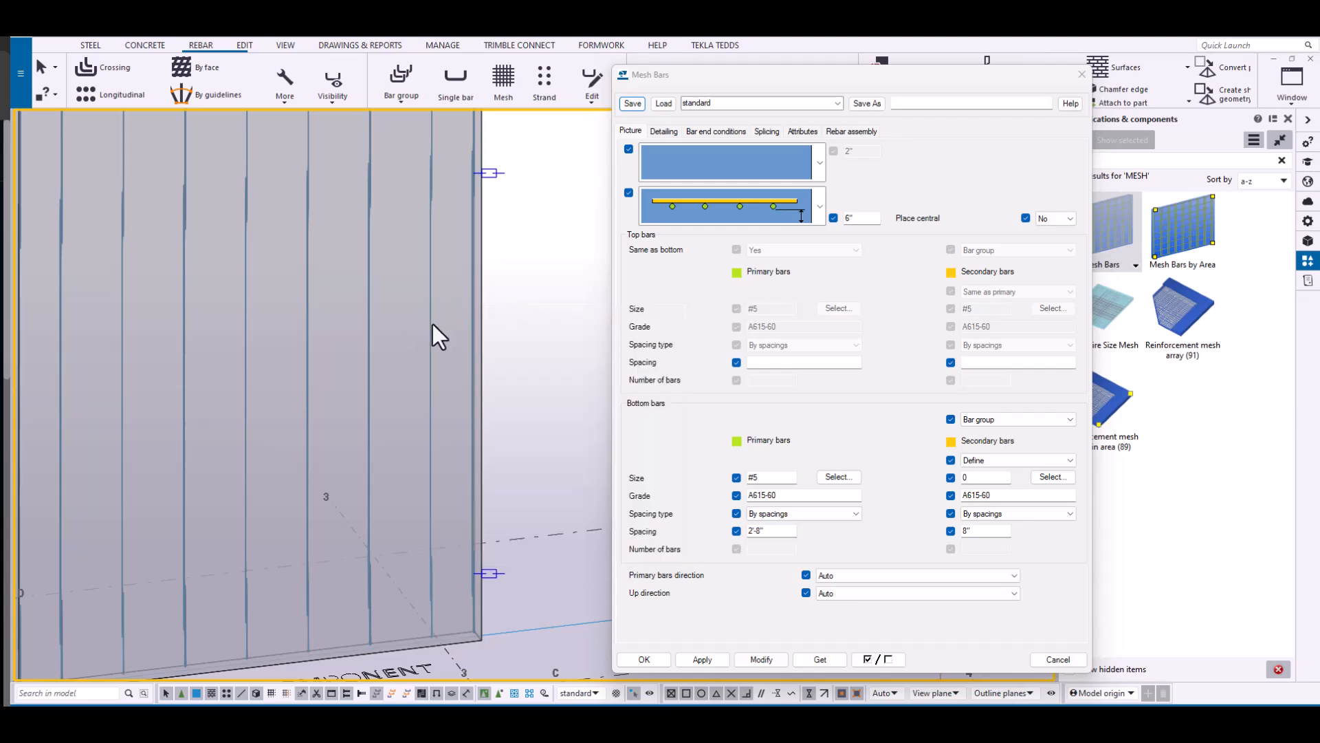
pyautogui.click(766, 131)
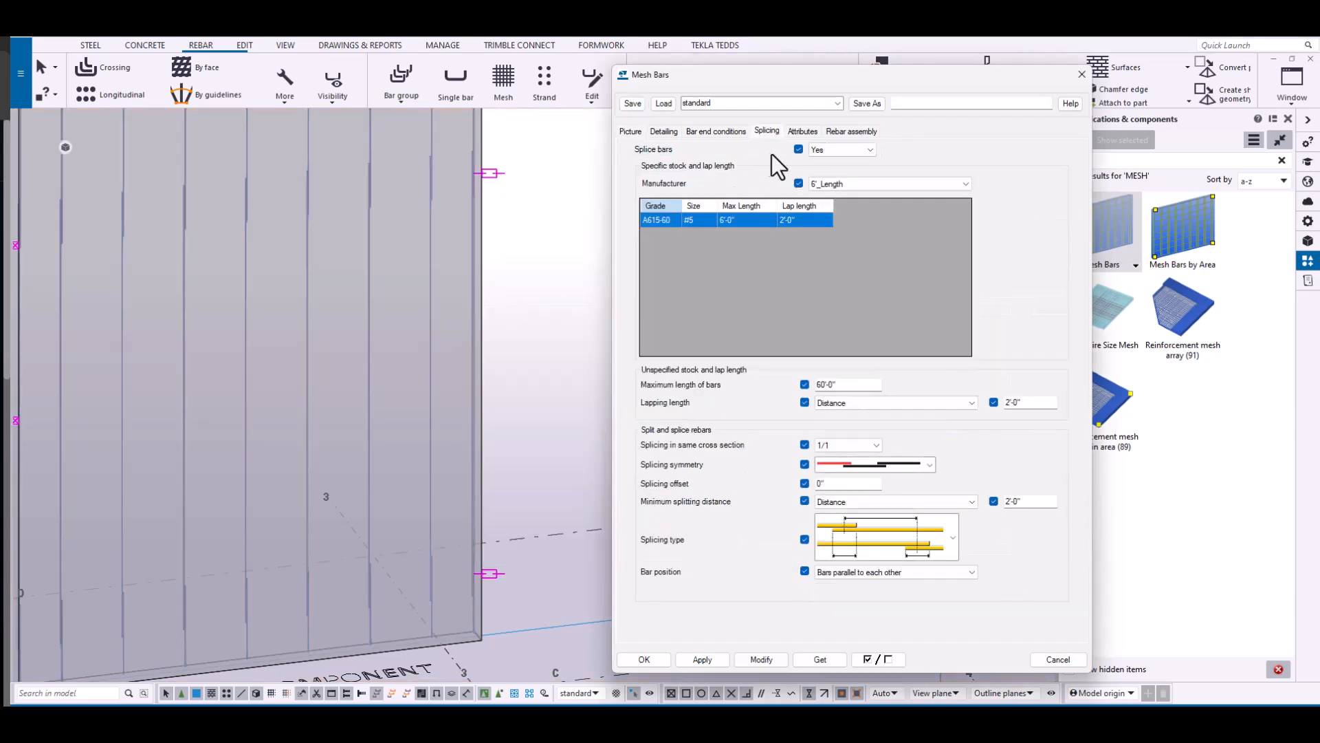
pyautogui.click(967, 183)
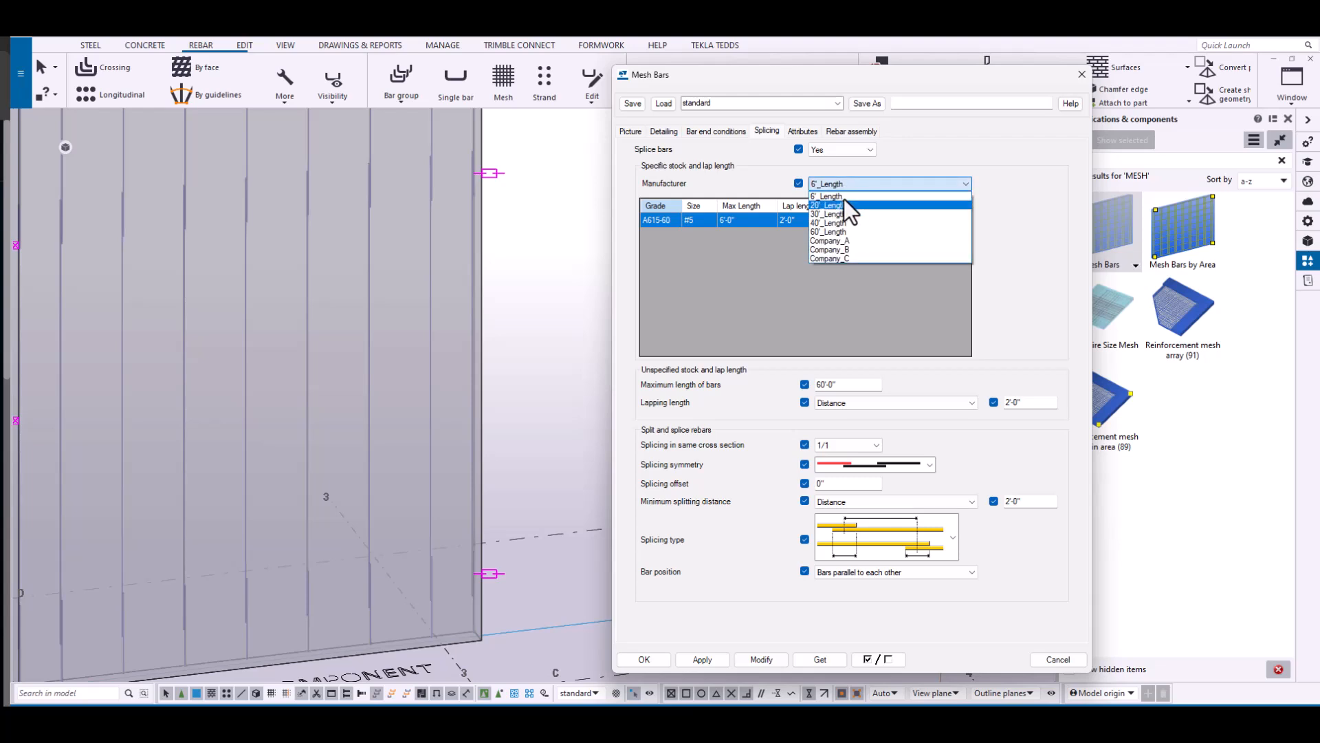
pyautogui.click(829, 196)
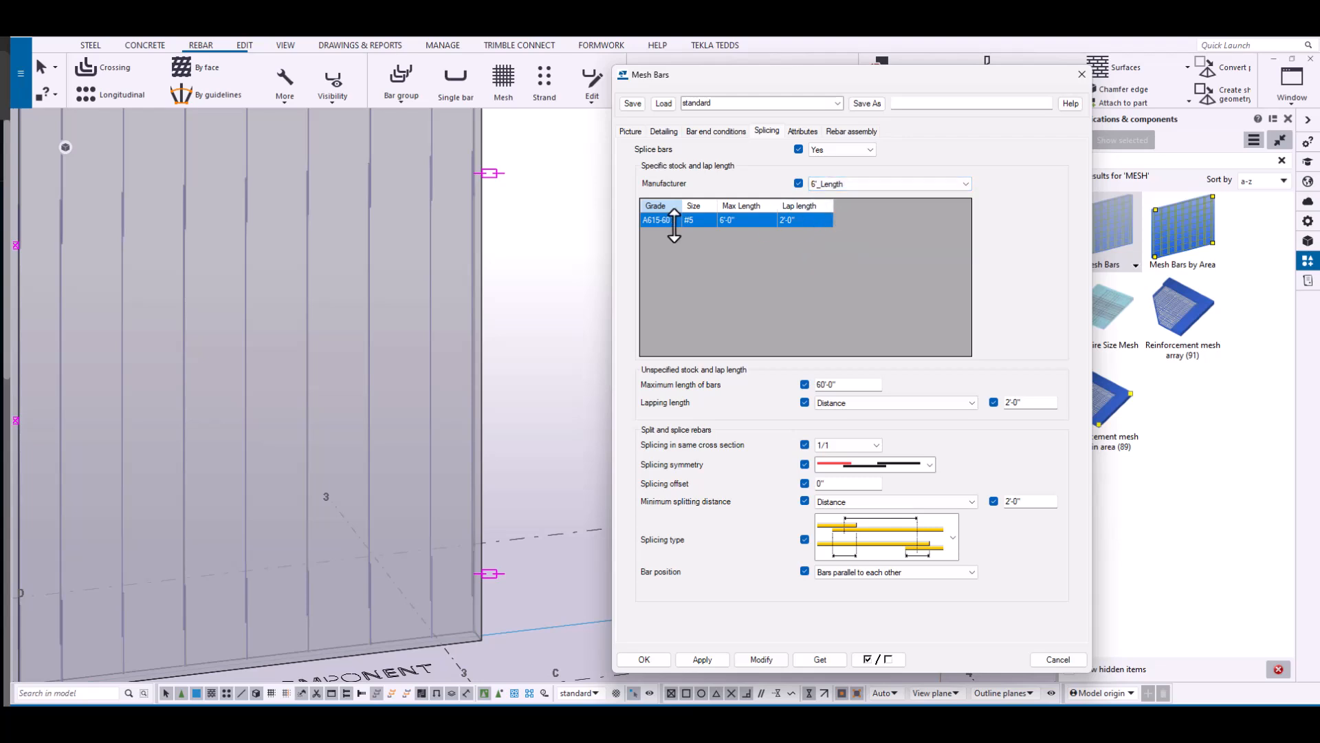
pyautogui.tripleClick(848, 384)
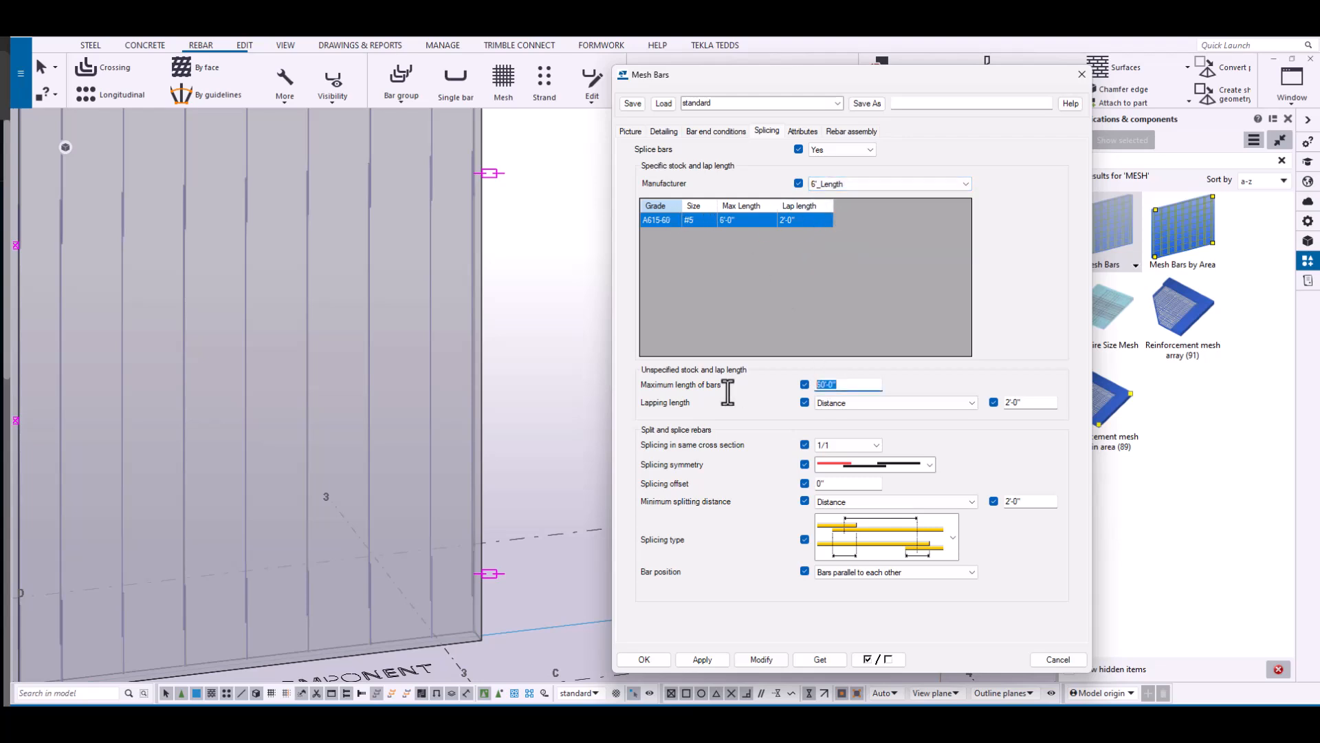
pyautogui.write('6')
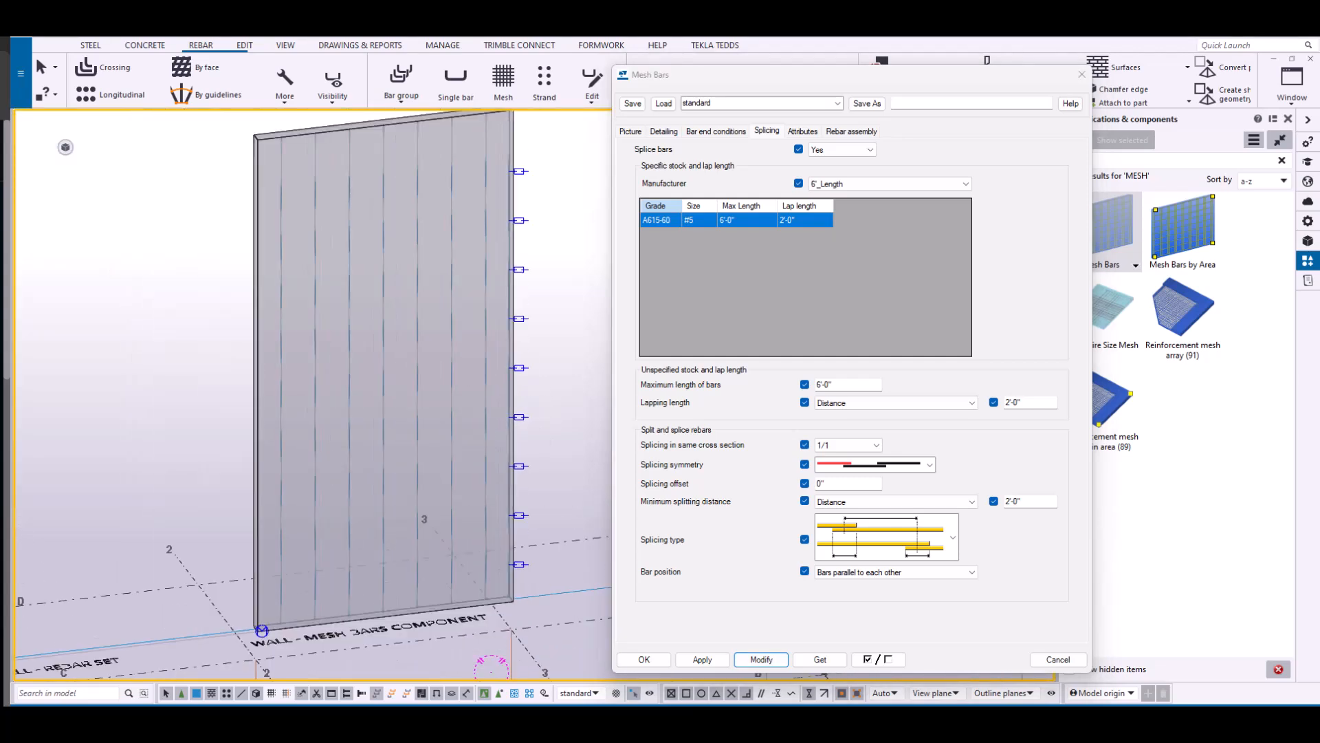
pyautogui.moveTo(410, 562)
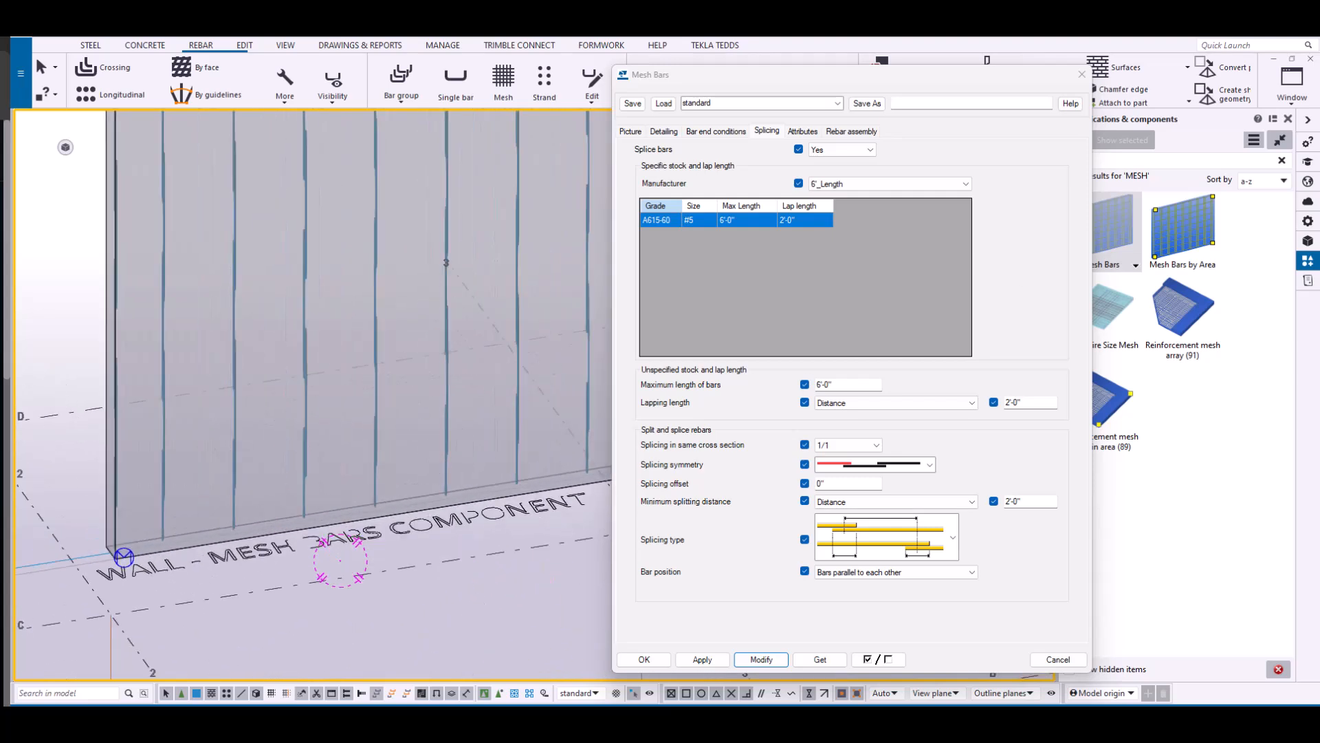
pyautogui.moveTo(836, 389)
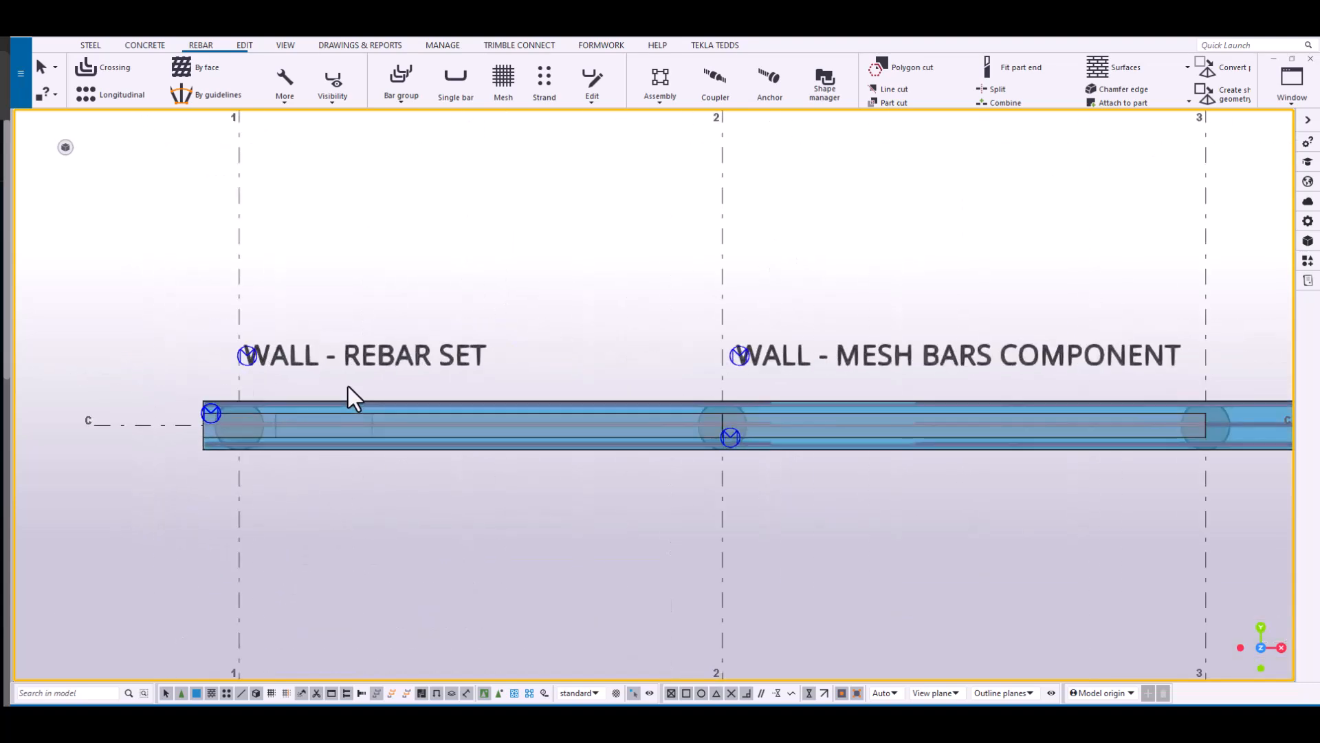
pyautogui.moveTo(319, 396)
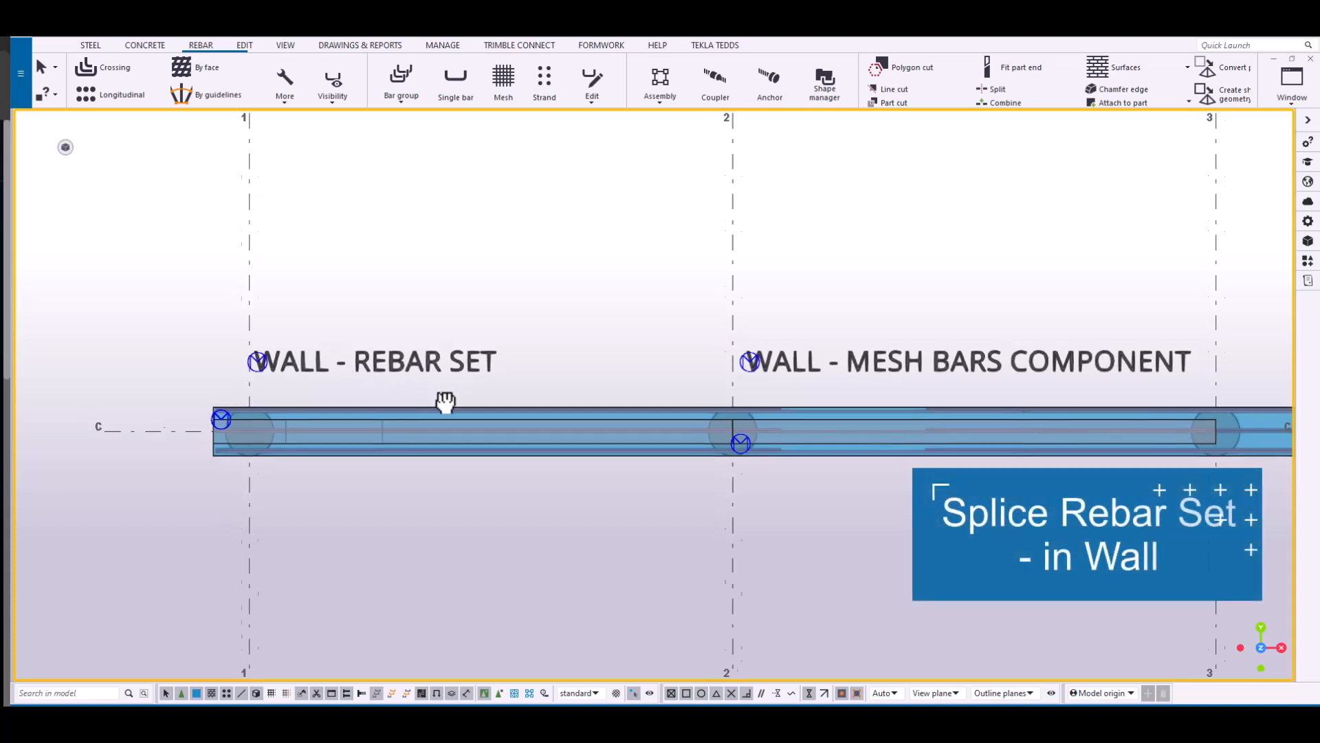
# Bring up the context menu of the Wall - Rebar Set in plan view.
pyautogui.rightClick(445, 400)
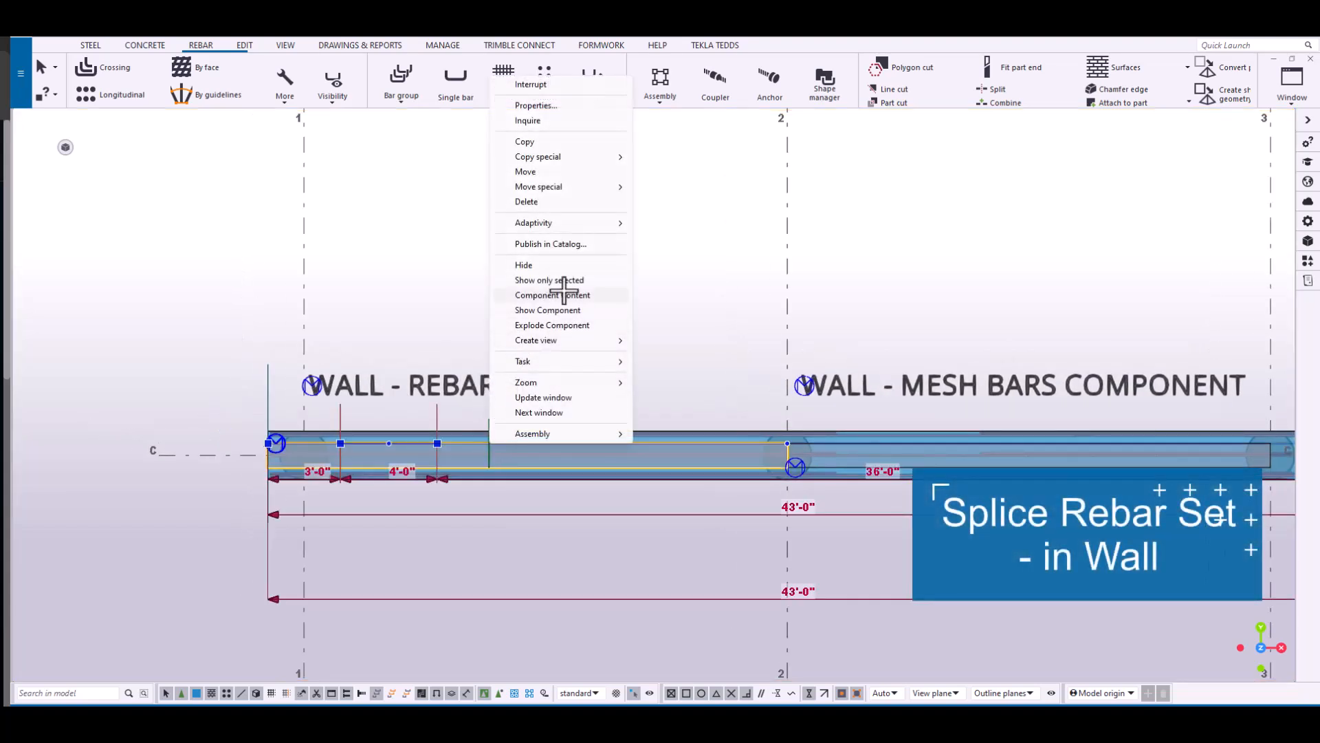
pyautogui.moveTo(573, 311)
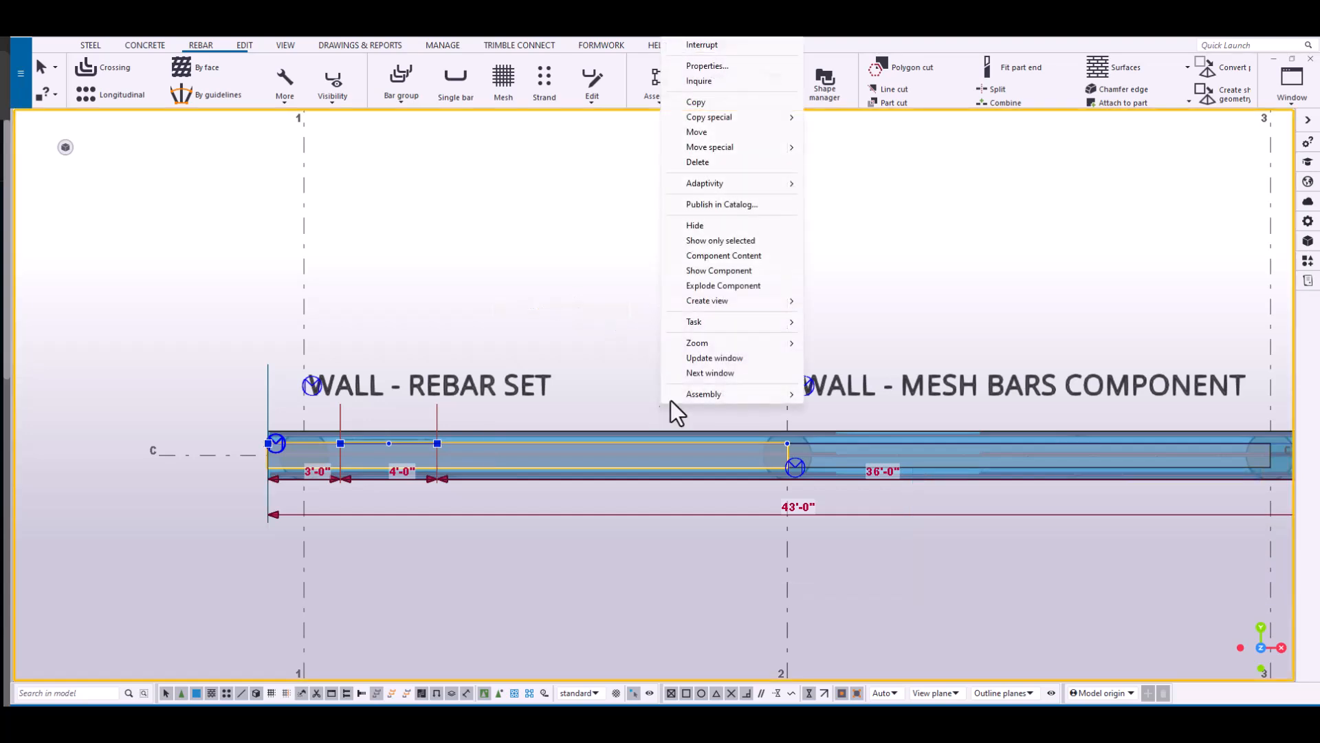
pyautogui.moveTo(720, 240)
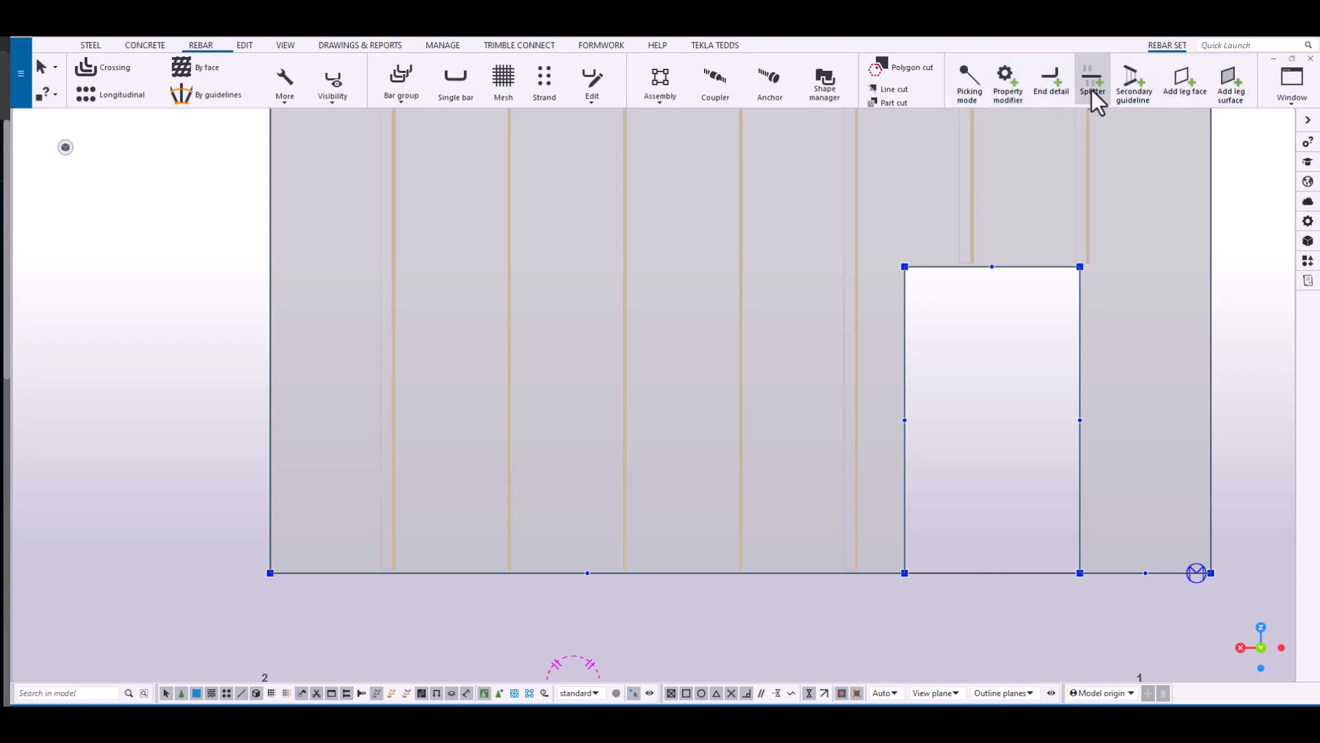
# Place a splitter across the wall rebar set 6'-0" above its base with a 2'-0" custom lap.
pyautogui.click(1092, 79)
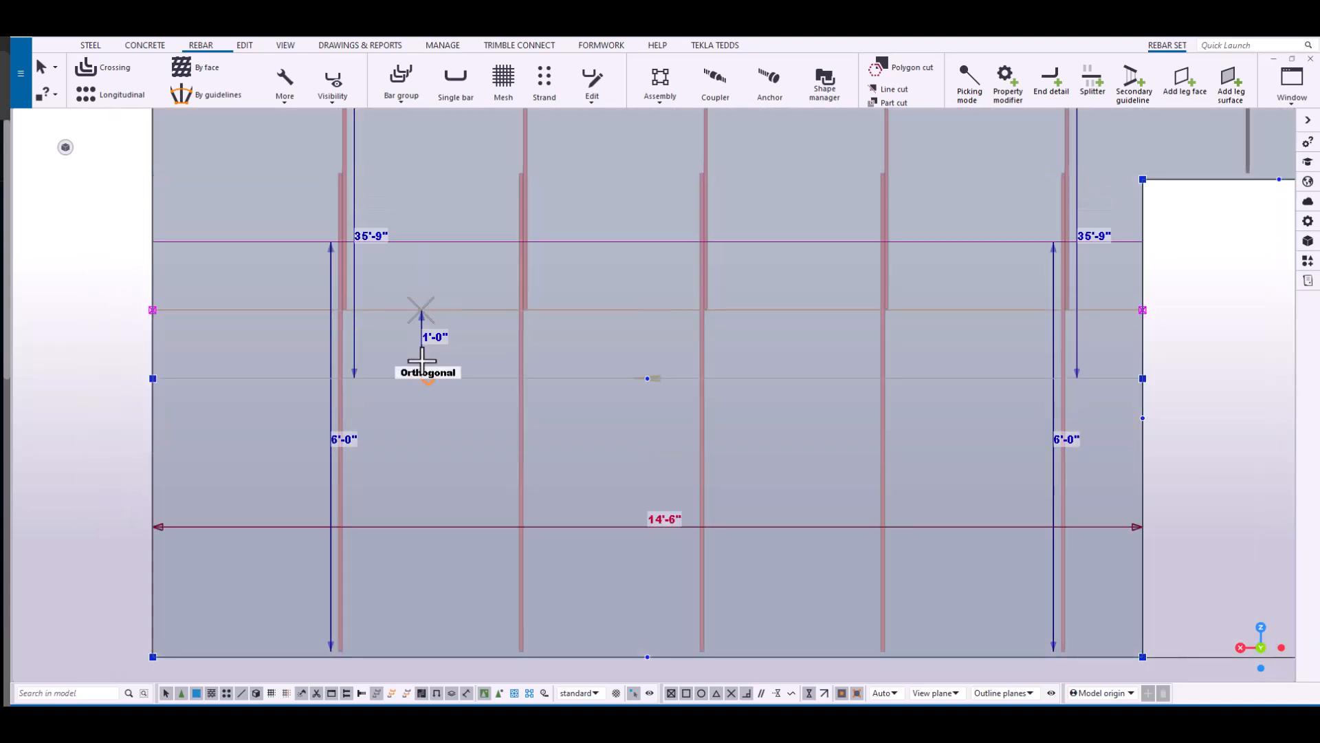
pyautogui.click(1091, 83)
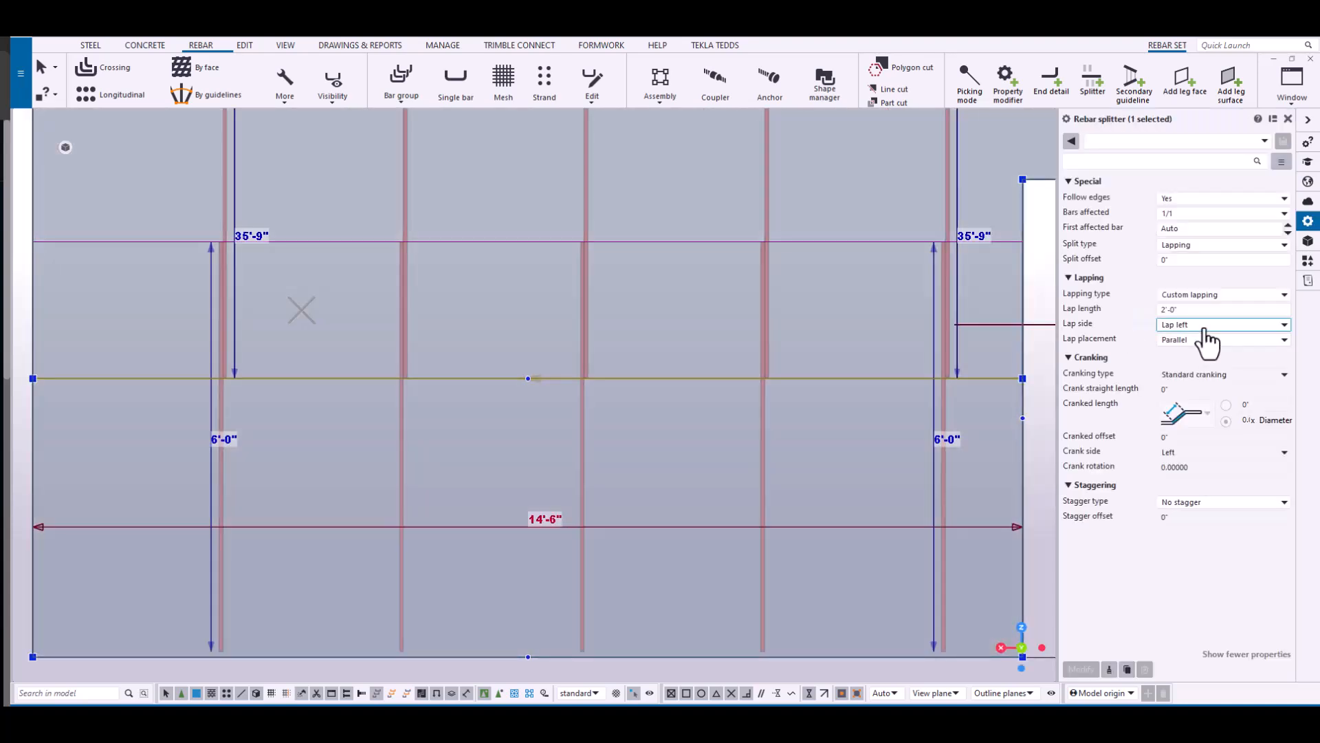
pyautogui.click(1222, 308)
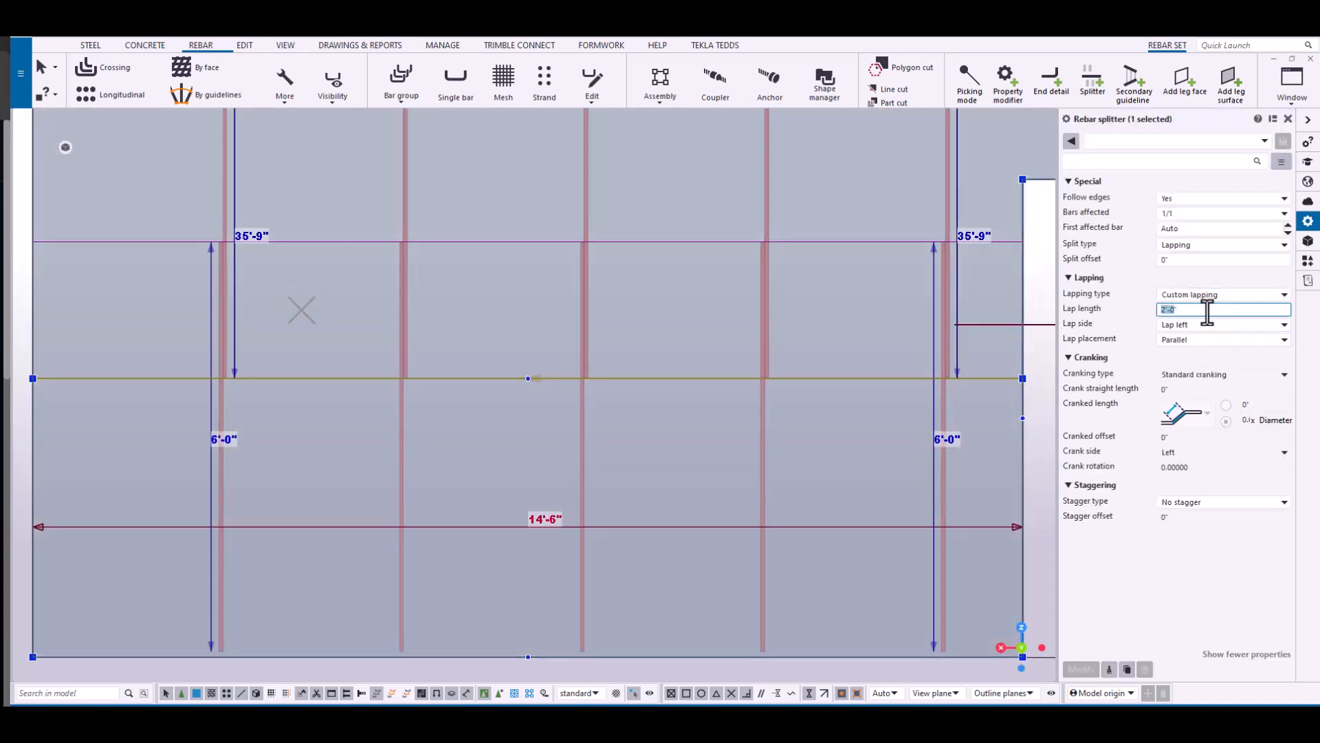
pyautogui.write('3')
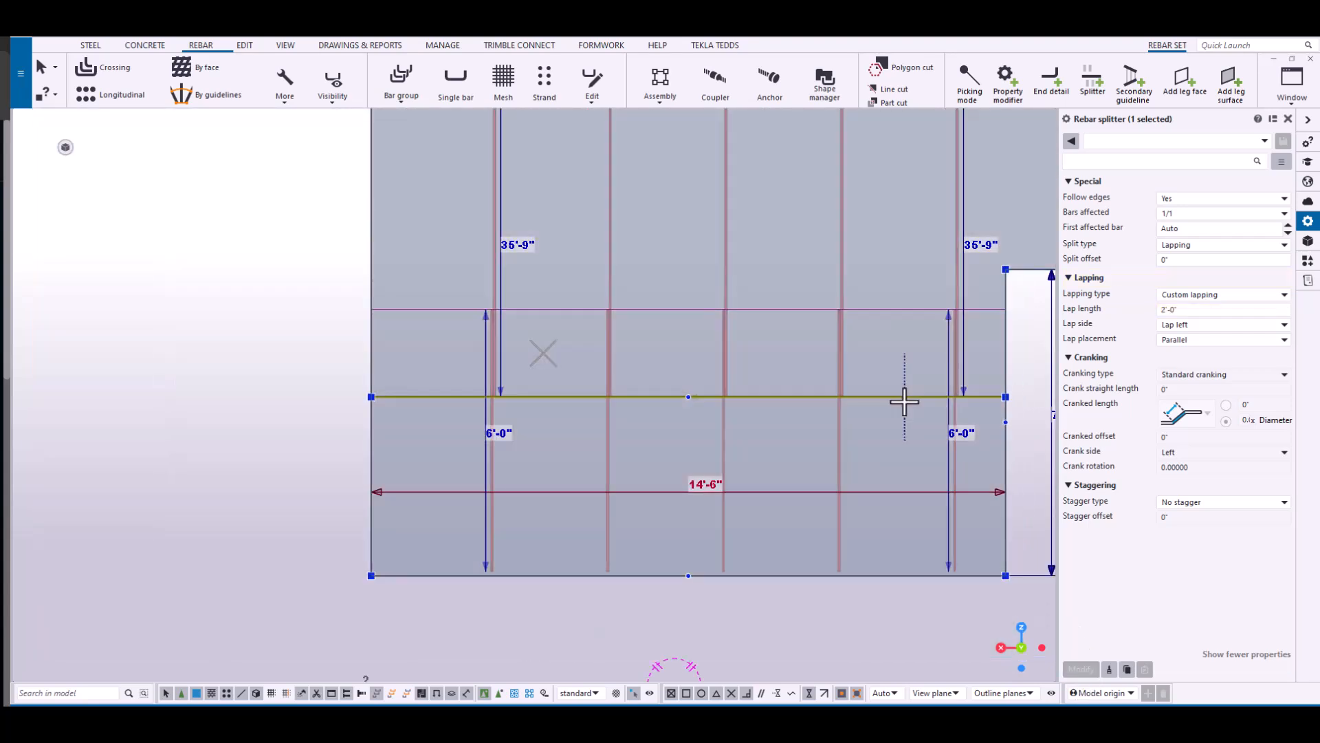
# Copy the splitter linearly upward nine times at 4'-0" dZ spacing.
pyautogui.rightClick(905, 402)
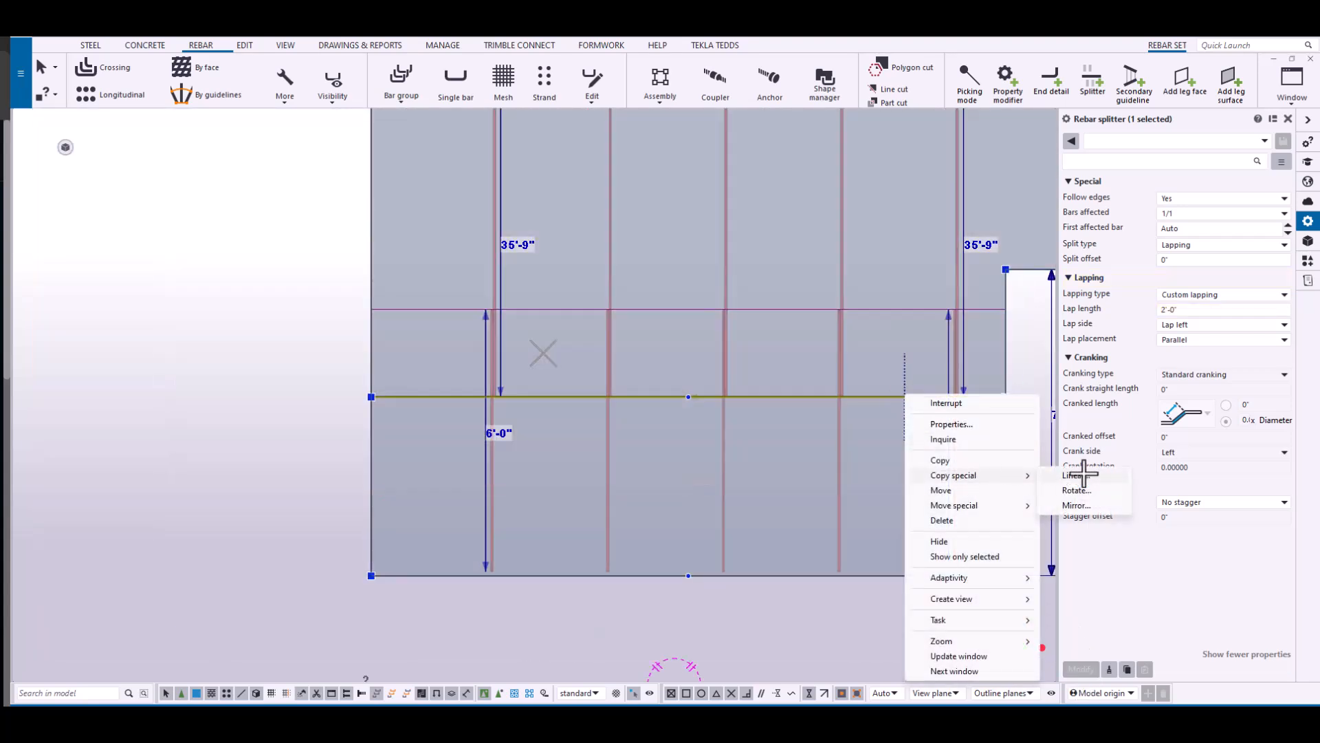
pyautogui.click(1073, 475)
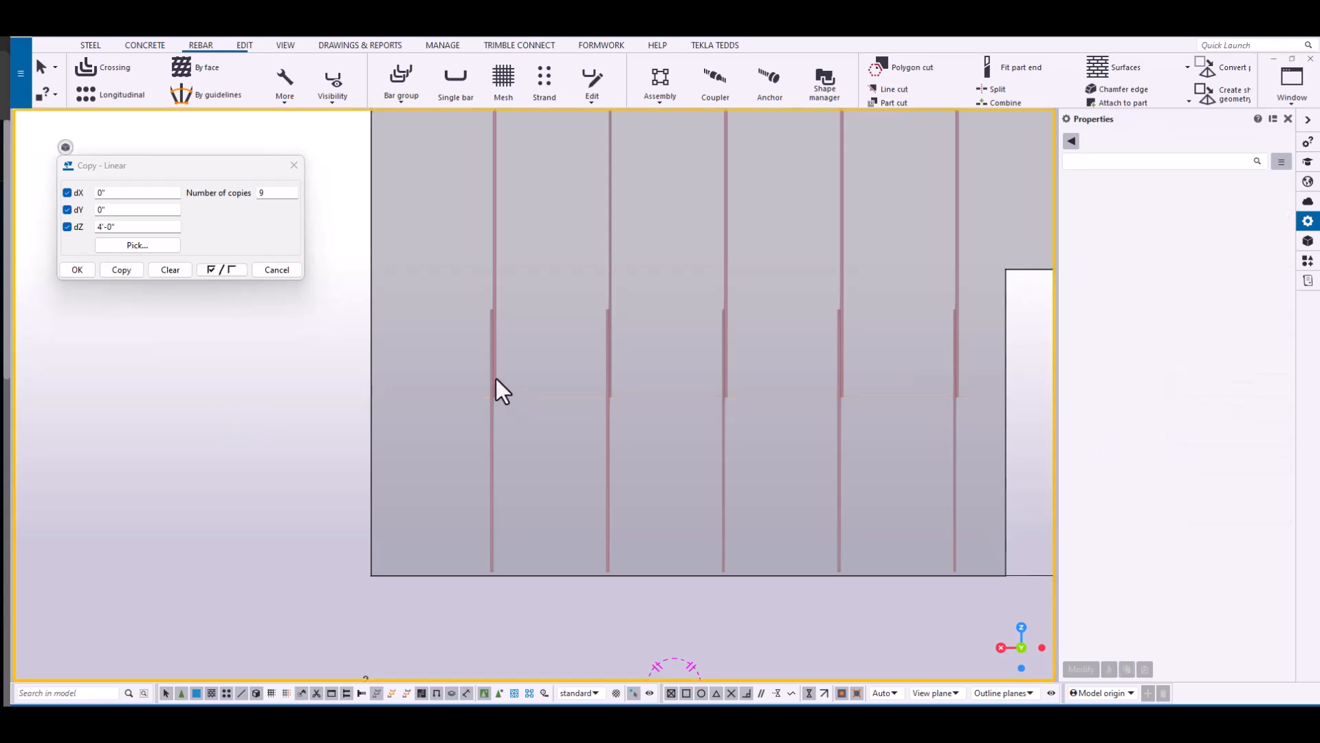
pyautogui.click(120, 269)
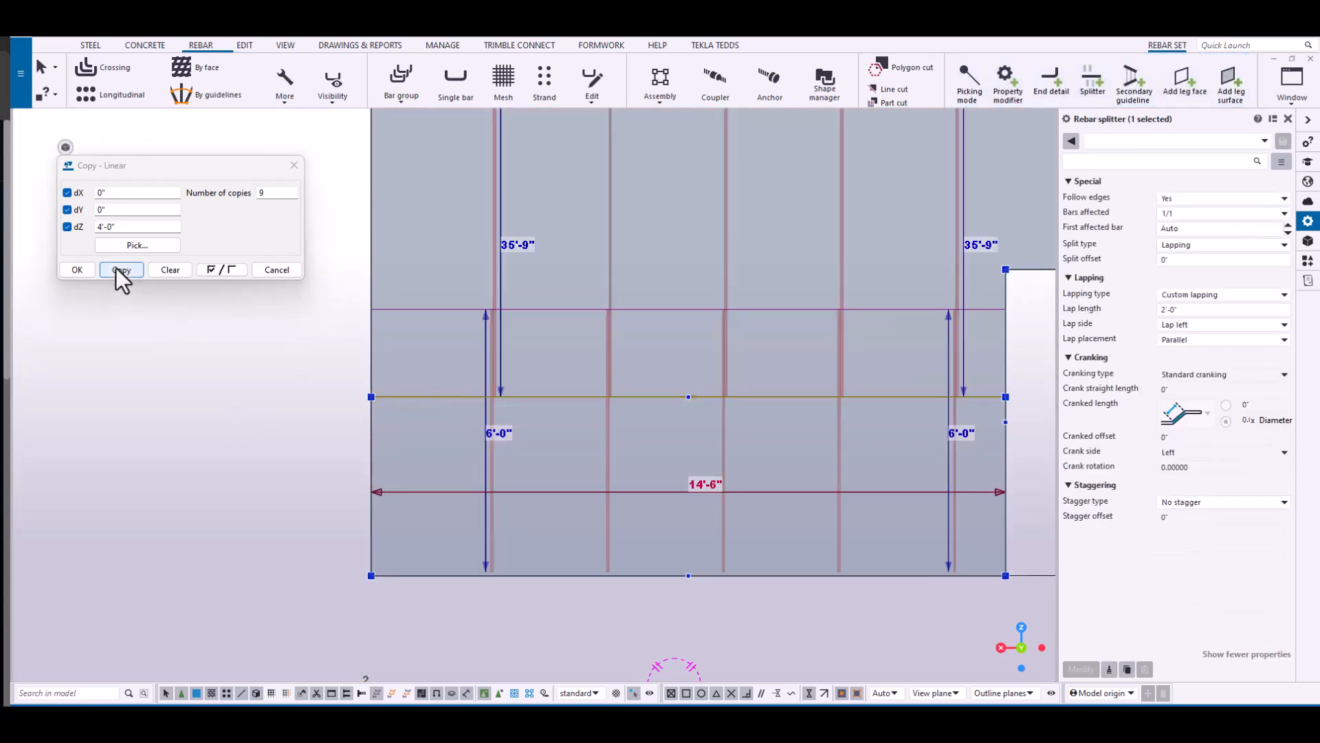
pyautogui.click(121, 269)
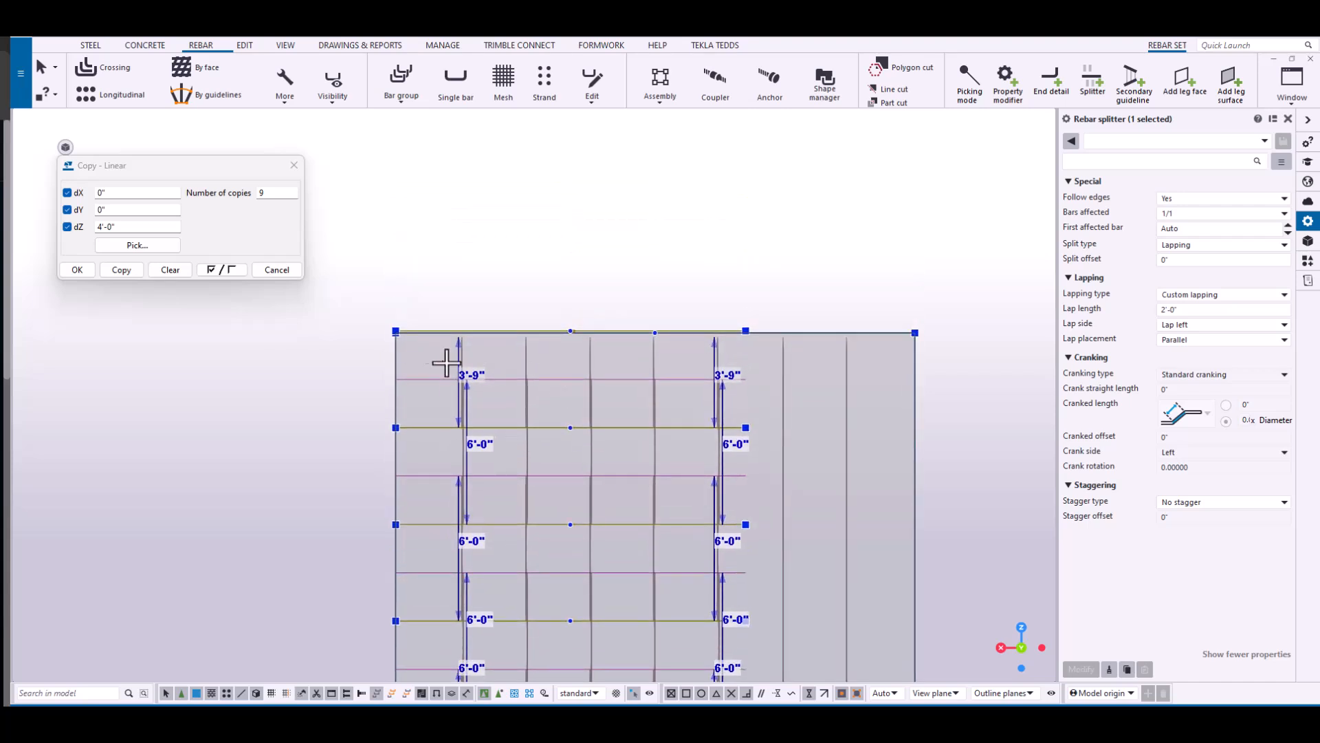
pyautogui.click(76, 270)
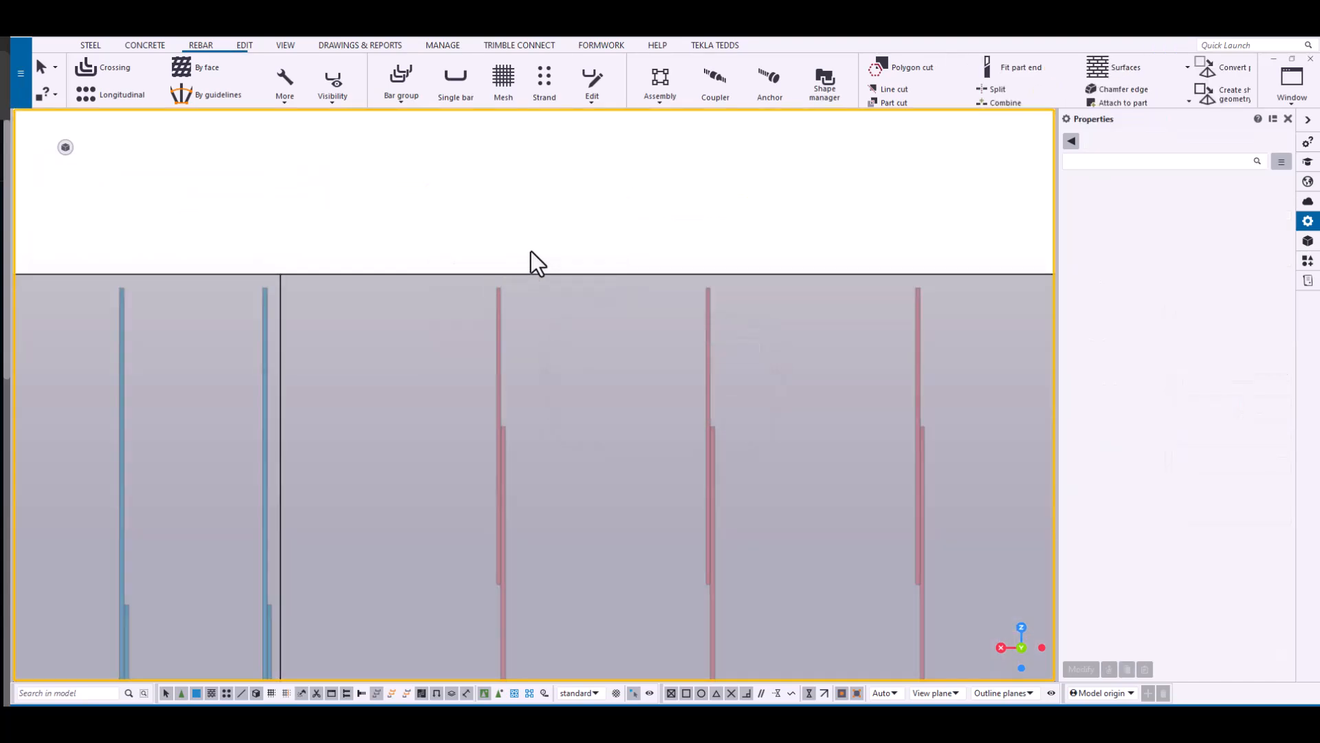
# Zoom the 3D view to the two footings along grids A and B.
pyautogui.rightClick(538, 259)
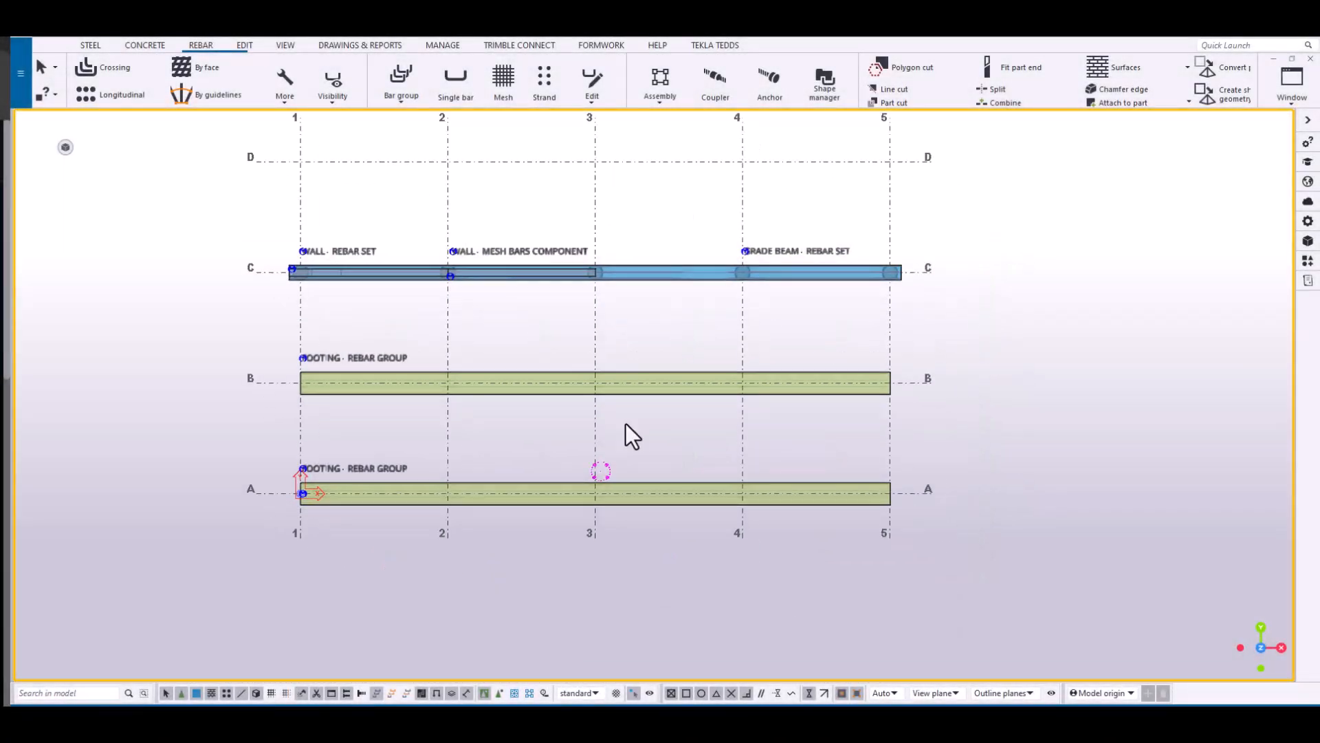
pyautogui.scroll(3)
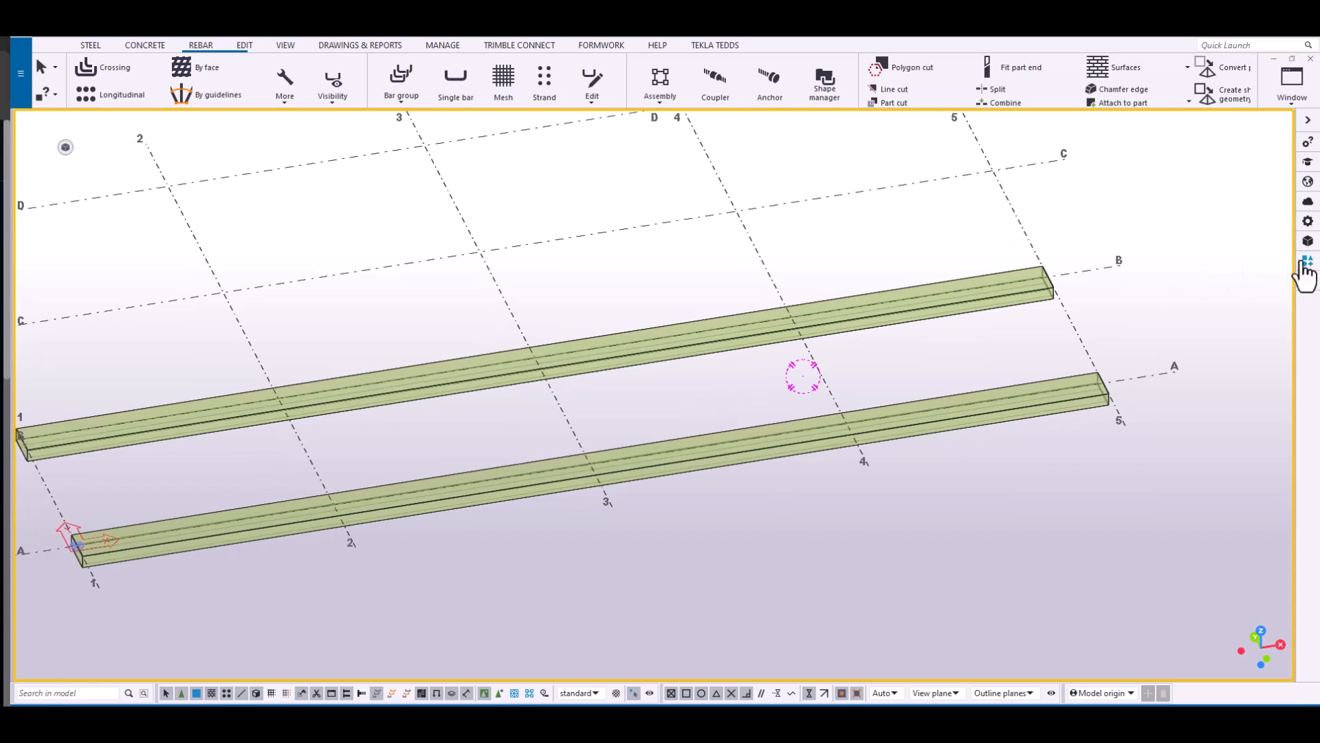
pyautogui.moveTo(1280, 284)
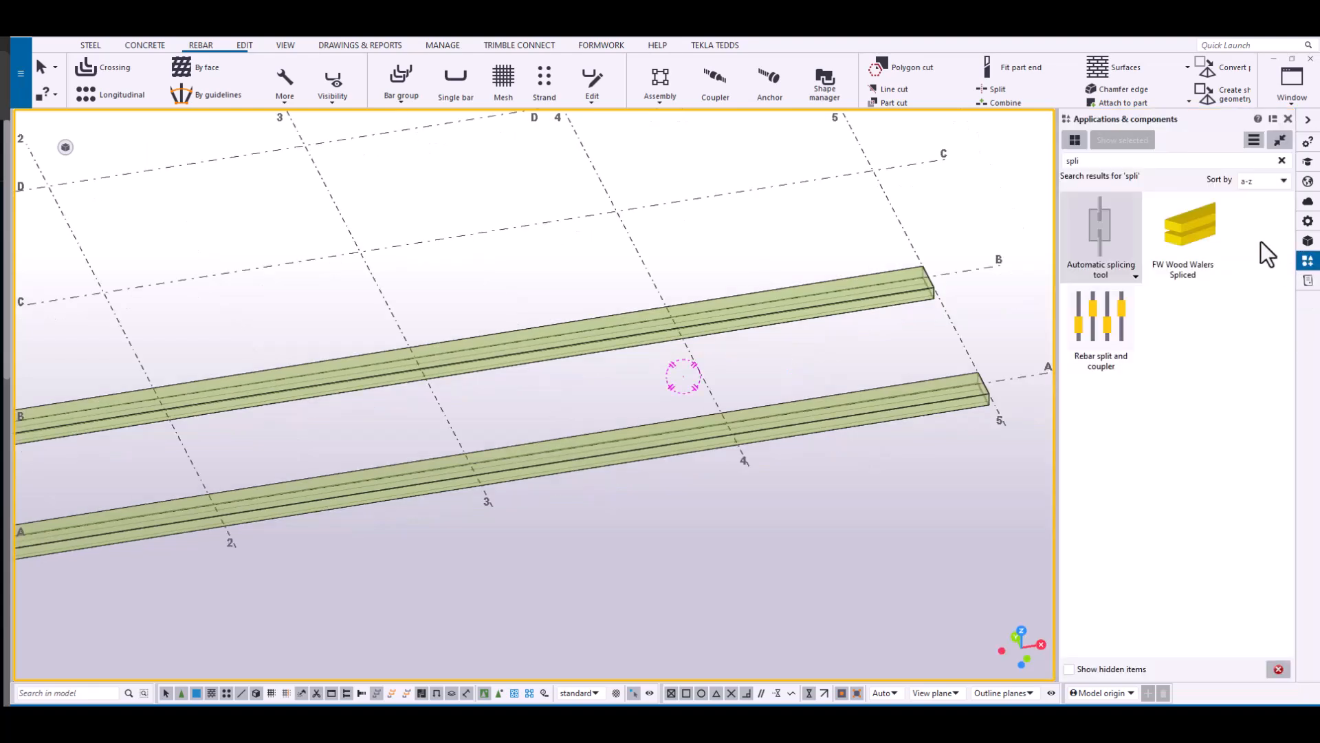
pyautogui.moveTo(1182, 223)
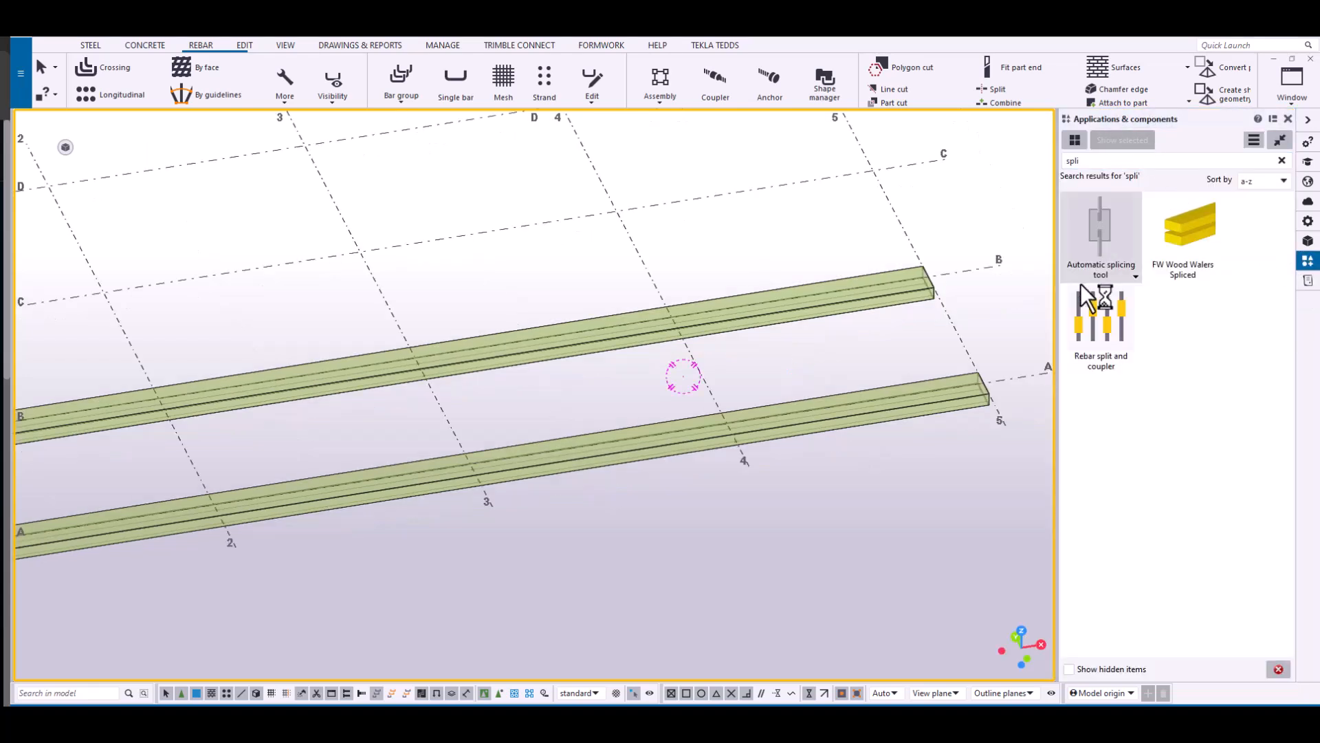
# Launch the Automatic splicing tool and review the Company_A stock and lap lengths per bar size.
pyautogui.doubleClick(1101, 225)
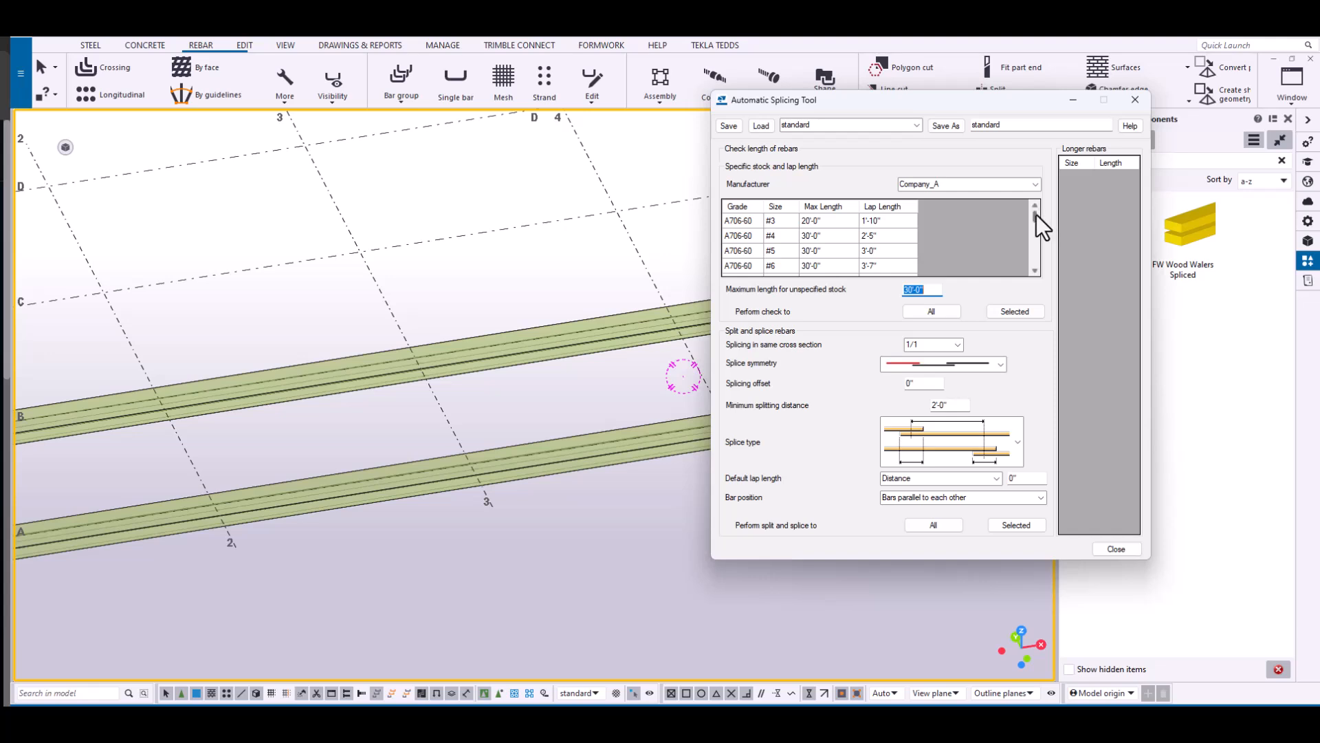
pyautogui.scroll(-3)
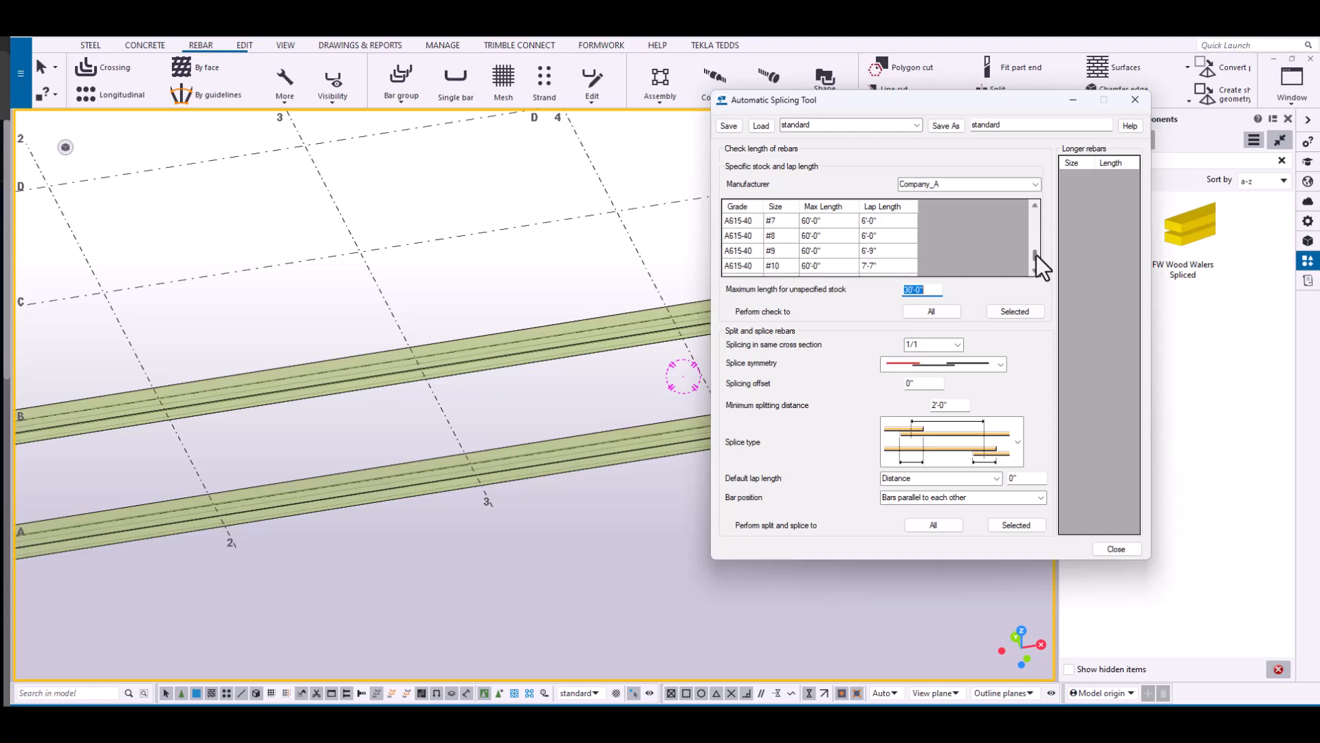
pyautogui.scroll(3)
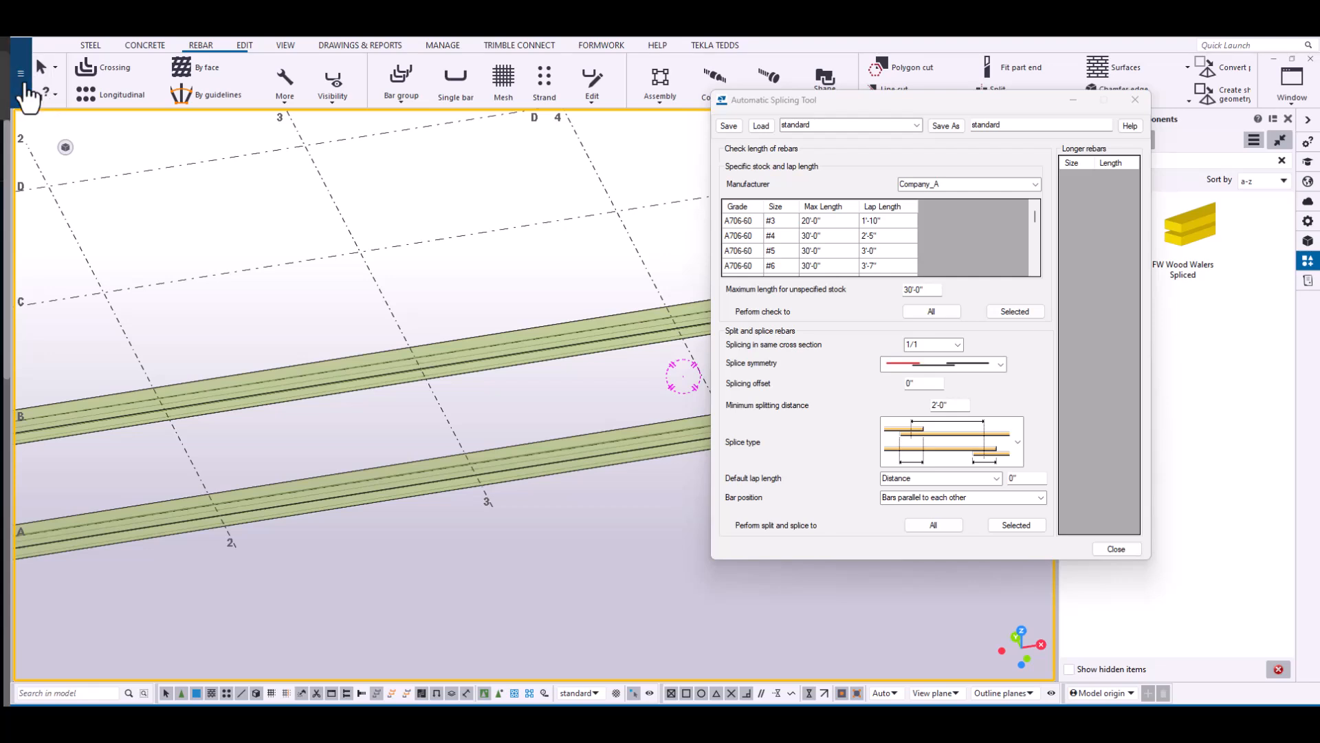
# Open the 202410_TT_SPLICING model folder to locate AutomaticSplicingTool_Manufacturers.dat.
pyautogui.click(759, 124)
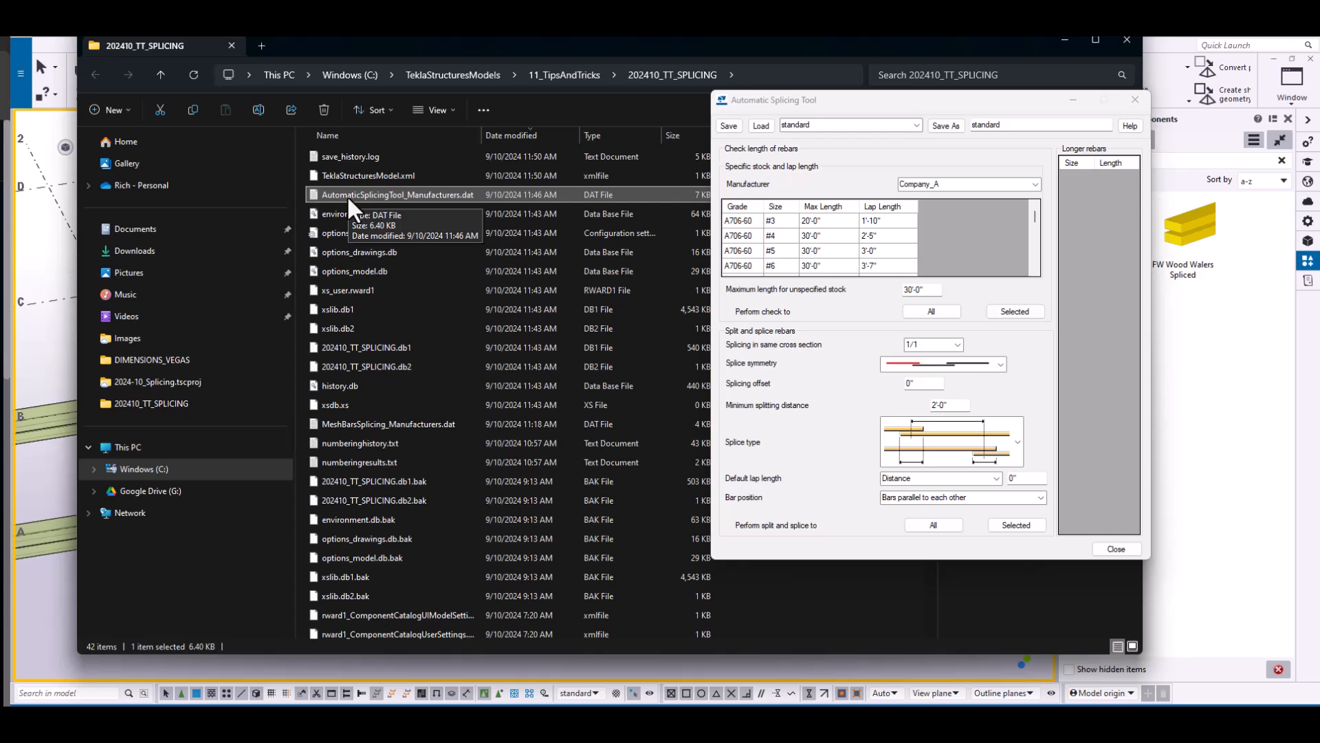
pyautogui.moveTo(493, 410)
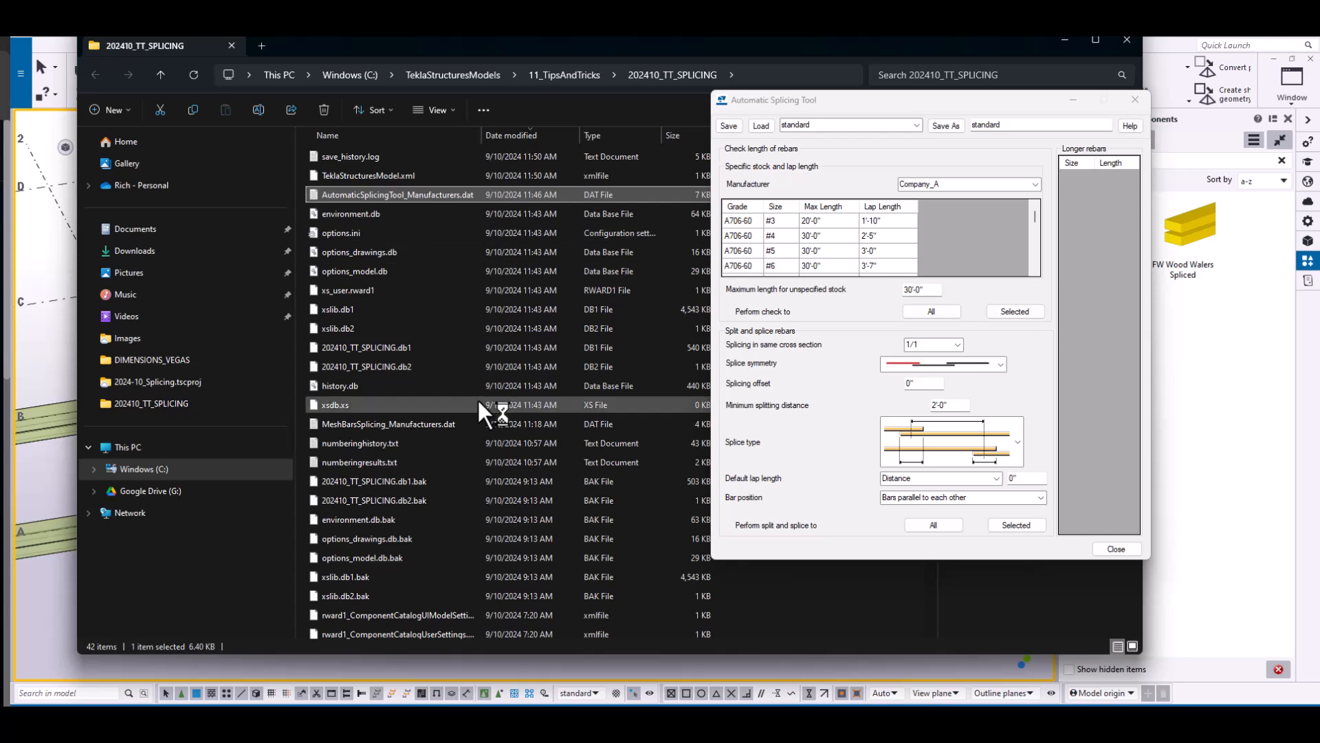
# Edit the manufacturers file to add Custom_A A615-60 #4 and #5 lines with 30' stock and 18"/20" laps.
pyautogui.doubleClick(398, 195)
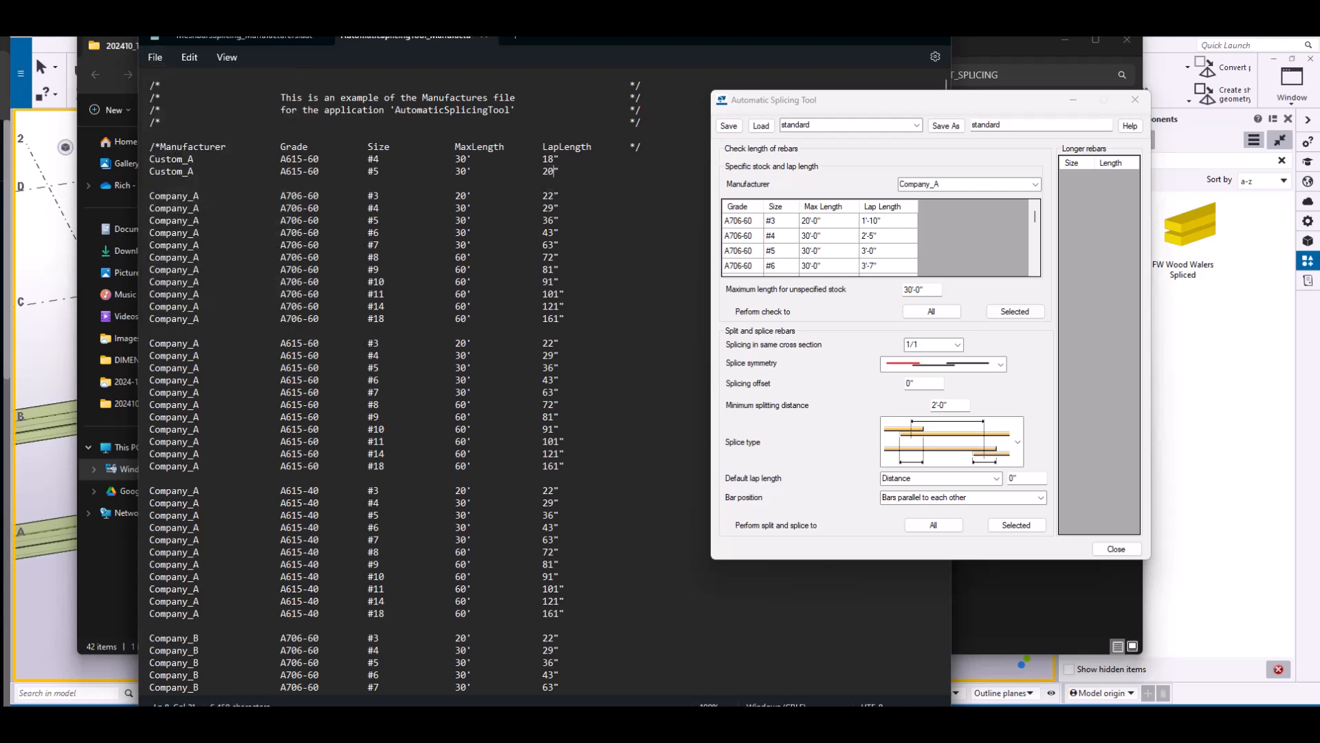
pyautogui.moveTo(1007, 214)
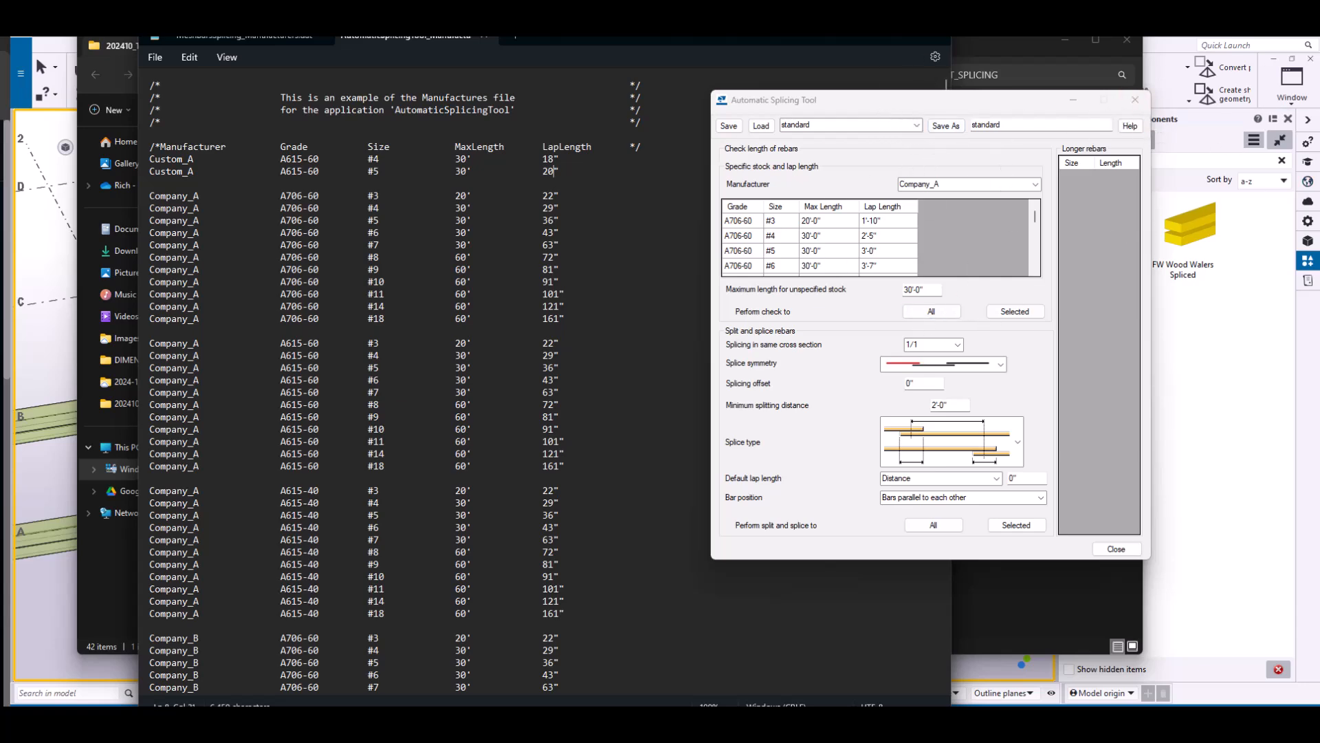
# Reload the tool with Custom_A, check the selected footing bars, and split the overlong #5 bars to 30' with 1'-8" laps.
pyautogui.click(1115, 548)
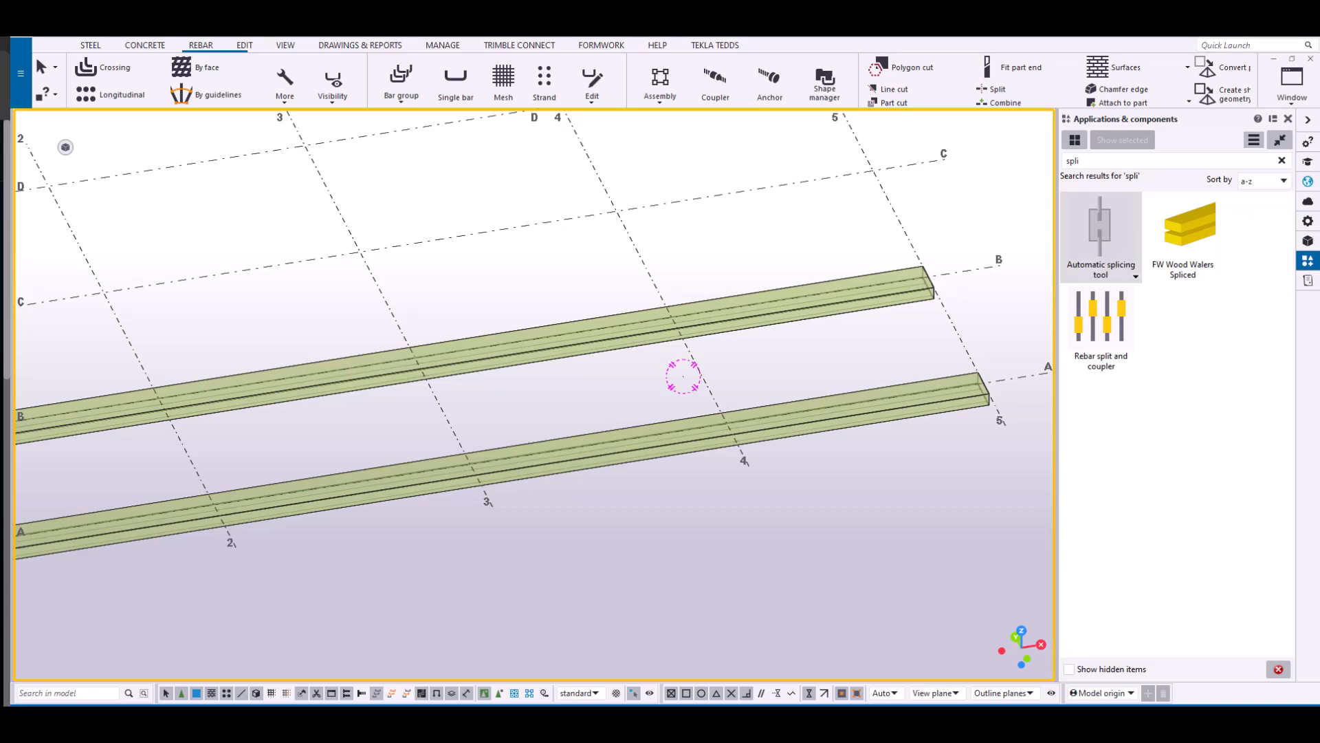
pyautogui.doubleClick(1100, 226)
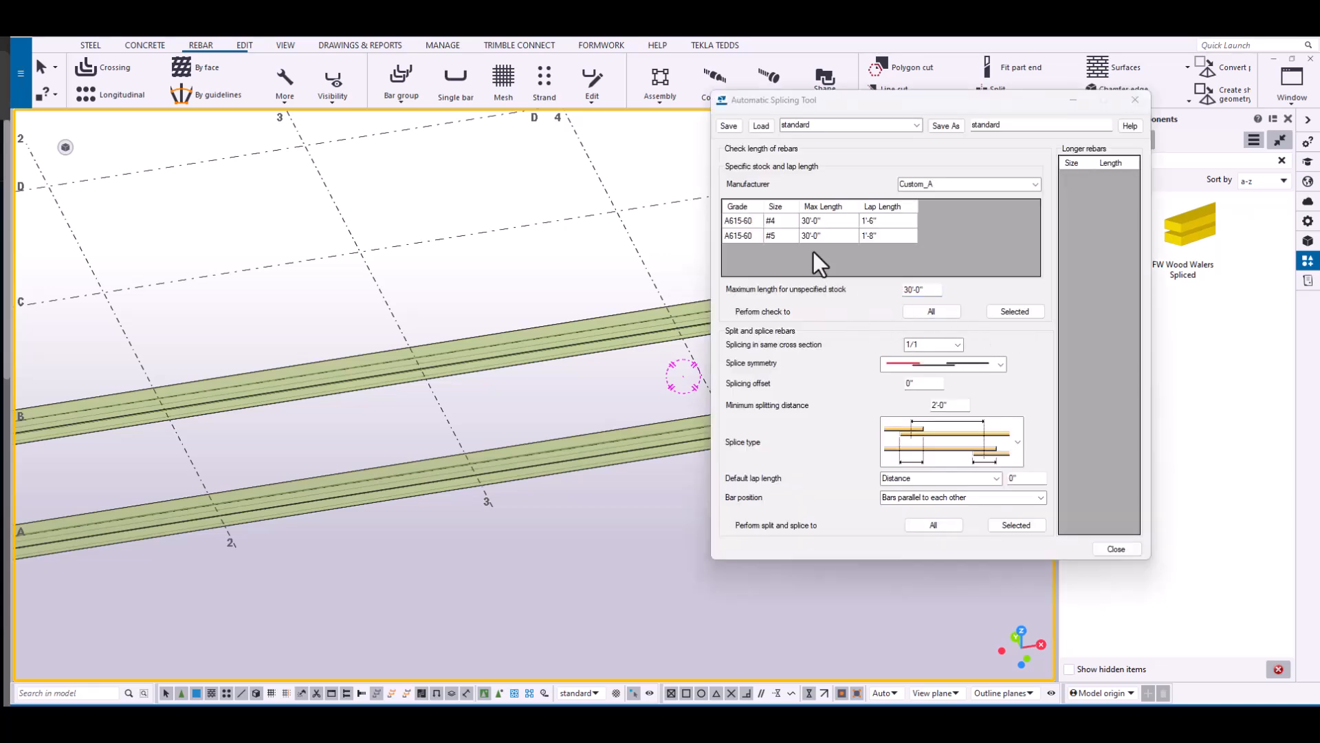
pyautogui.moveTo(762, 257)
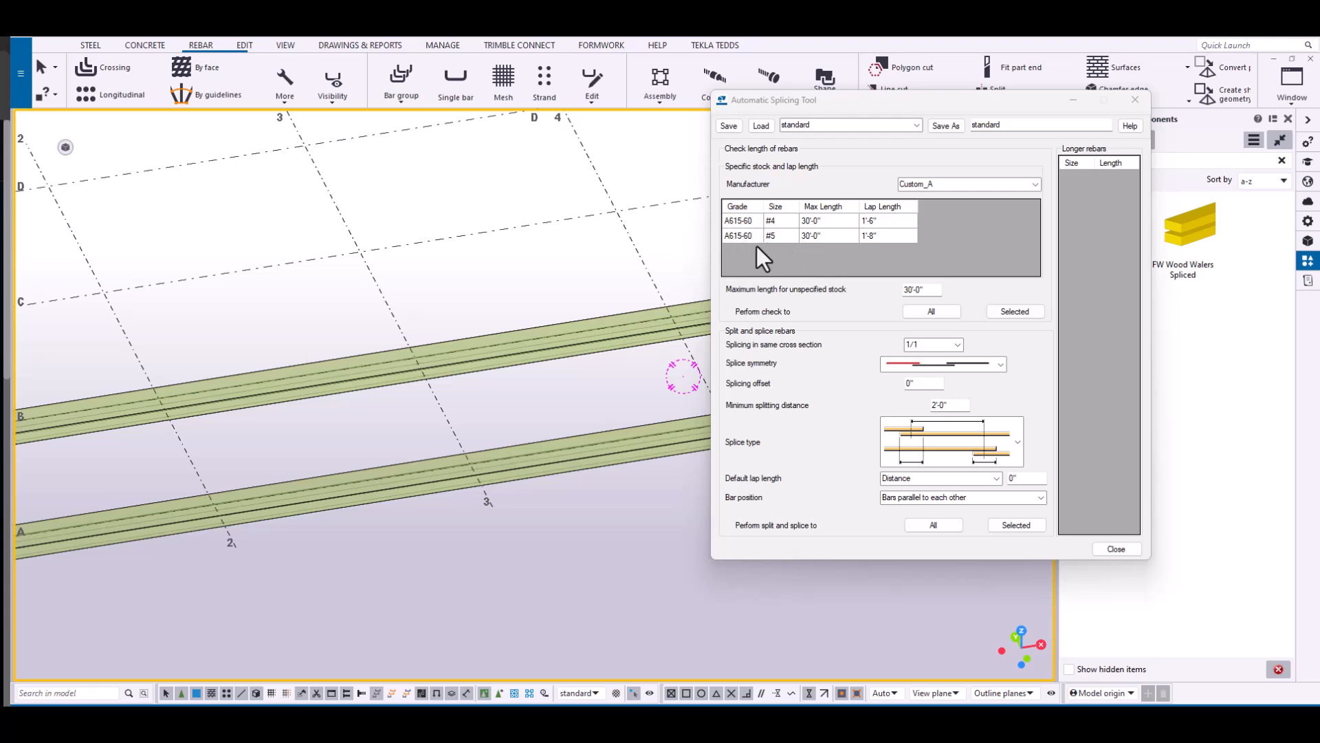
pyautogui.moveTo(849, 238)
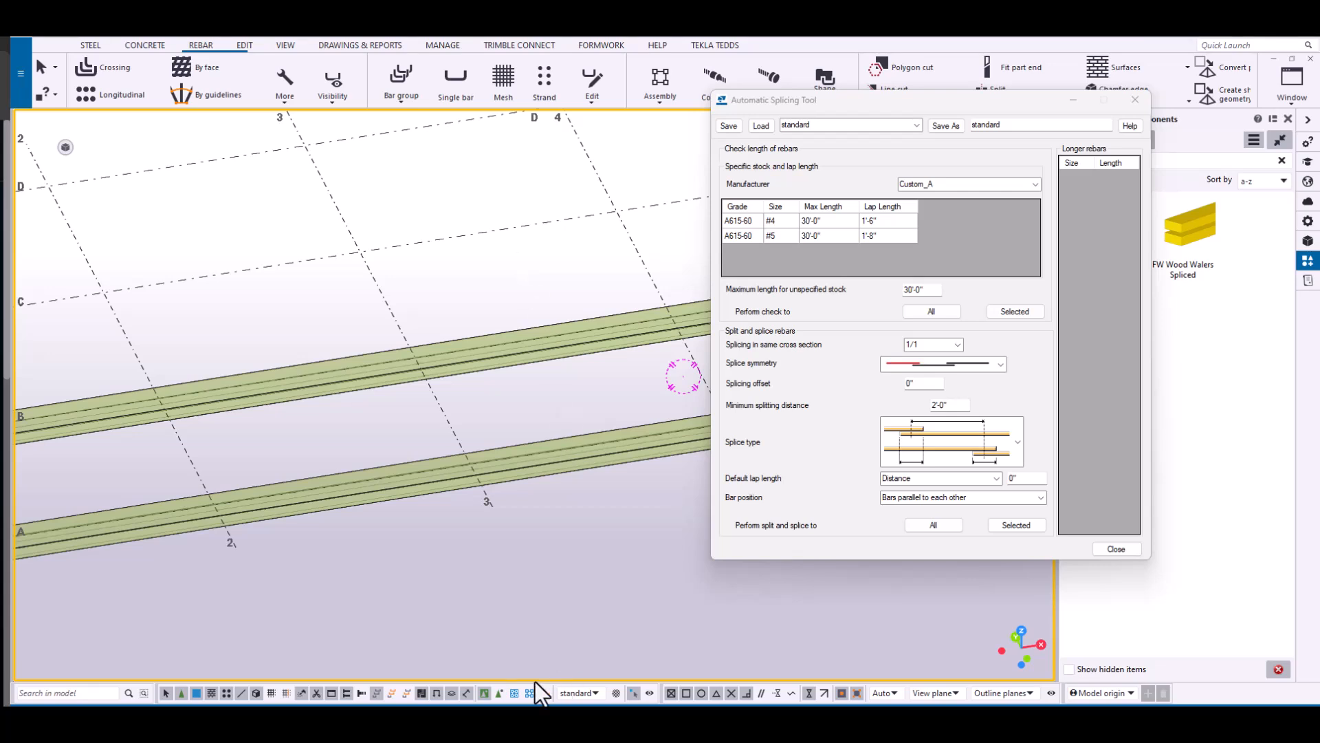
pyautogui.moveTo(584, 552)
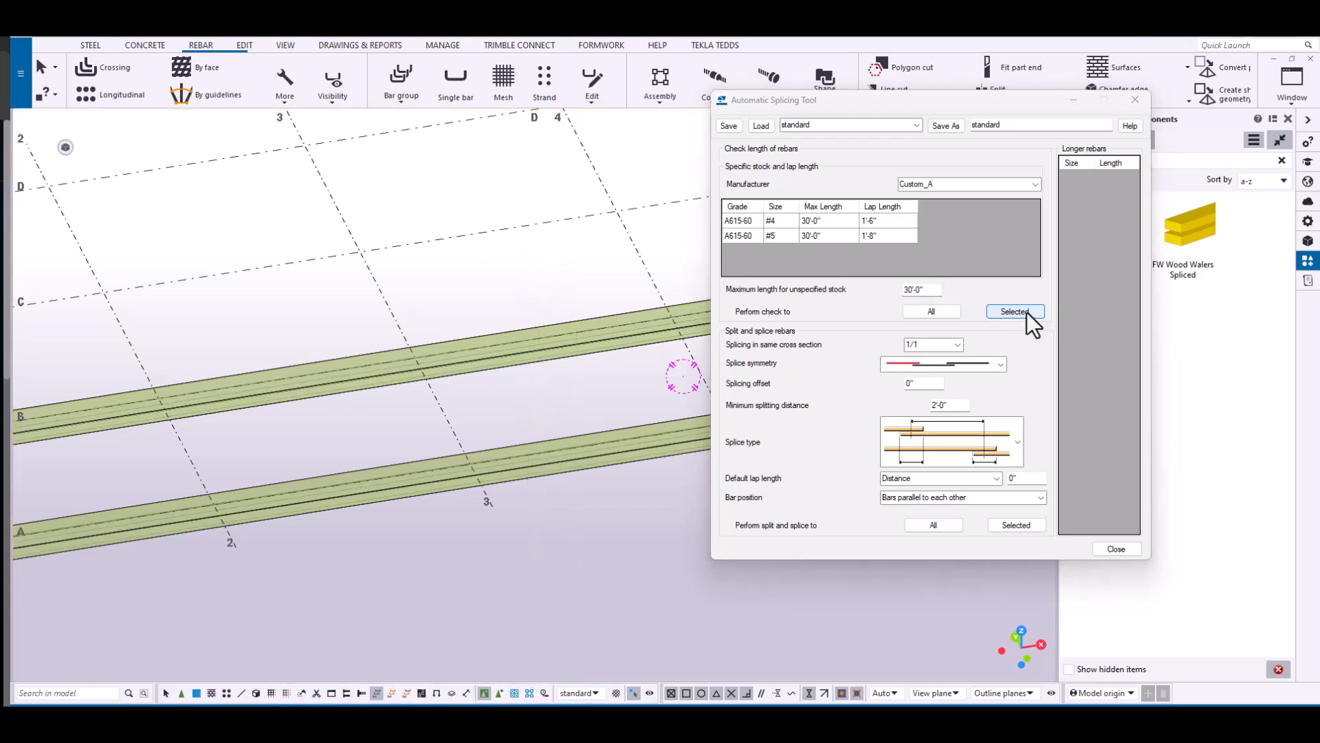
pyautogui.click(1015, 311)
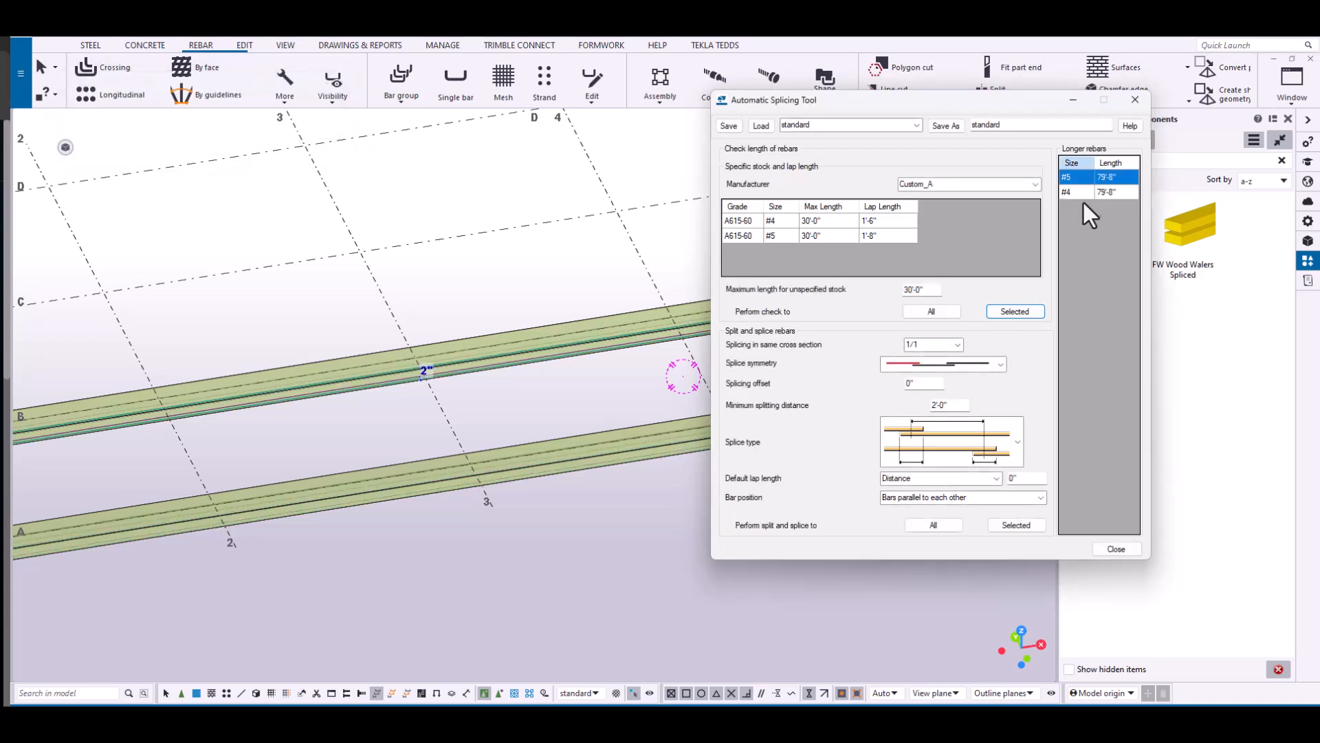
pyautogui.click(829, 235)
pyautogui.write("20'")
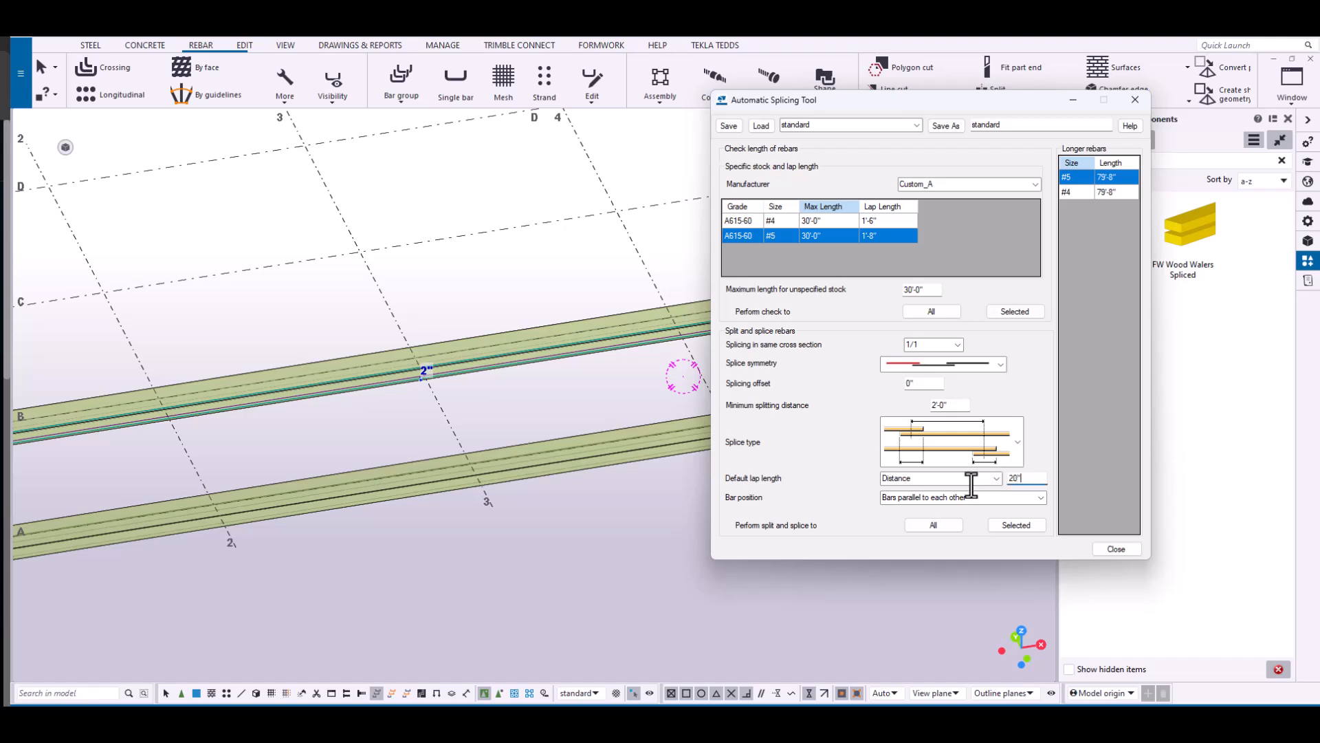
pyautogui.click(1016, 524)
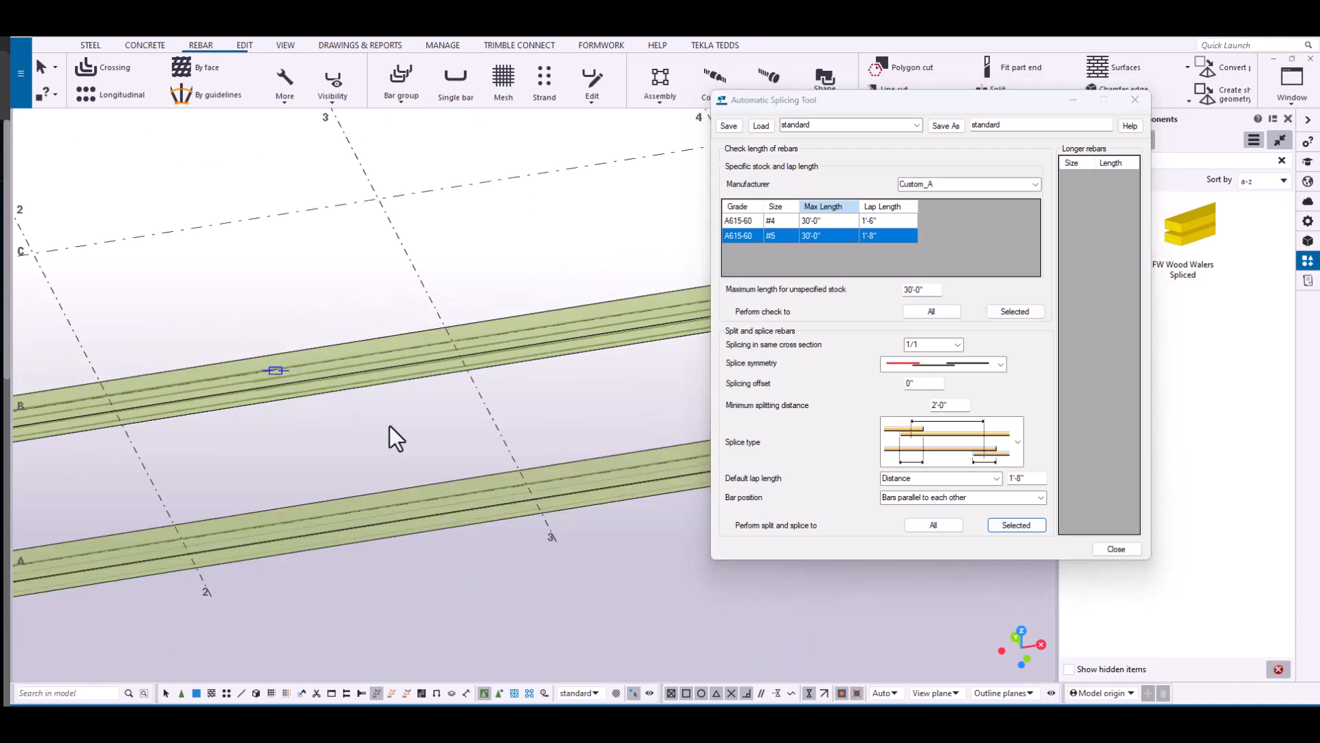
pyautogui.click(1015, 311)
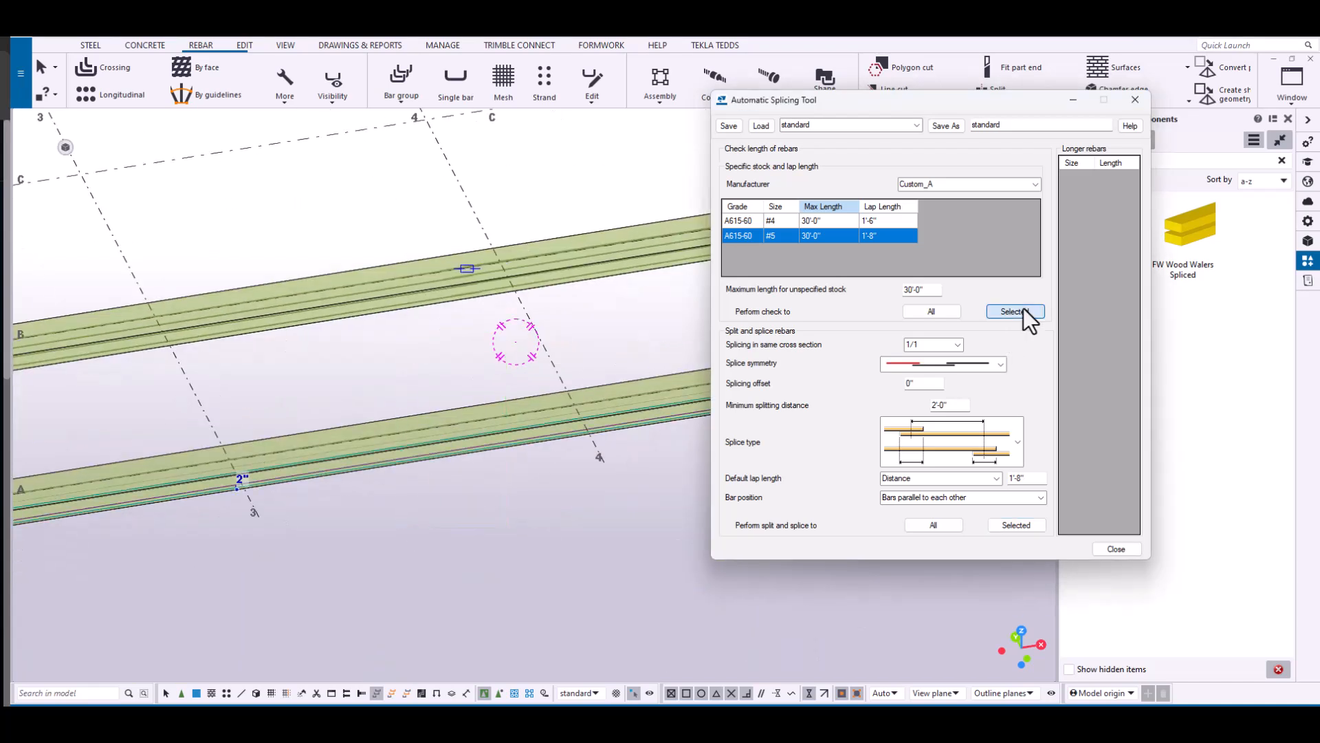
# Check the #4 bars for excess length, then split and splice them to 30' stock with a 1'-6" lap.
pyautogui.click(1016, 311)
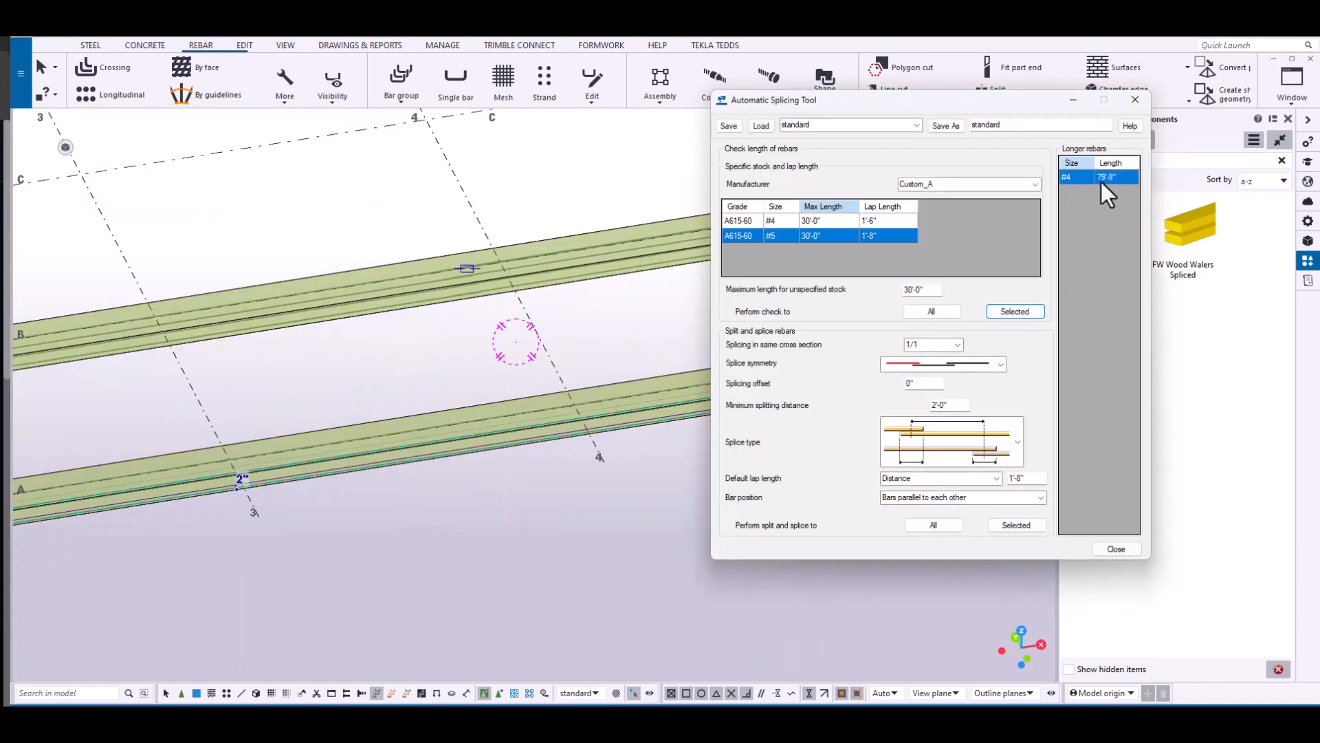
pyautogui.moveTo(1121, 185)
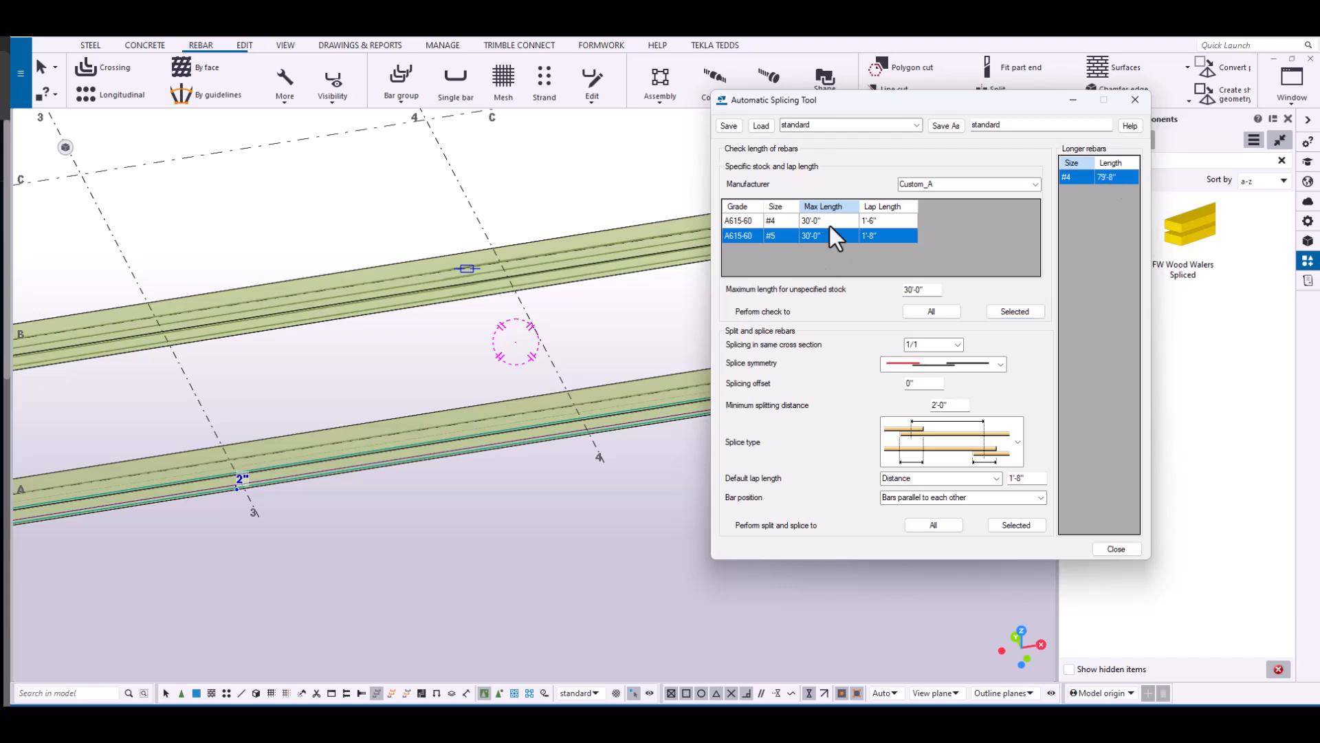
pyautogui.click(770, 220)
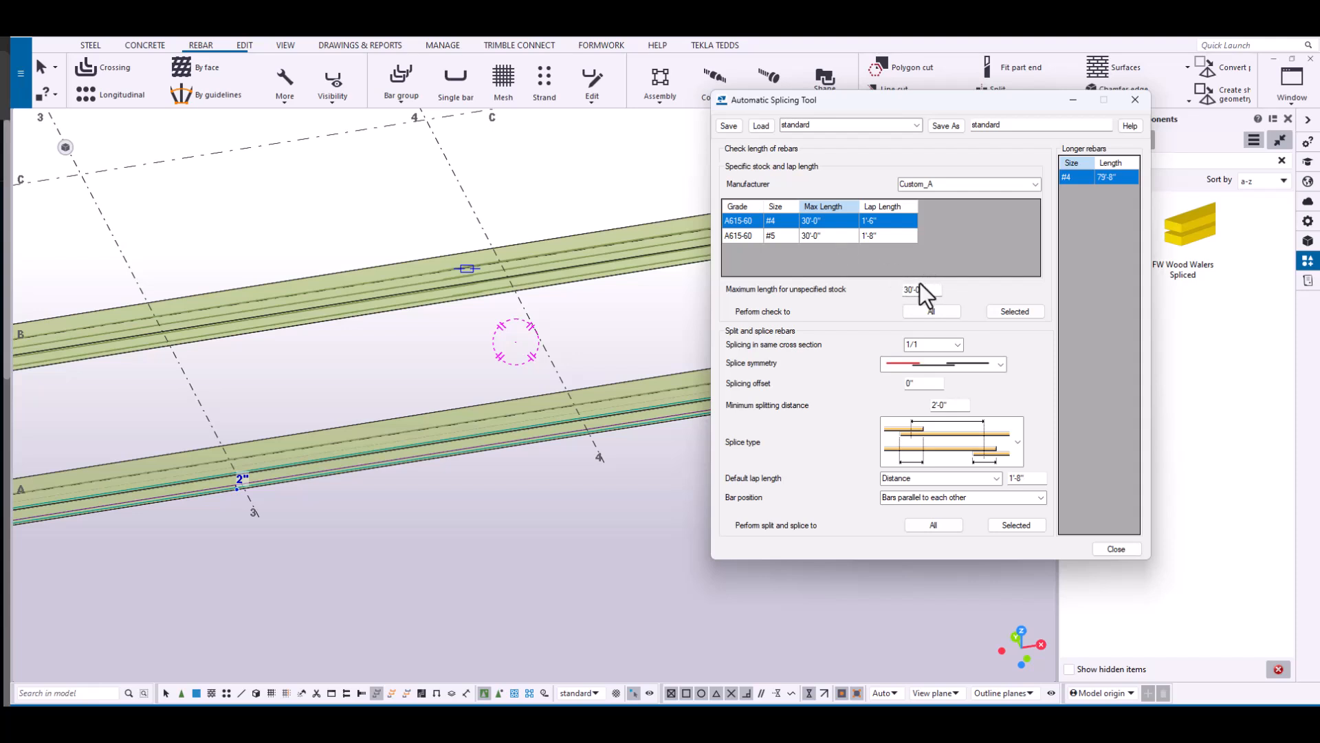
pyautogui.tripleClick(1019, 479)
pyautogui.write('18')
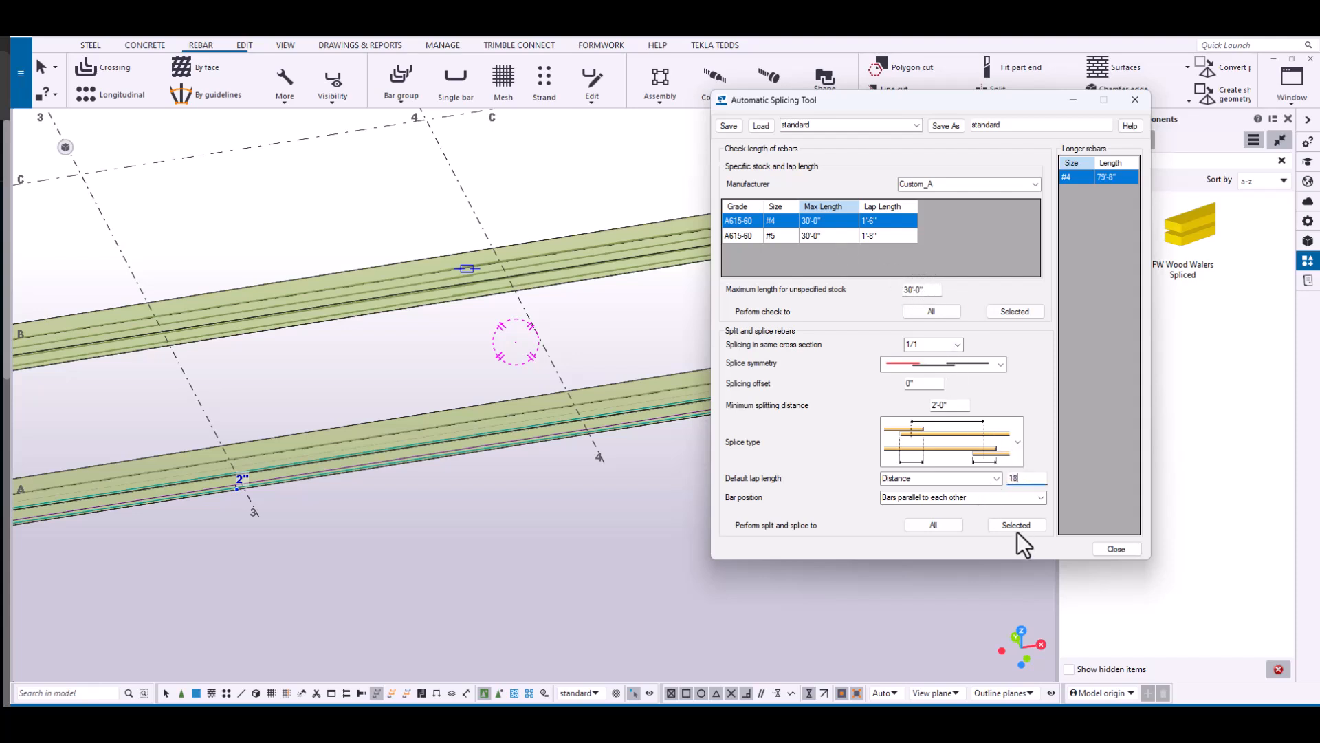
pyautogui.click(1017, 525)
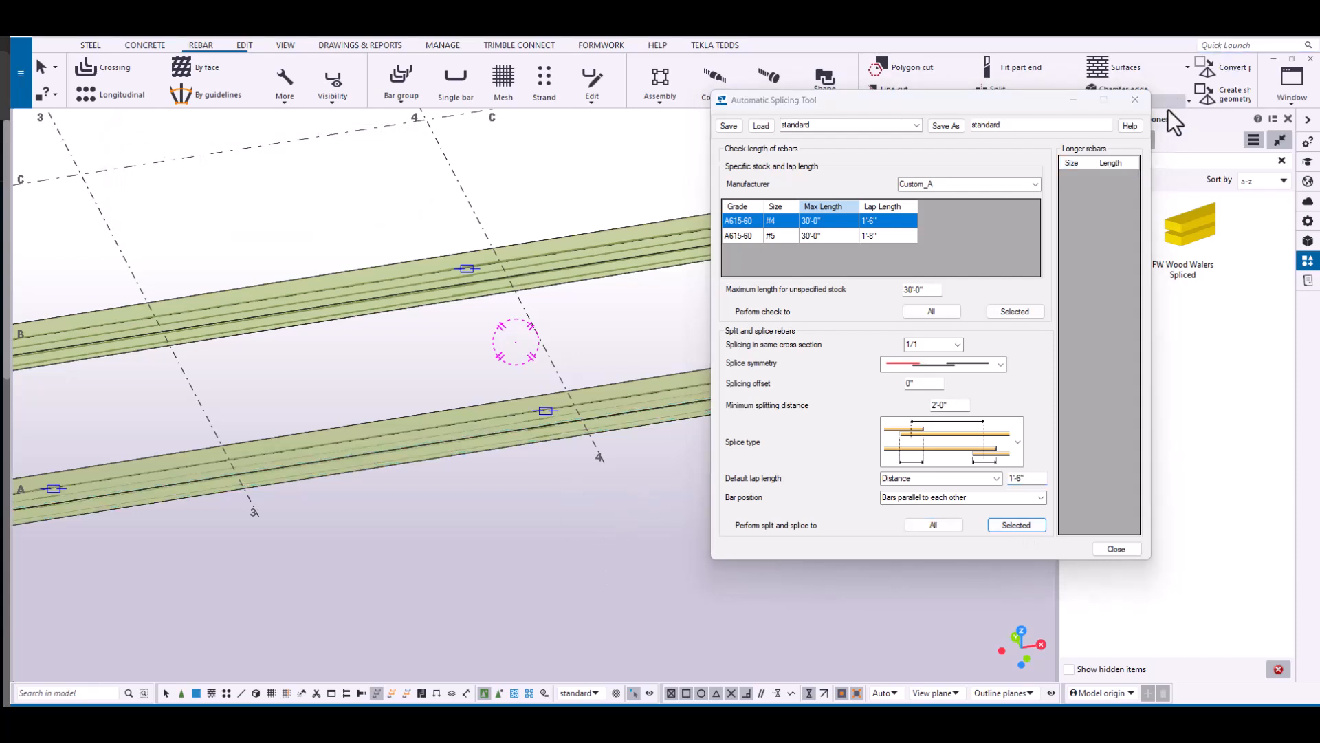
pyautogui.rightClick(690, 362)
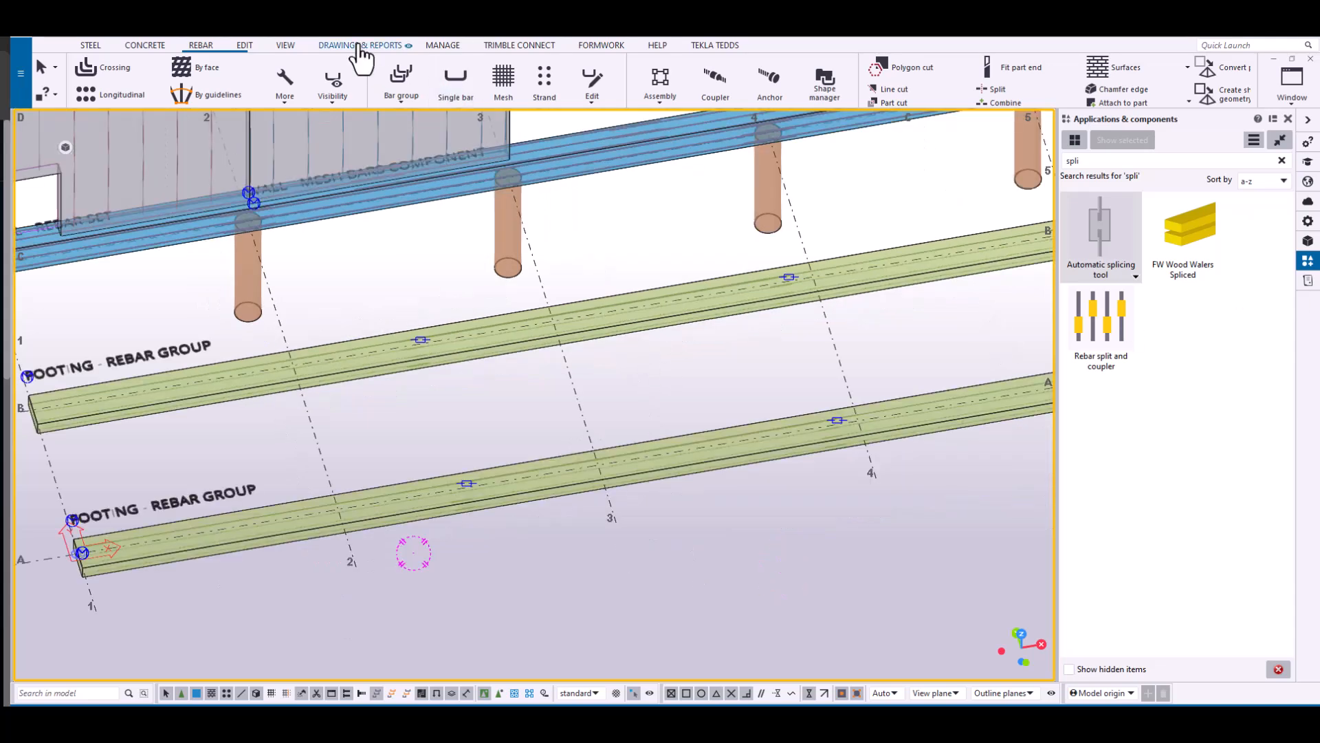
# Inquire strip footing SF2 to list its #4 bars at 30'-0" and 23'-8" after splicing.
pyautogui.click(360, 45)
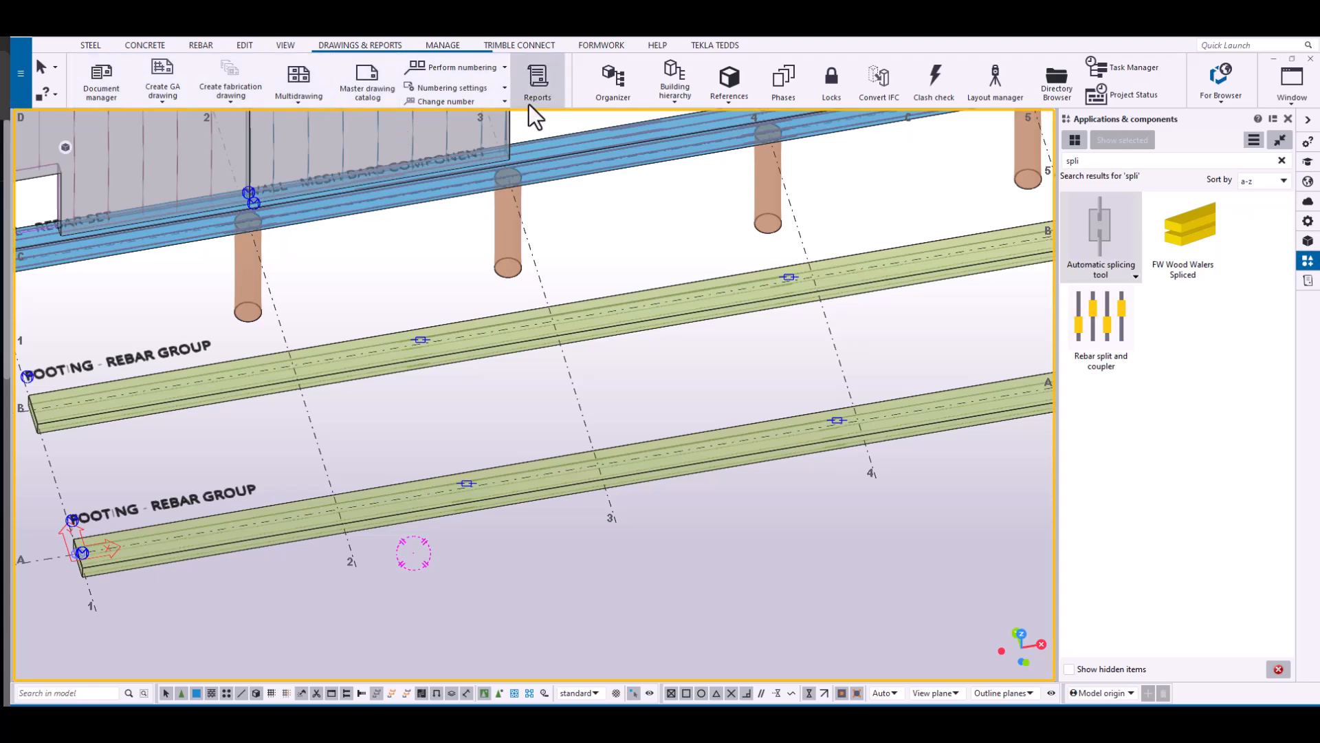
pyautogui.click(452, 67)
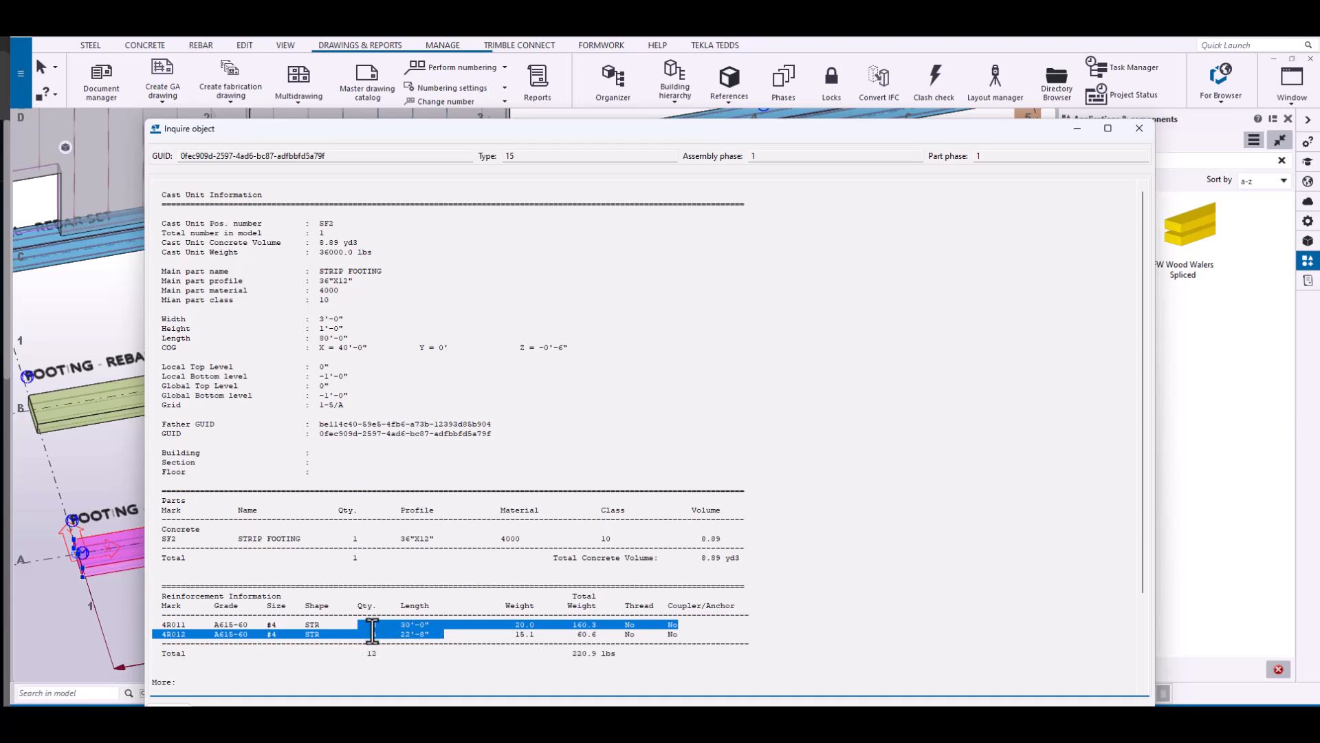
pyautogui.moveTo(375, 634)
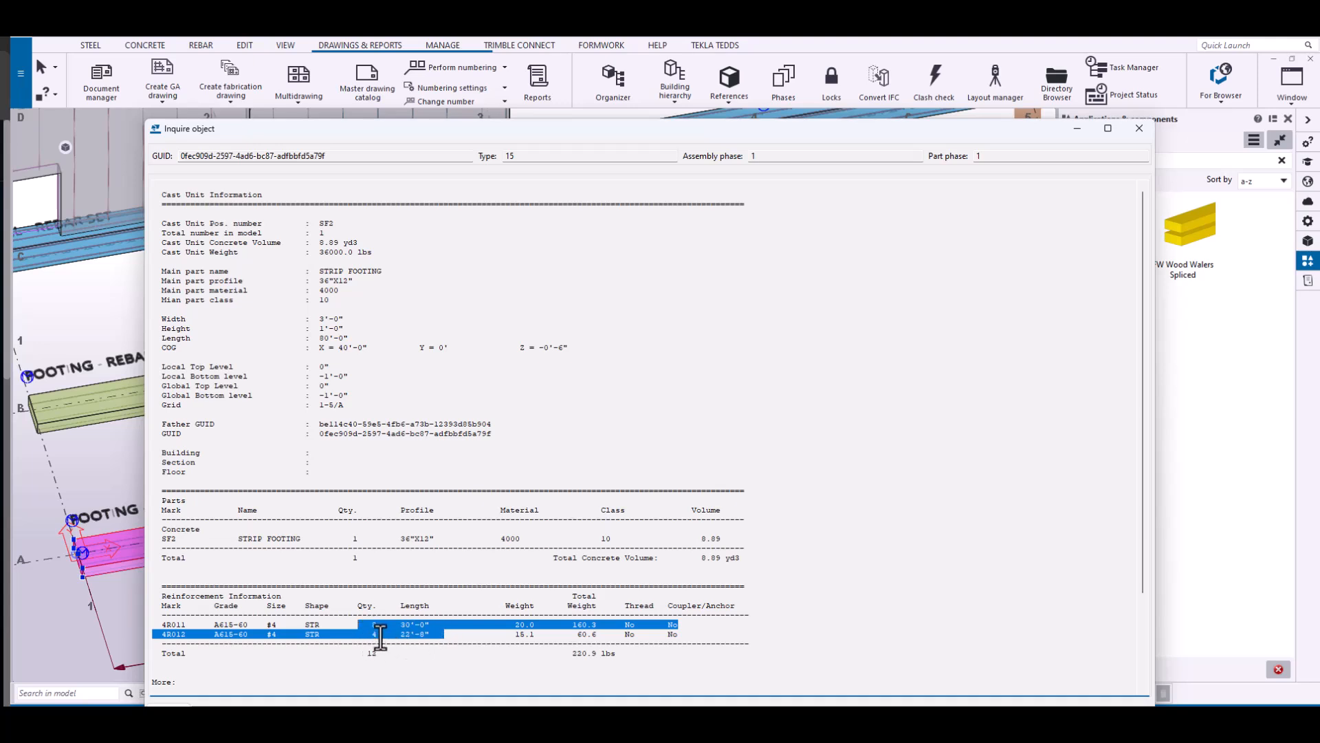